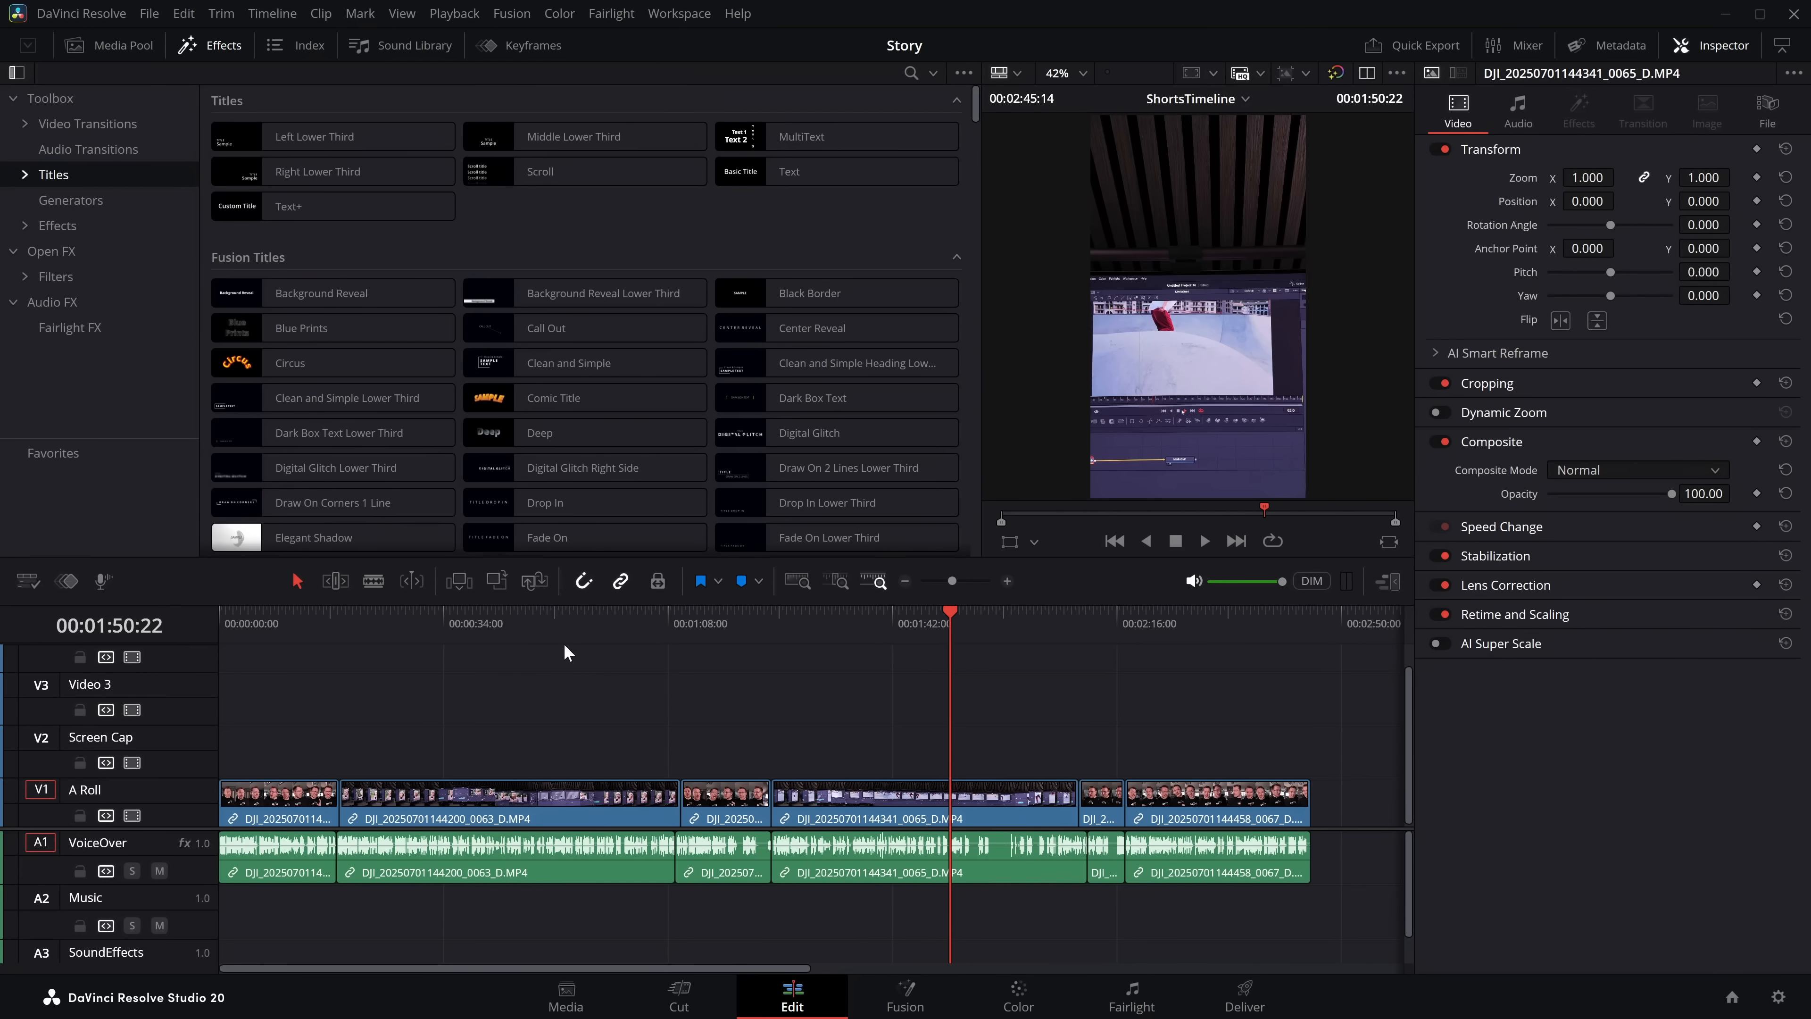
Move the playhead to about 53 s and reveal the MagicToolkit subtitle titles under Titles.
{"action": "left_click", "coordinate": [570, 610]}
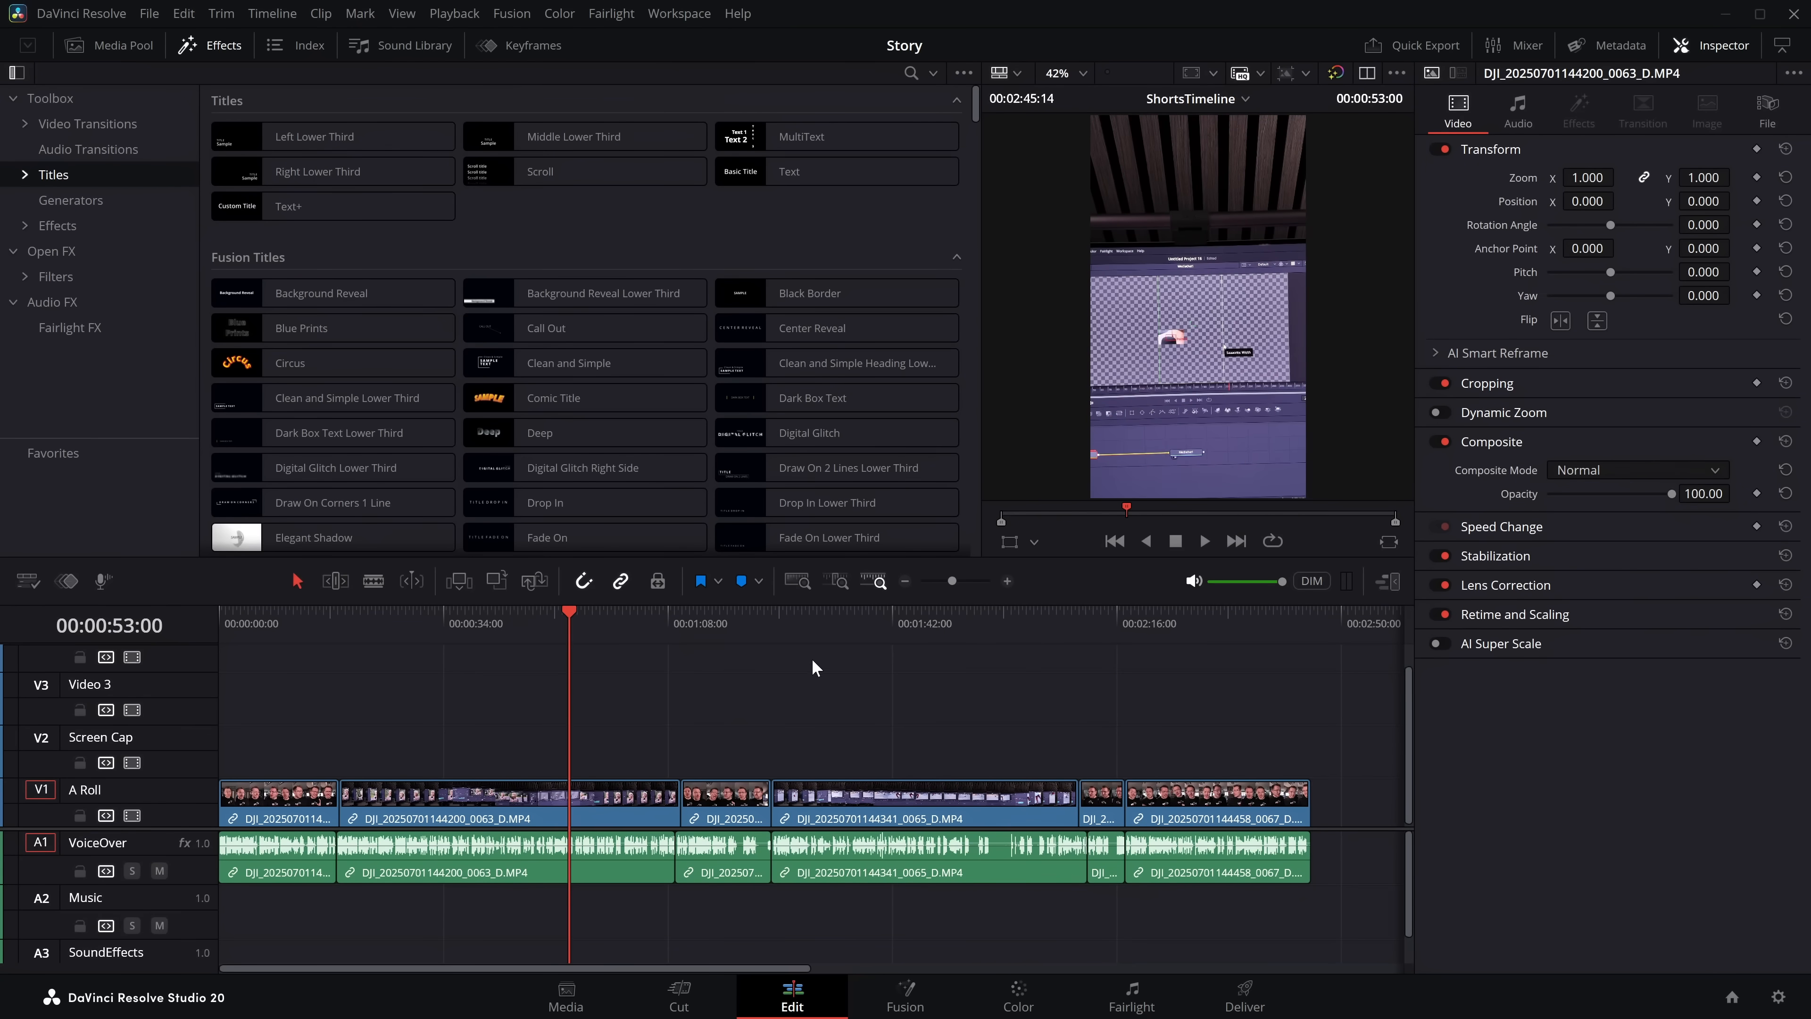
{"action": "left_click", "coordinate": [20, 174]}
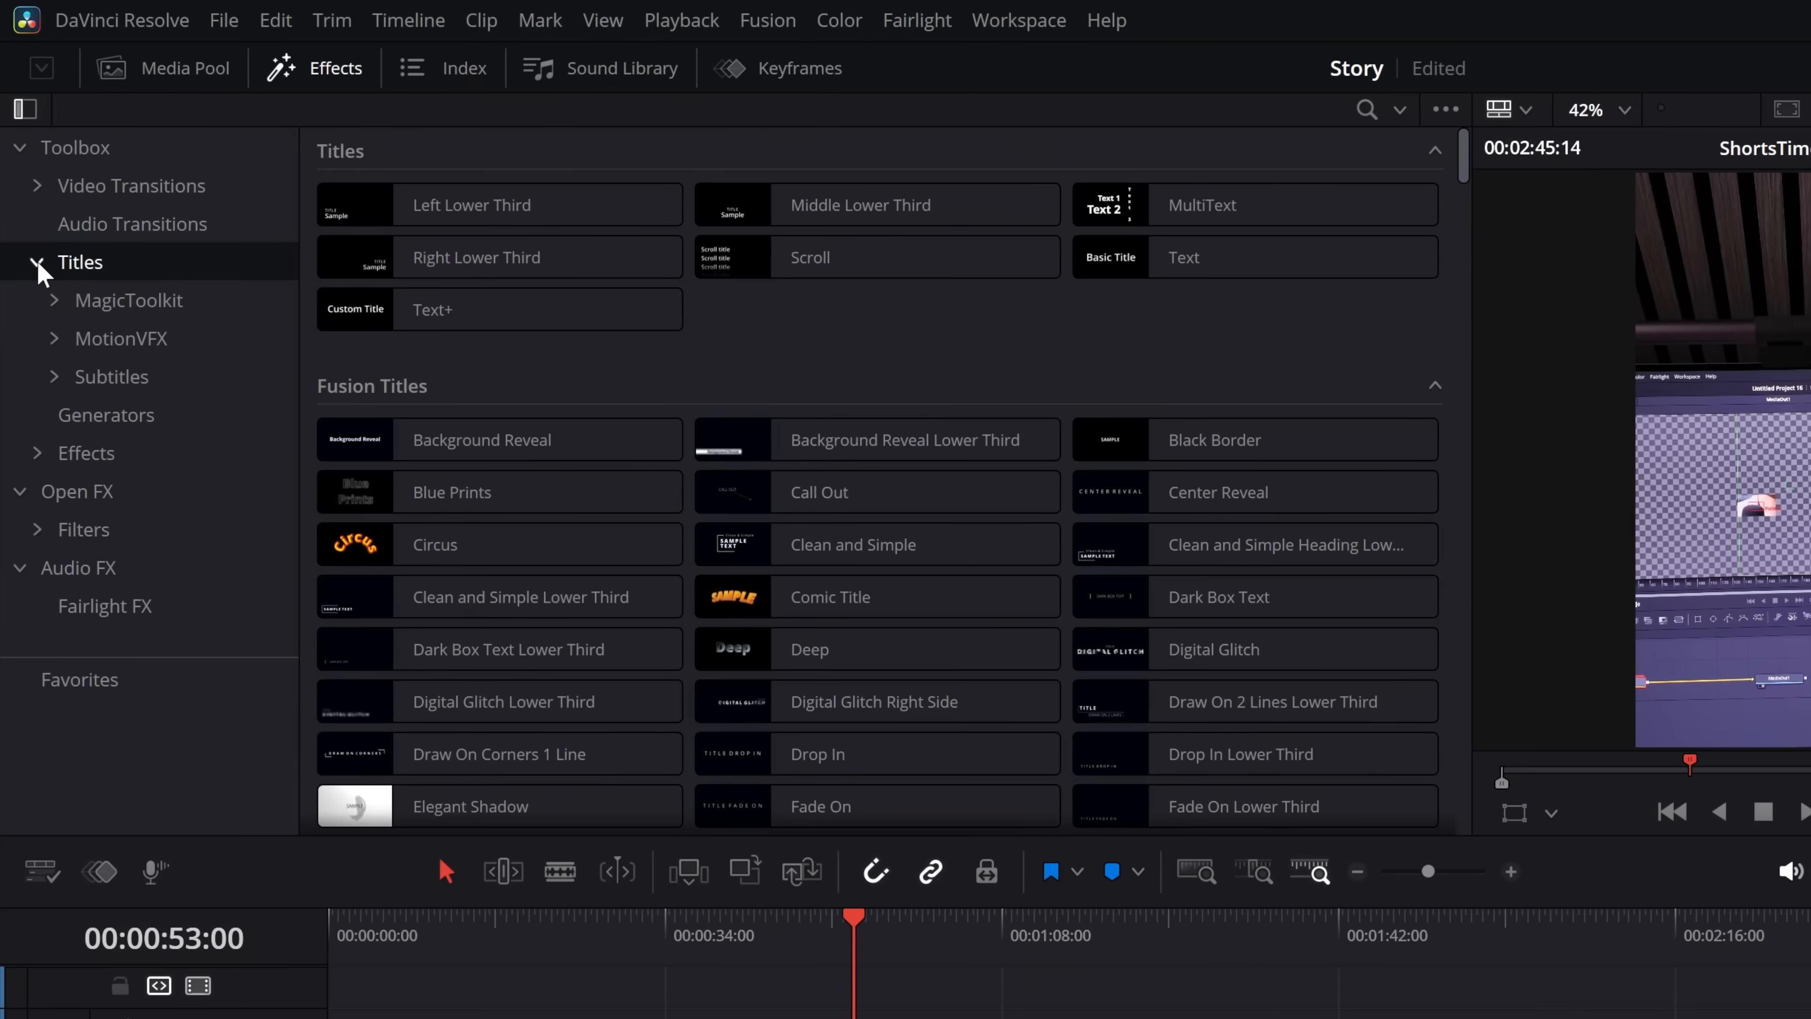
{"action": "left_click", "coordinate": [129, 300]}
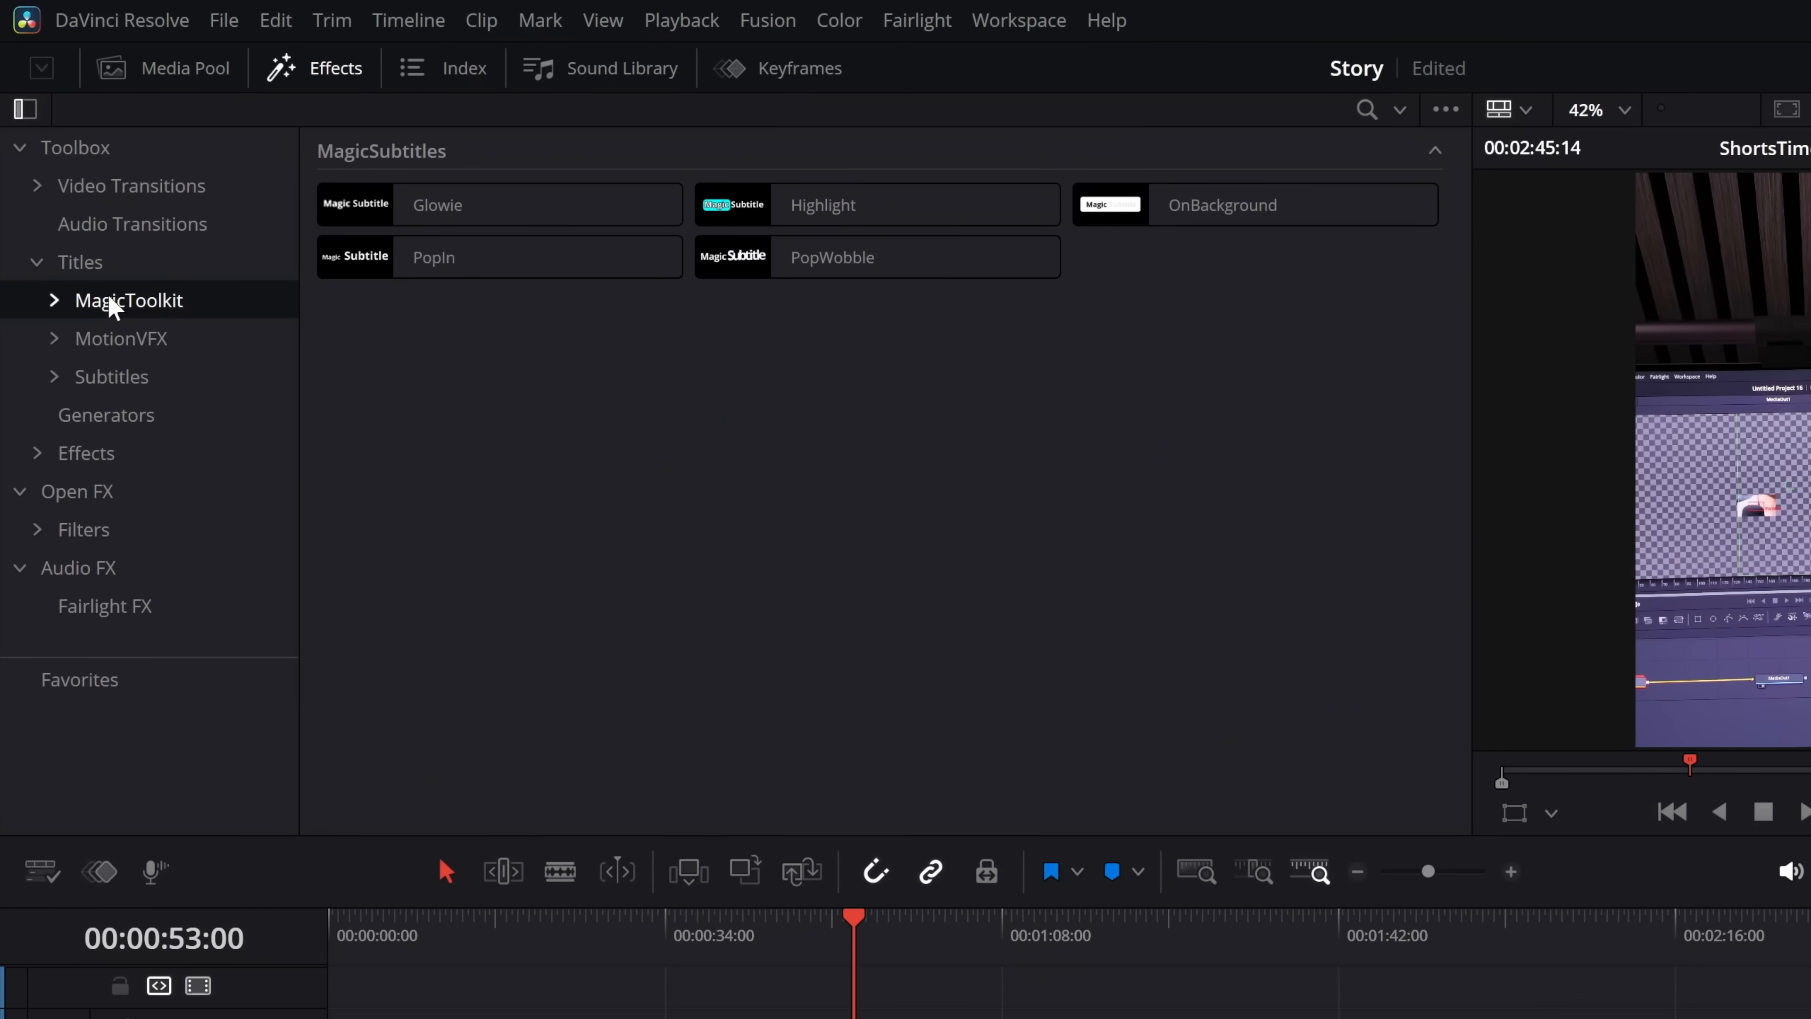
{"action": "mouse_move", "coordinate": [725, 364]}
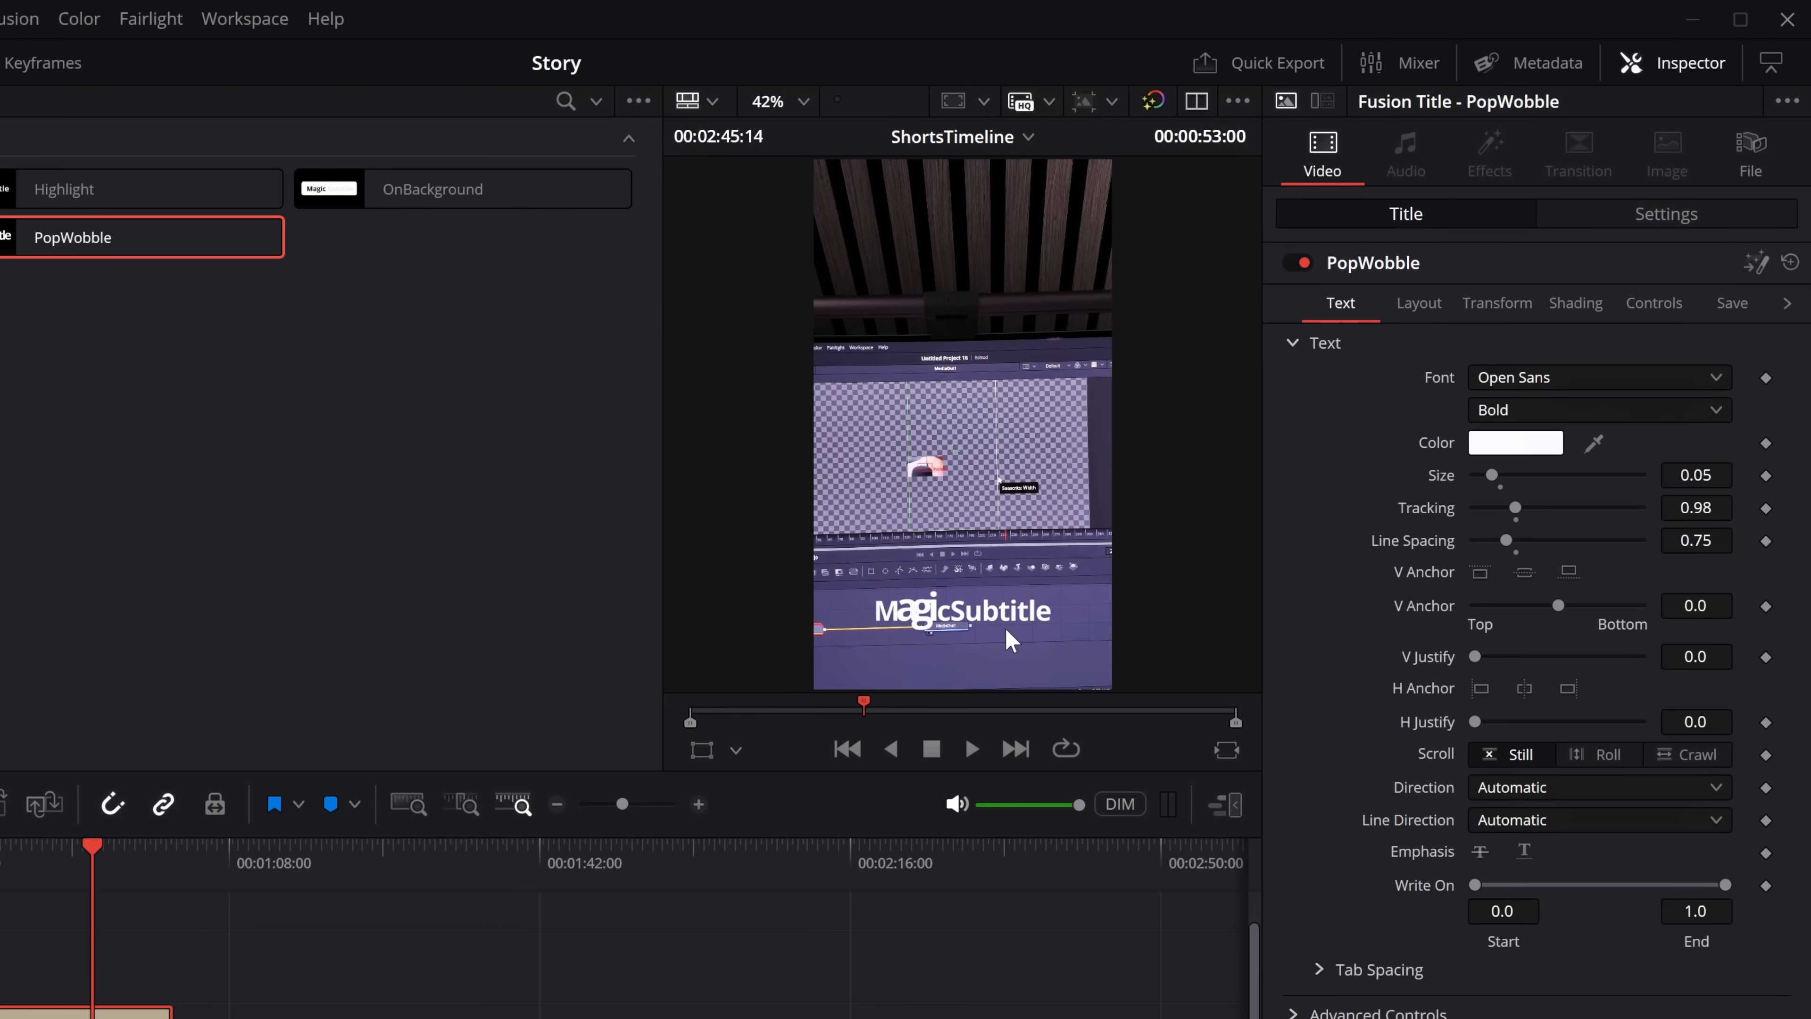
{"action": "mouse_move", "coordinate": [1696, 94]}
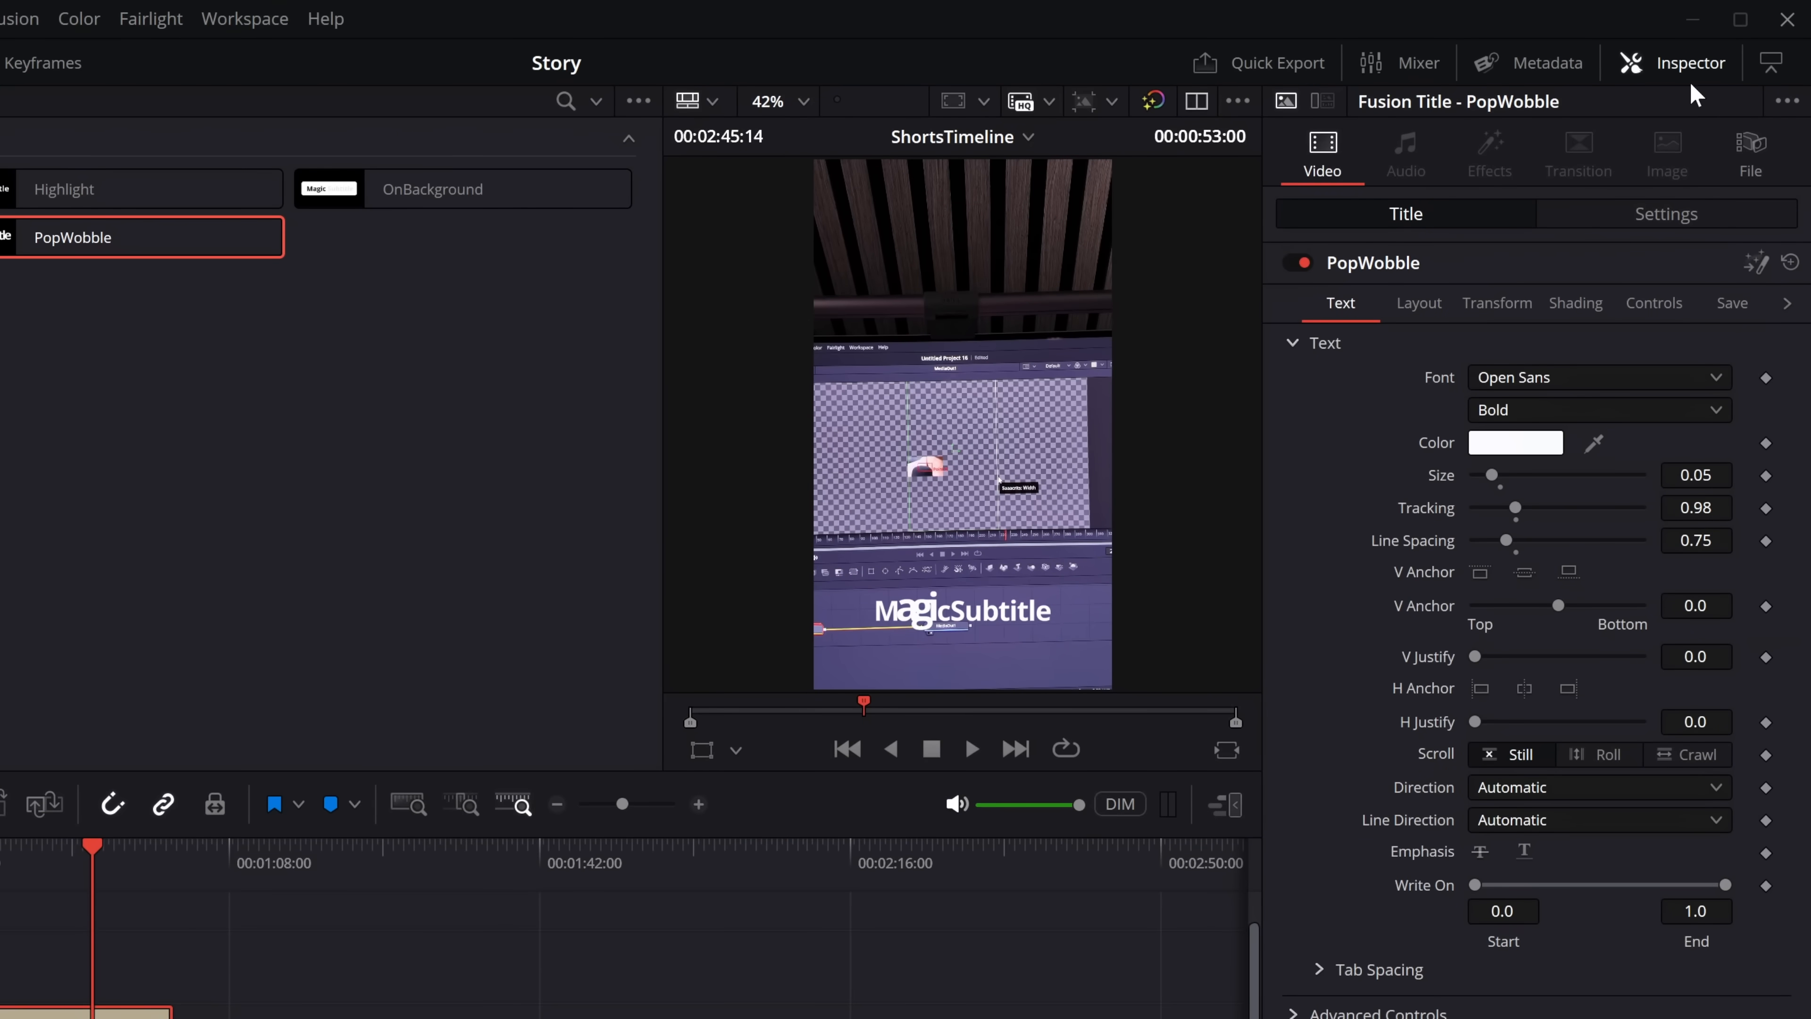
{"action": "mouse_move", "coordinate": [1558, 565]}
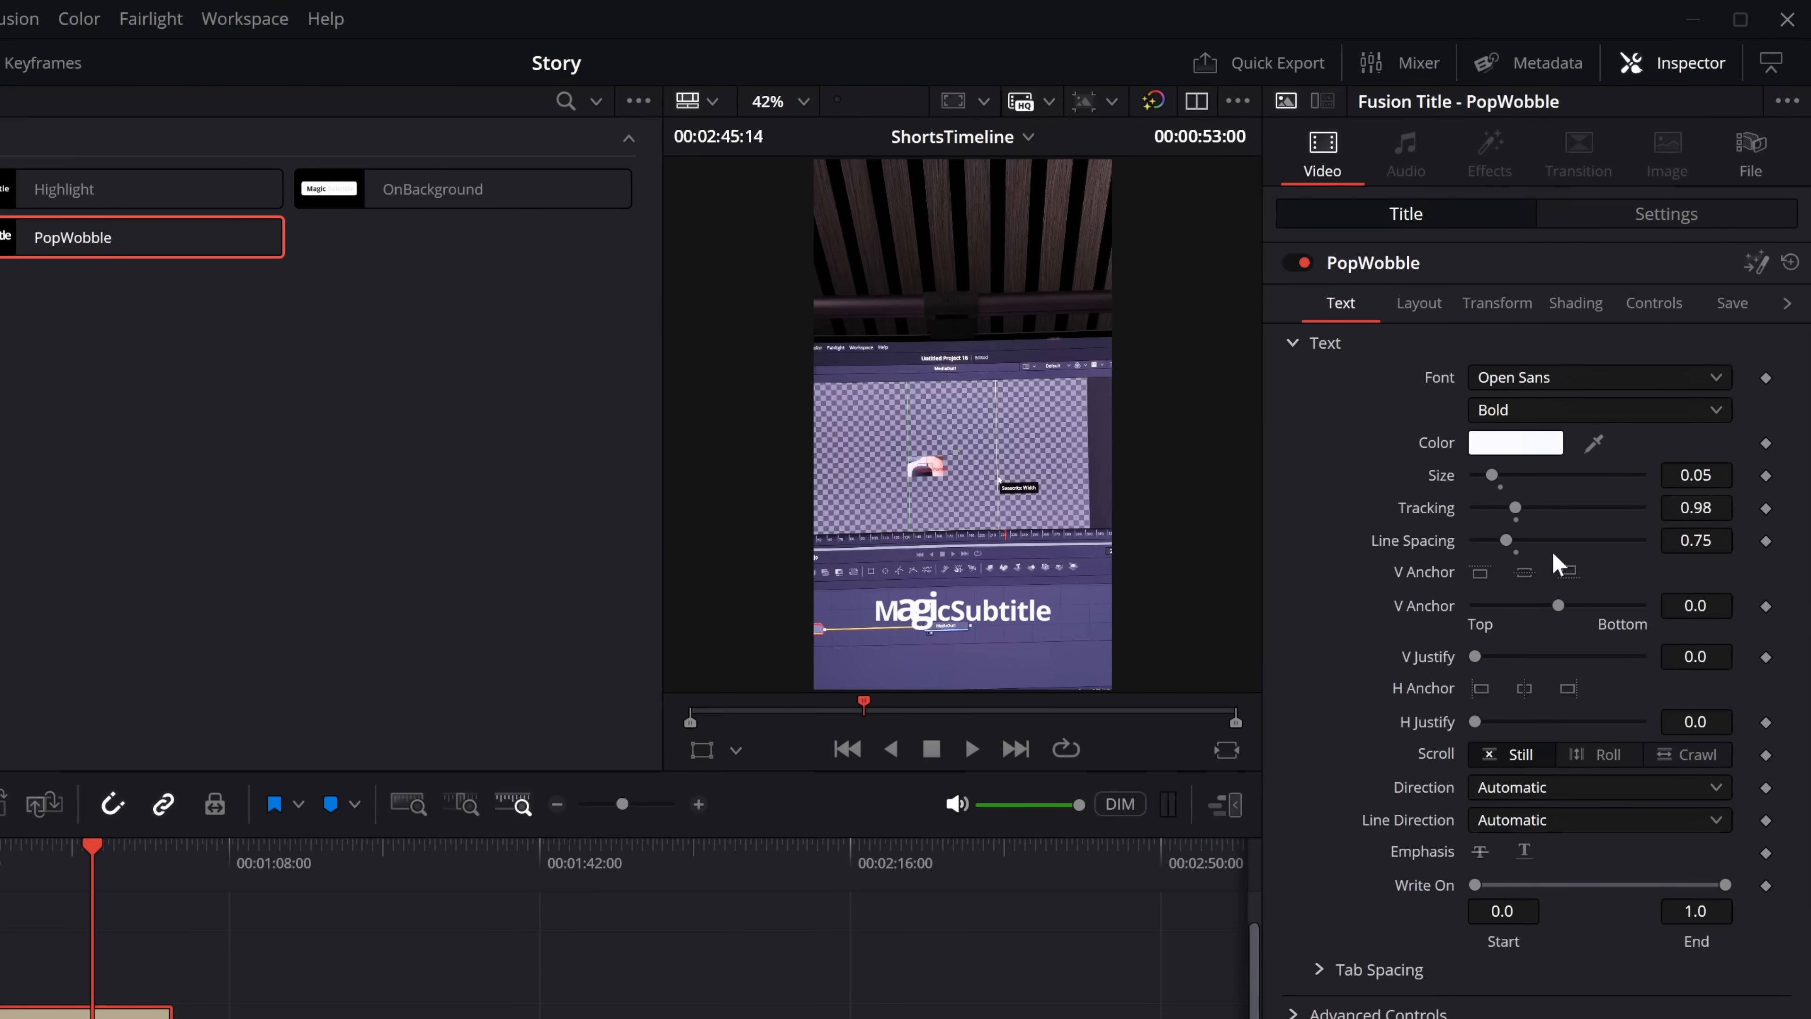
Transcribe the spoken audio into the PopWobble title's subtitle text from its Controls.
{"action": "left_click", "coordinate": [1497, 303]}
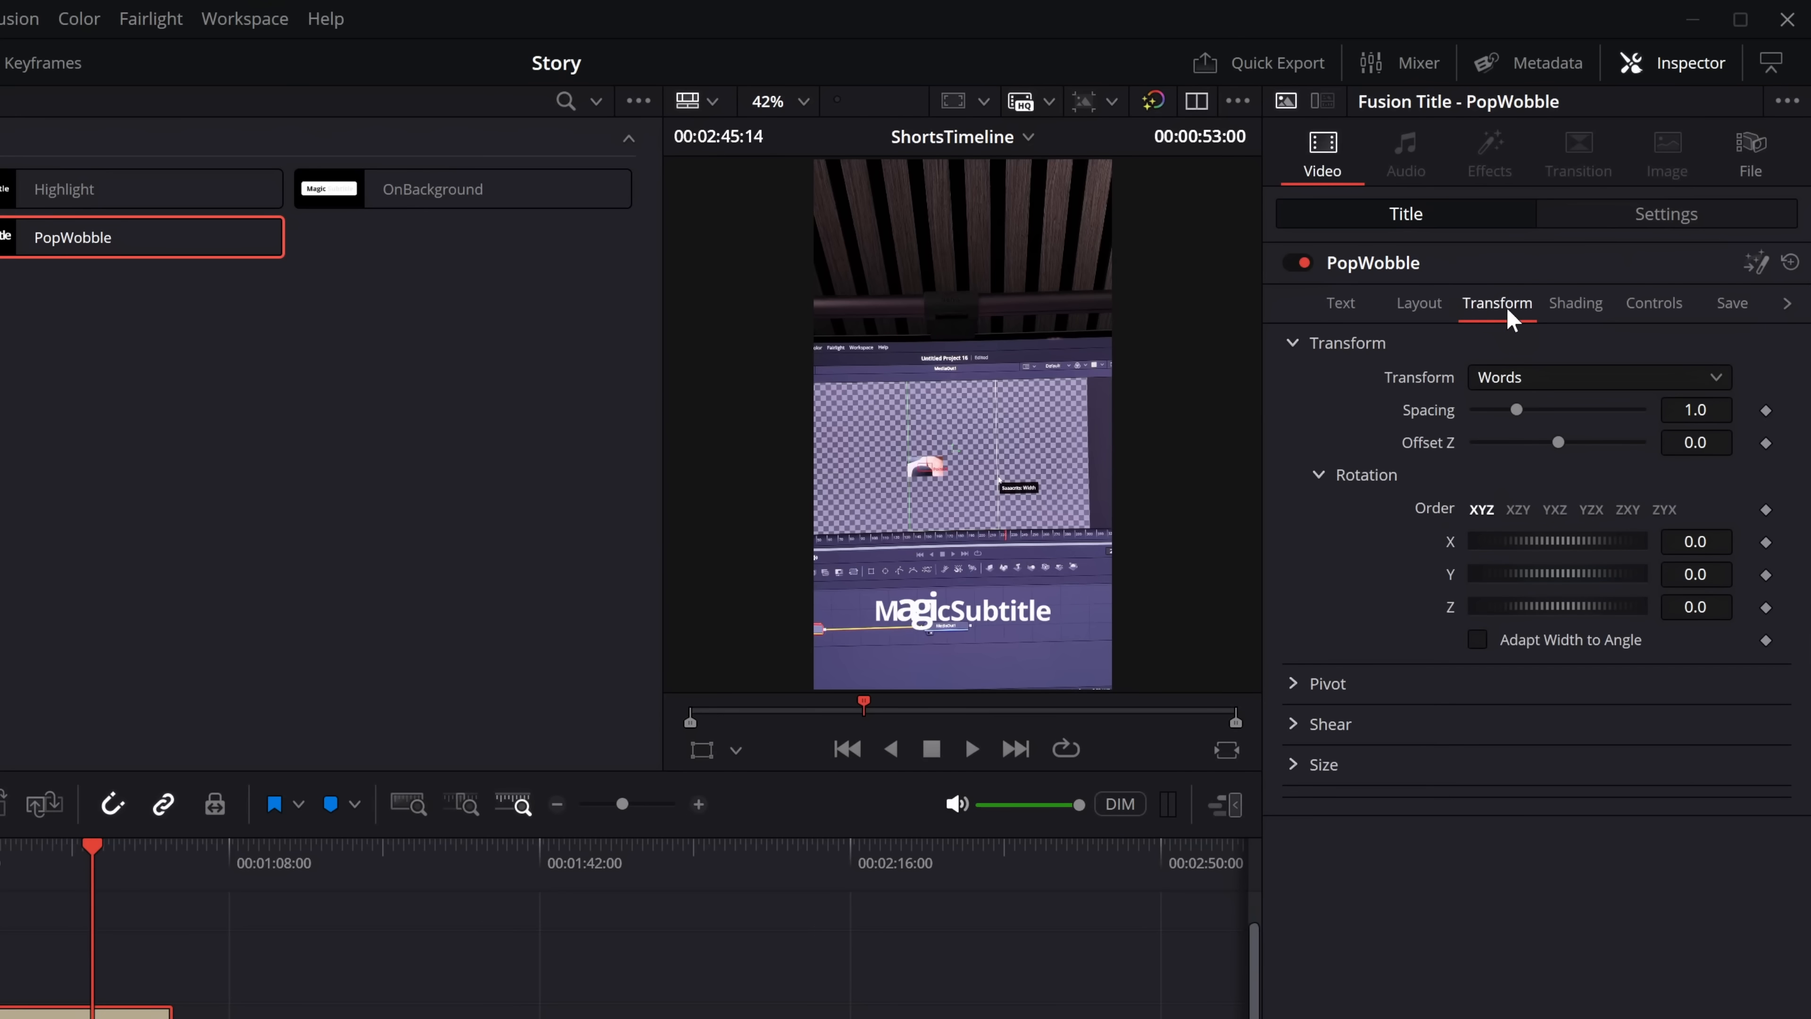
{"action": "left_click", "coordinate": [1652, 303]}
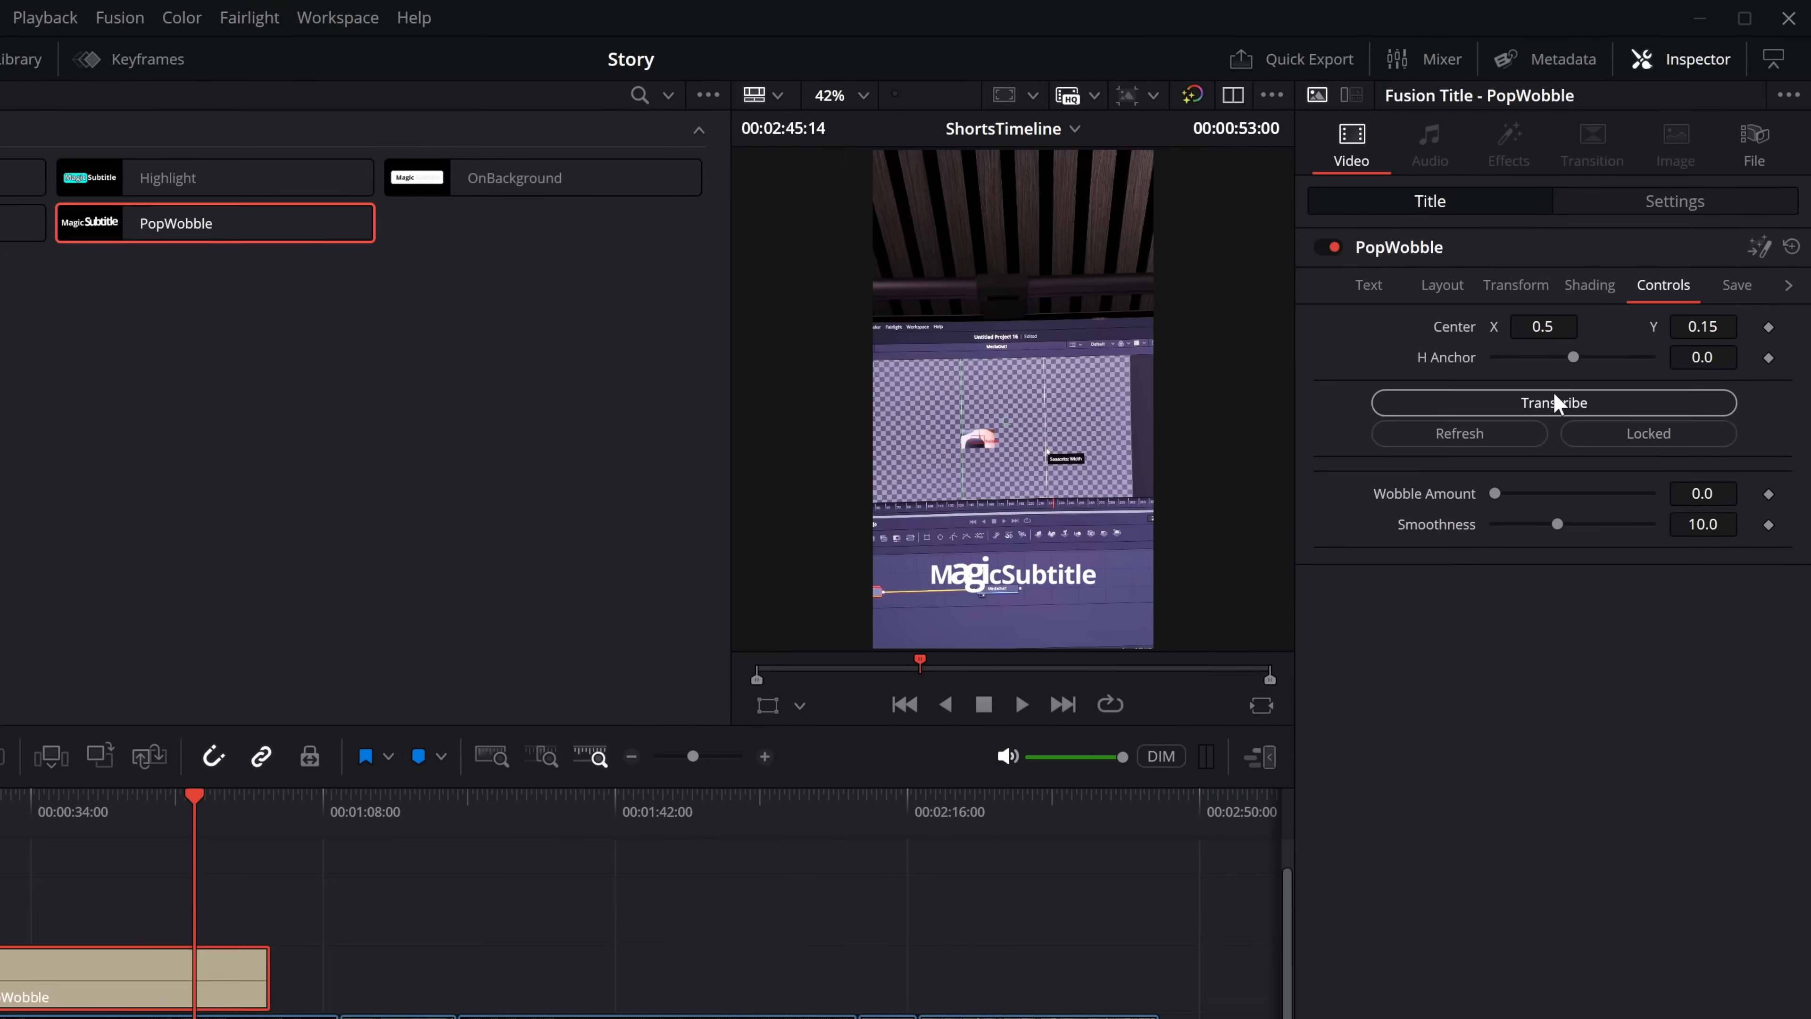
{"action": "left_click", "coordinate": [1553, 403]}
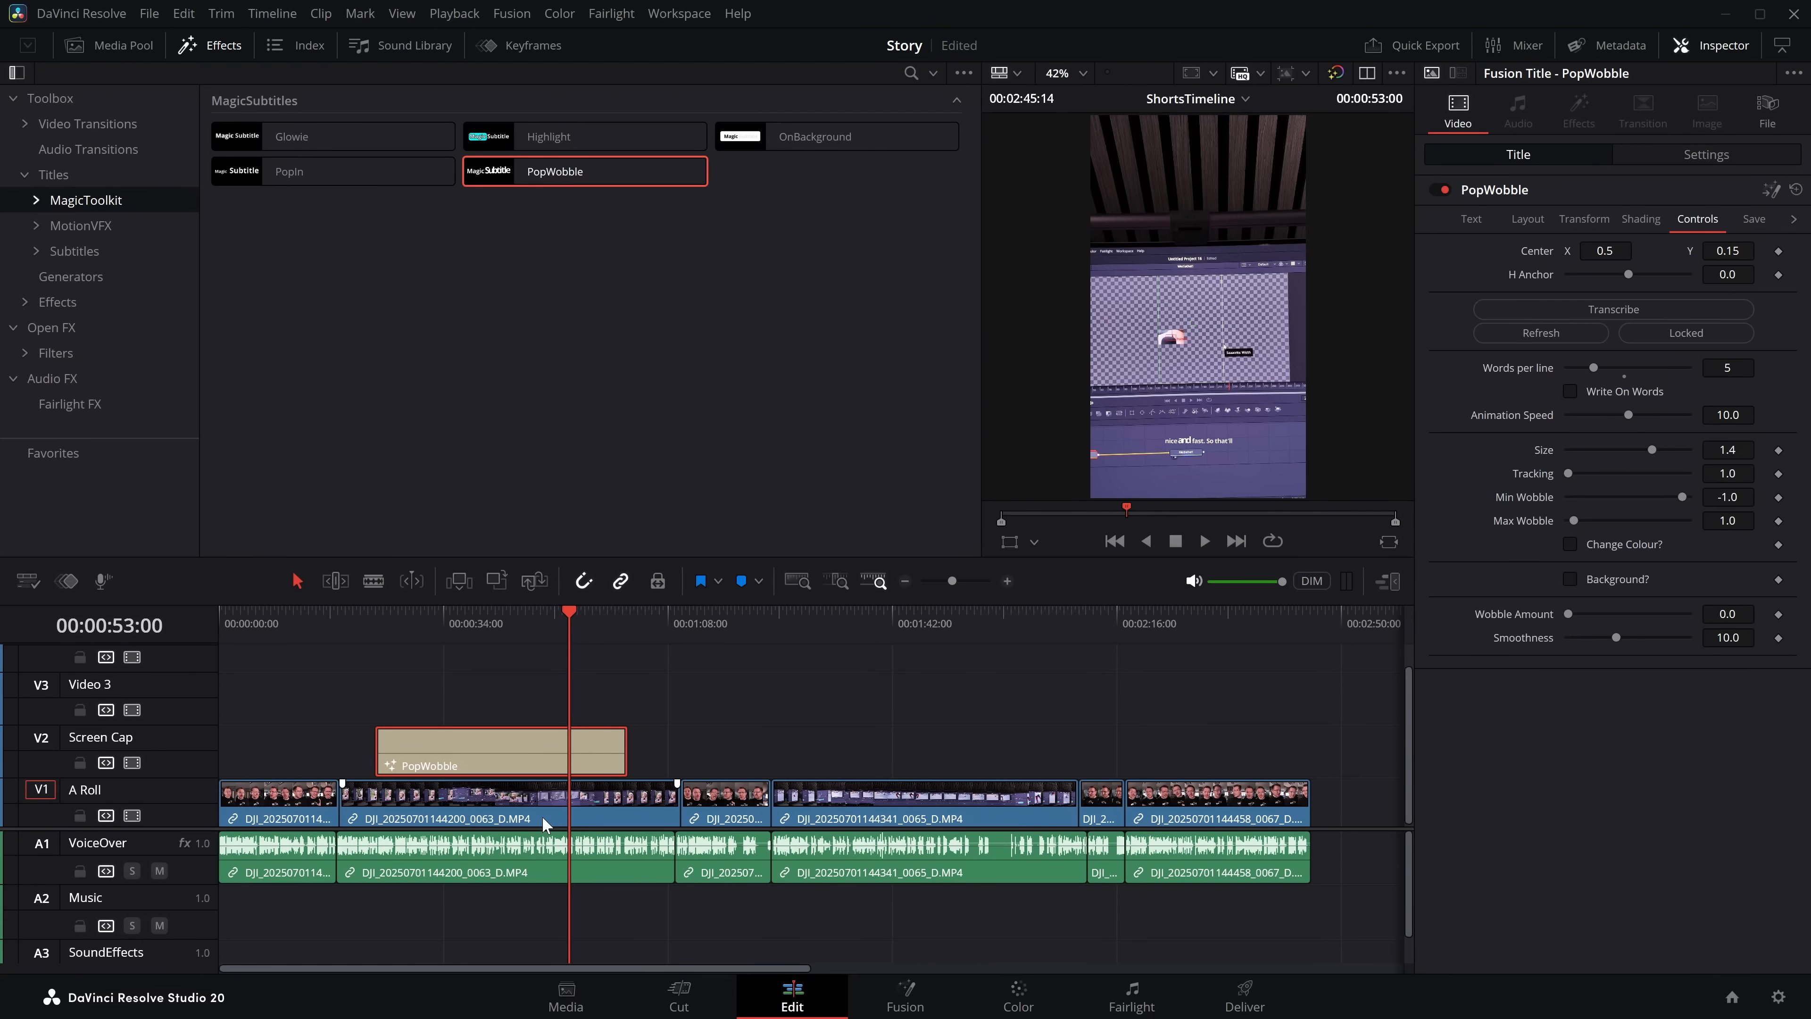
Preview the subtitles, then split the PopWobble clip at the playhead and shorten the pieces.
{"action": "left_click", "coordinate": [1470, 218]}
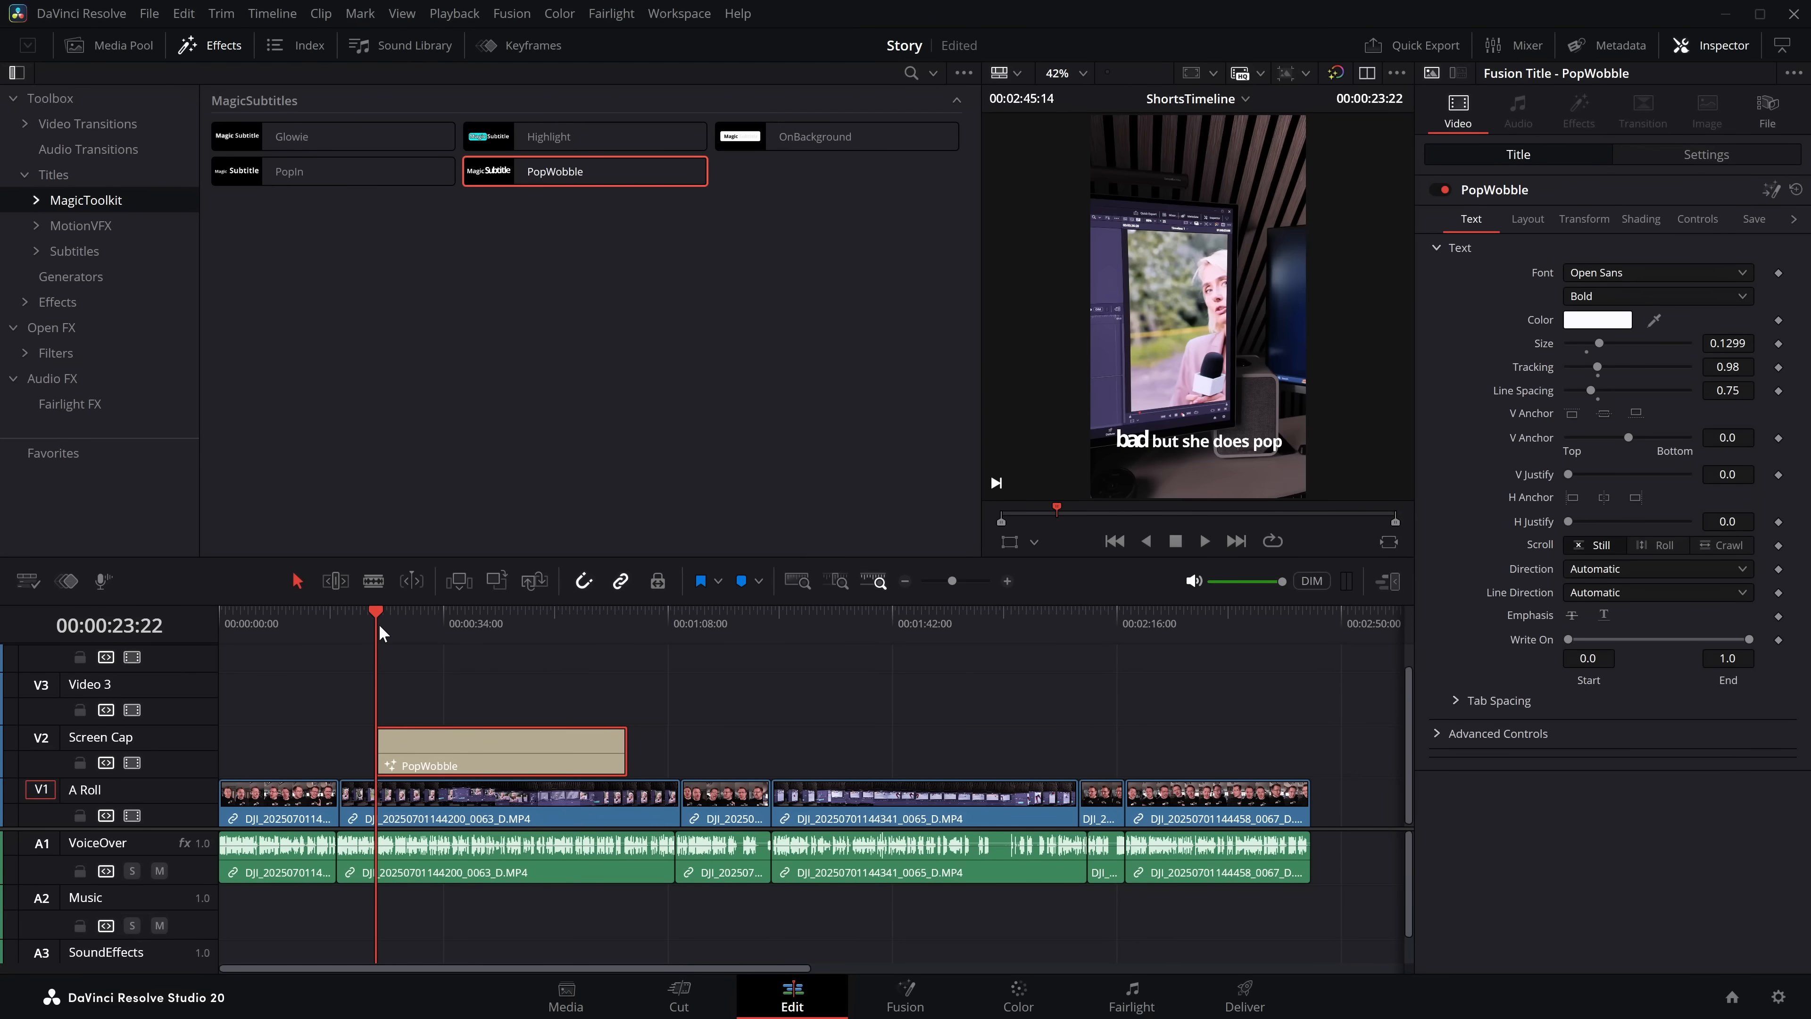
{"action": "left_click", "coordinate": [1204, 540]}
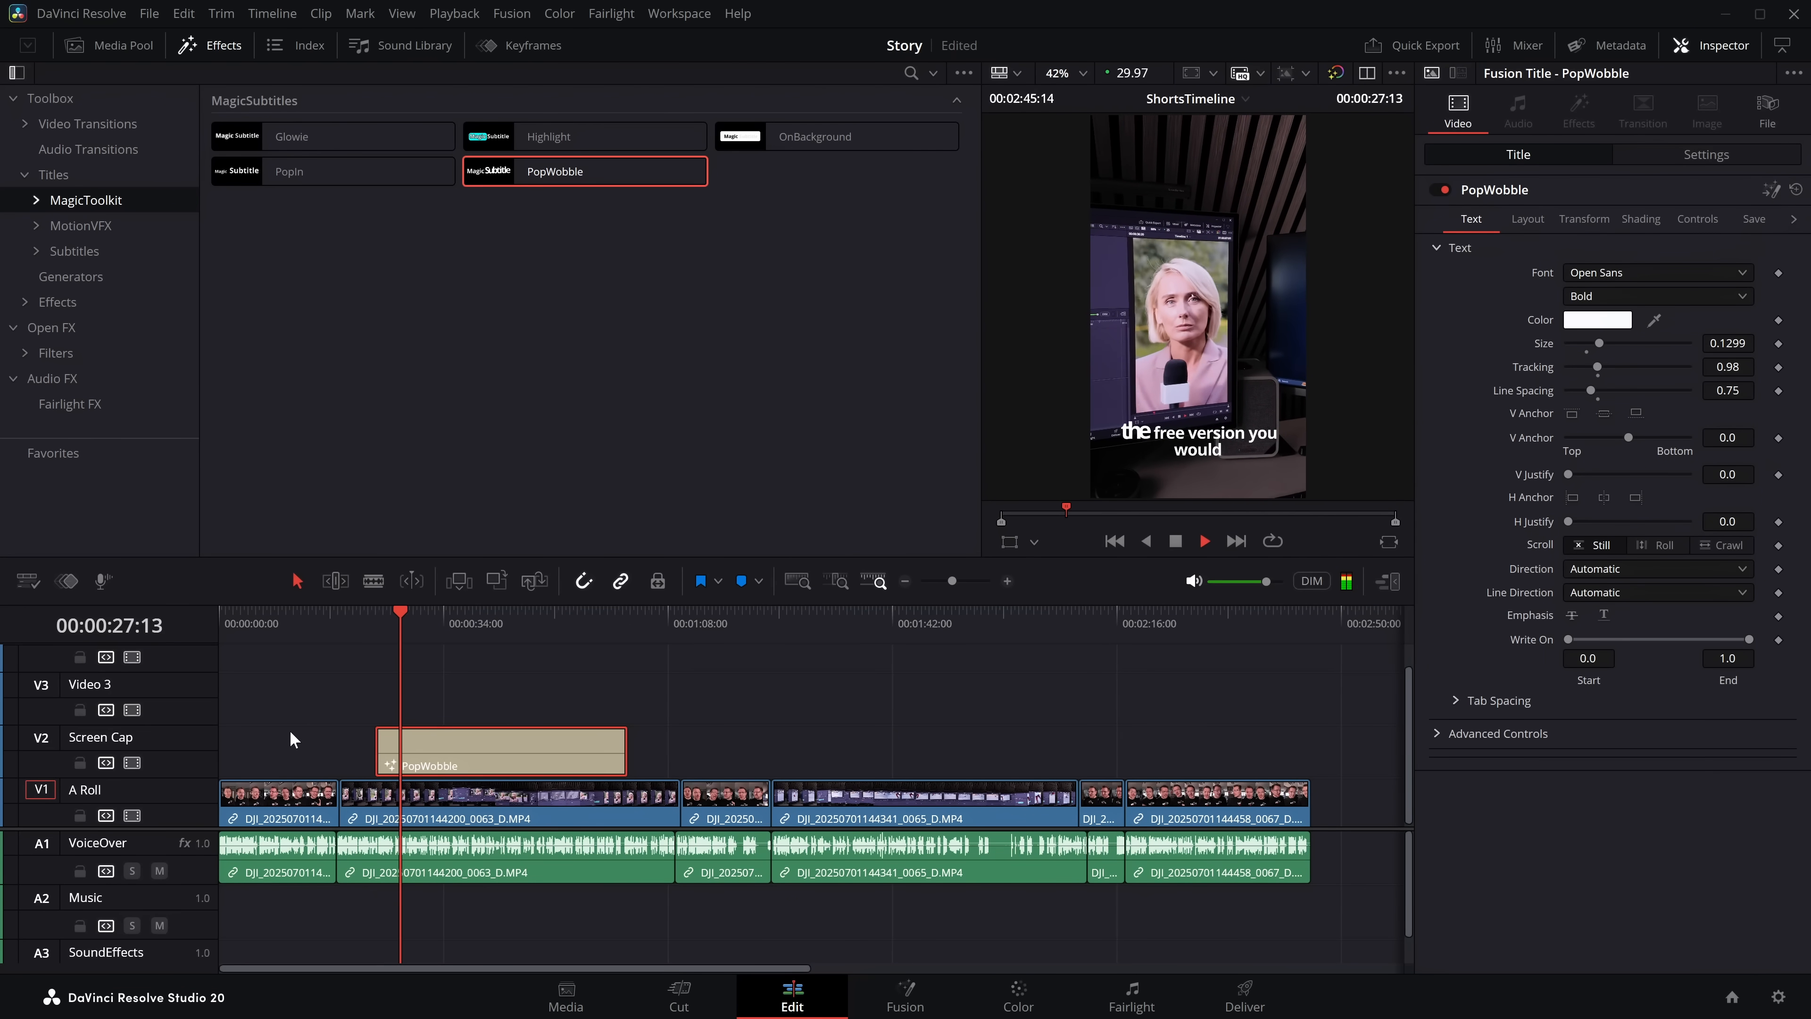
{"action": "left_click", "coordinate": [532, 624]}
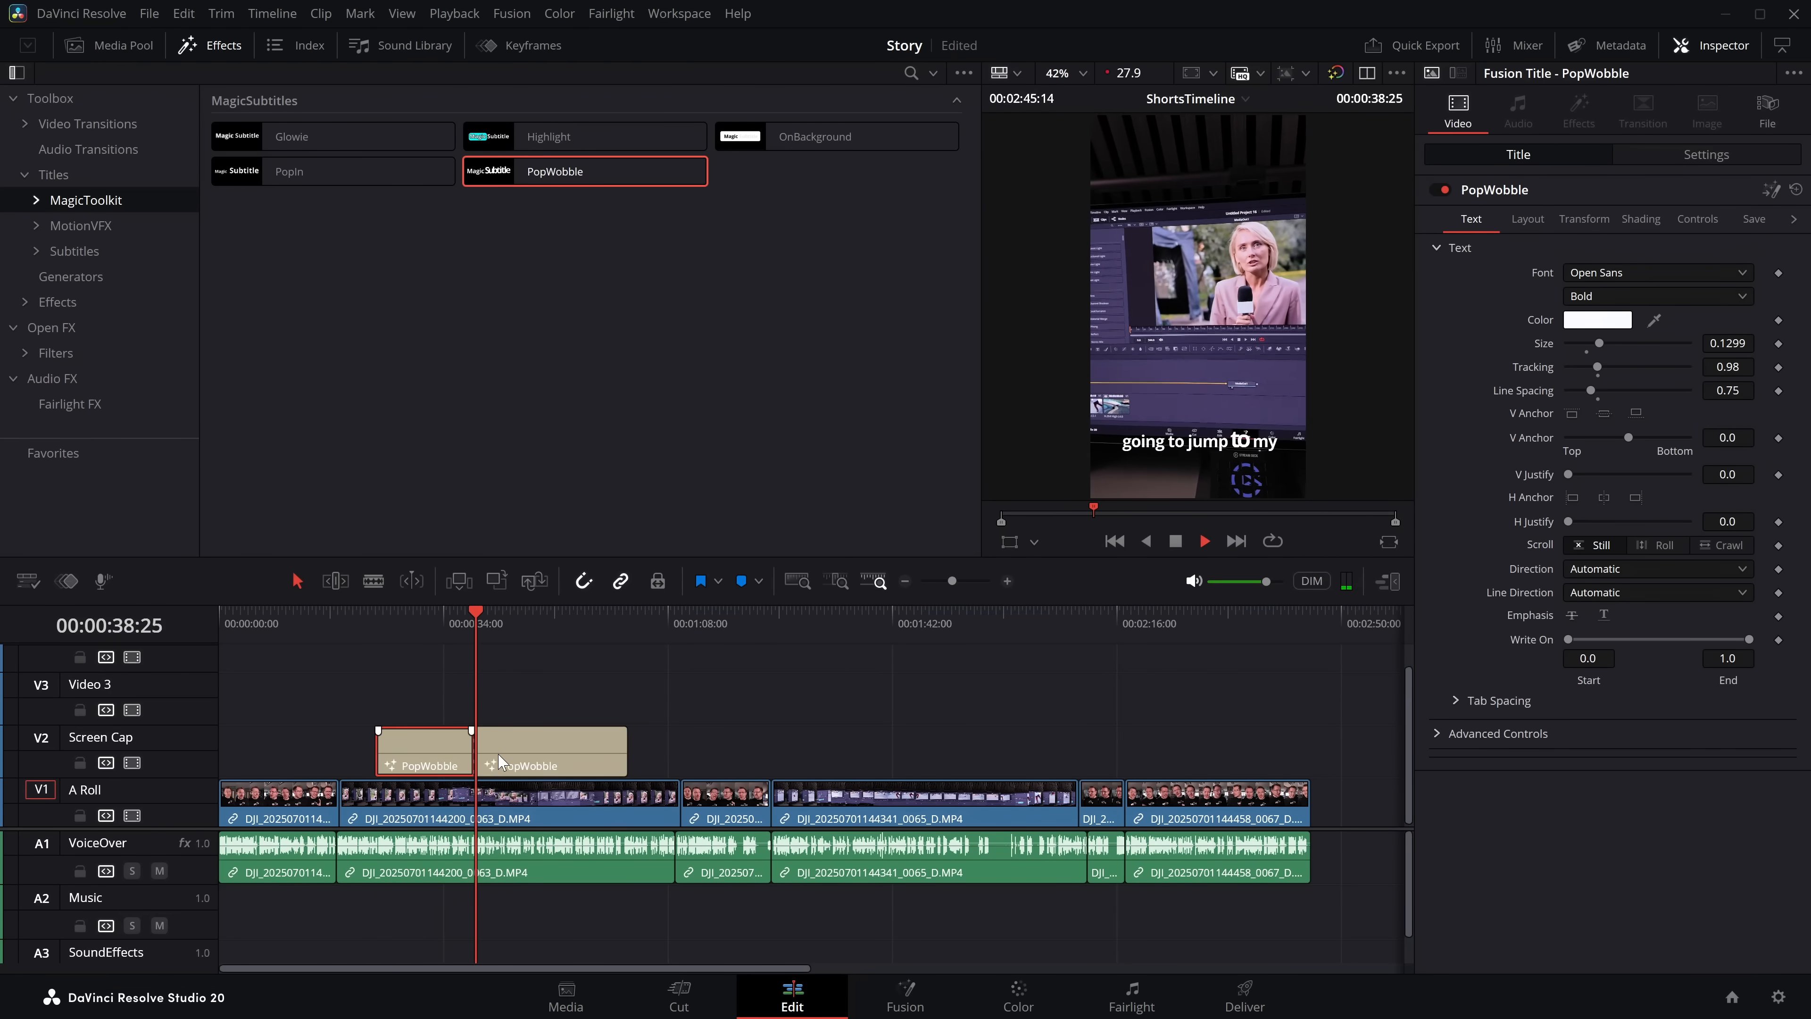
{"action": "left_click", "coordinate": [546, 624]}
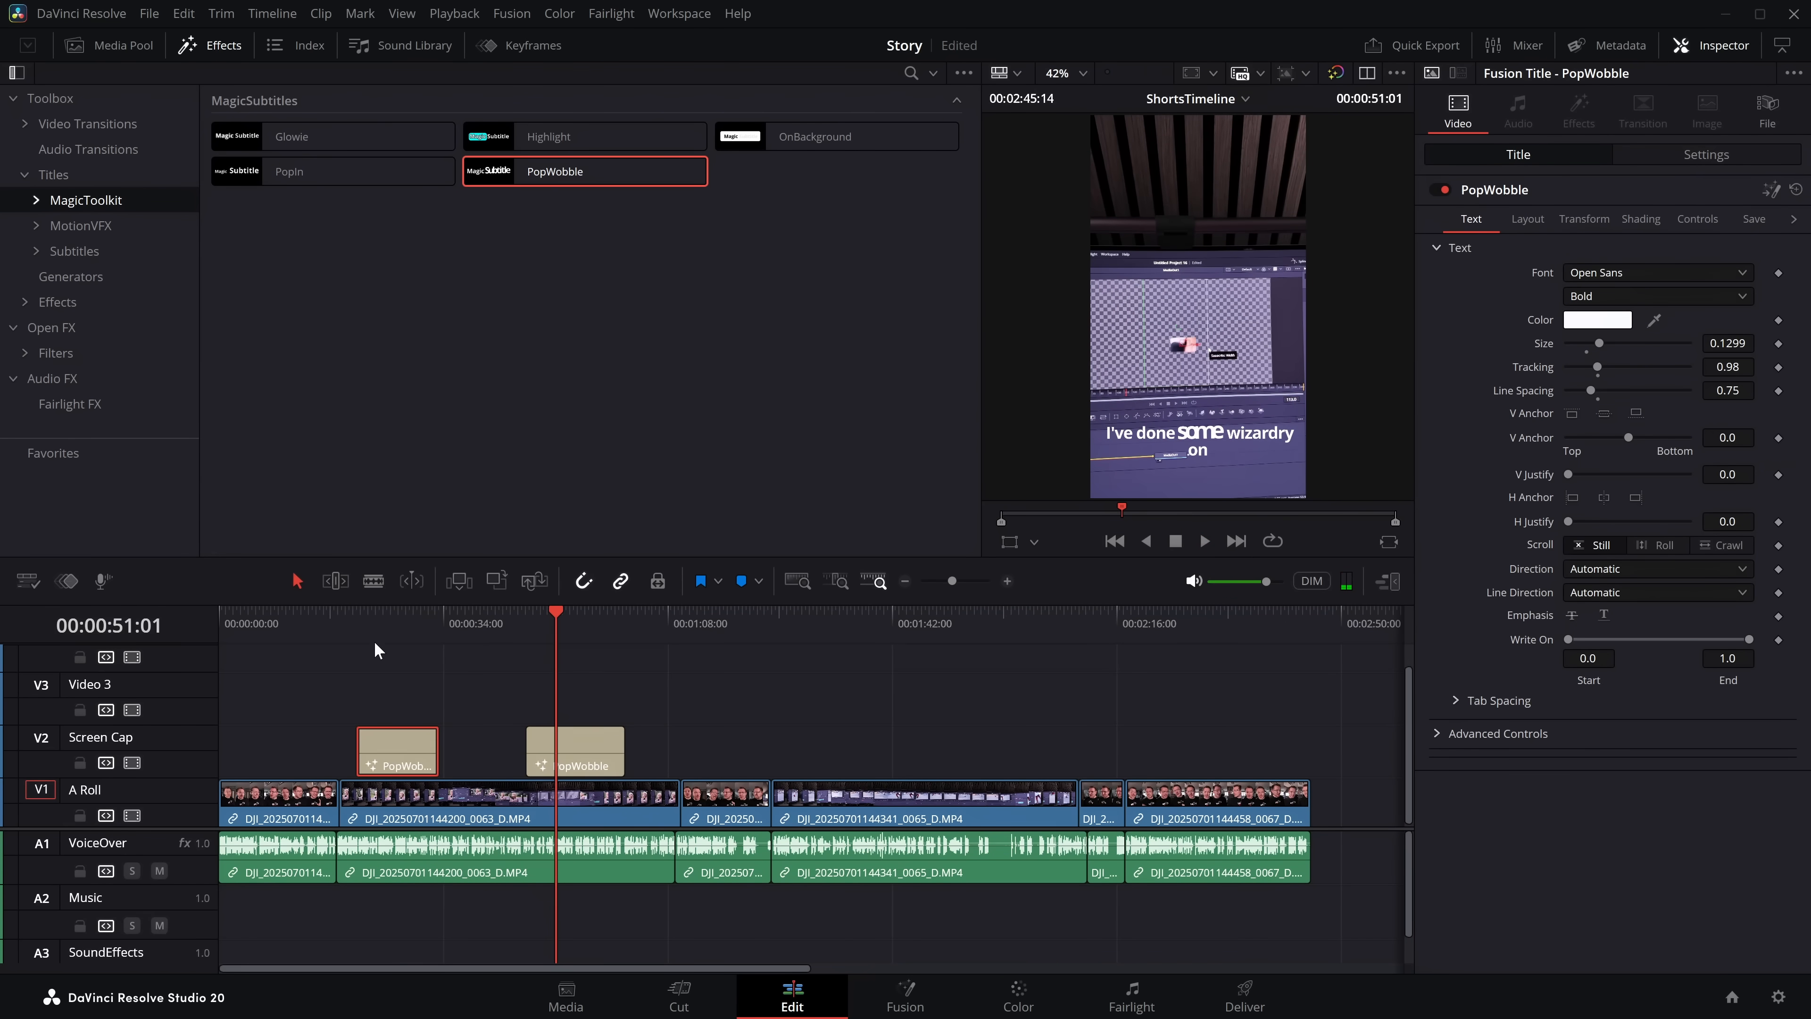
{"action": "left_click", "coordinate": [1203, 541]}
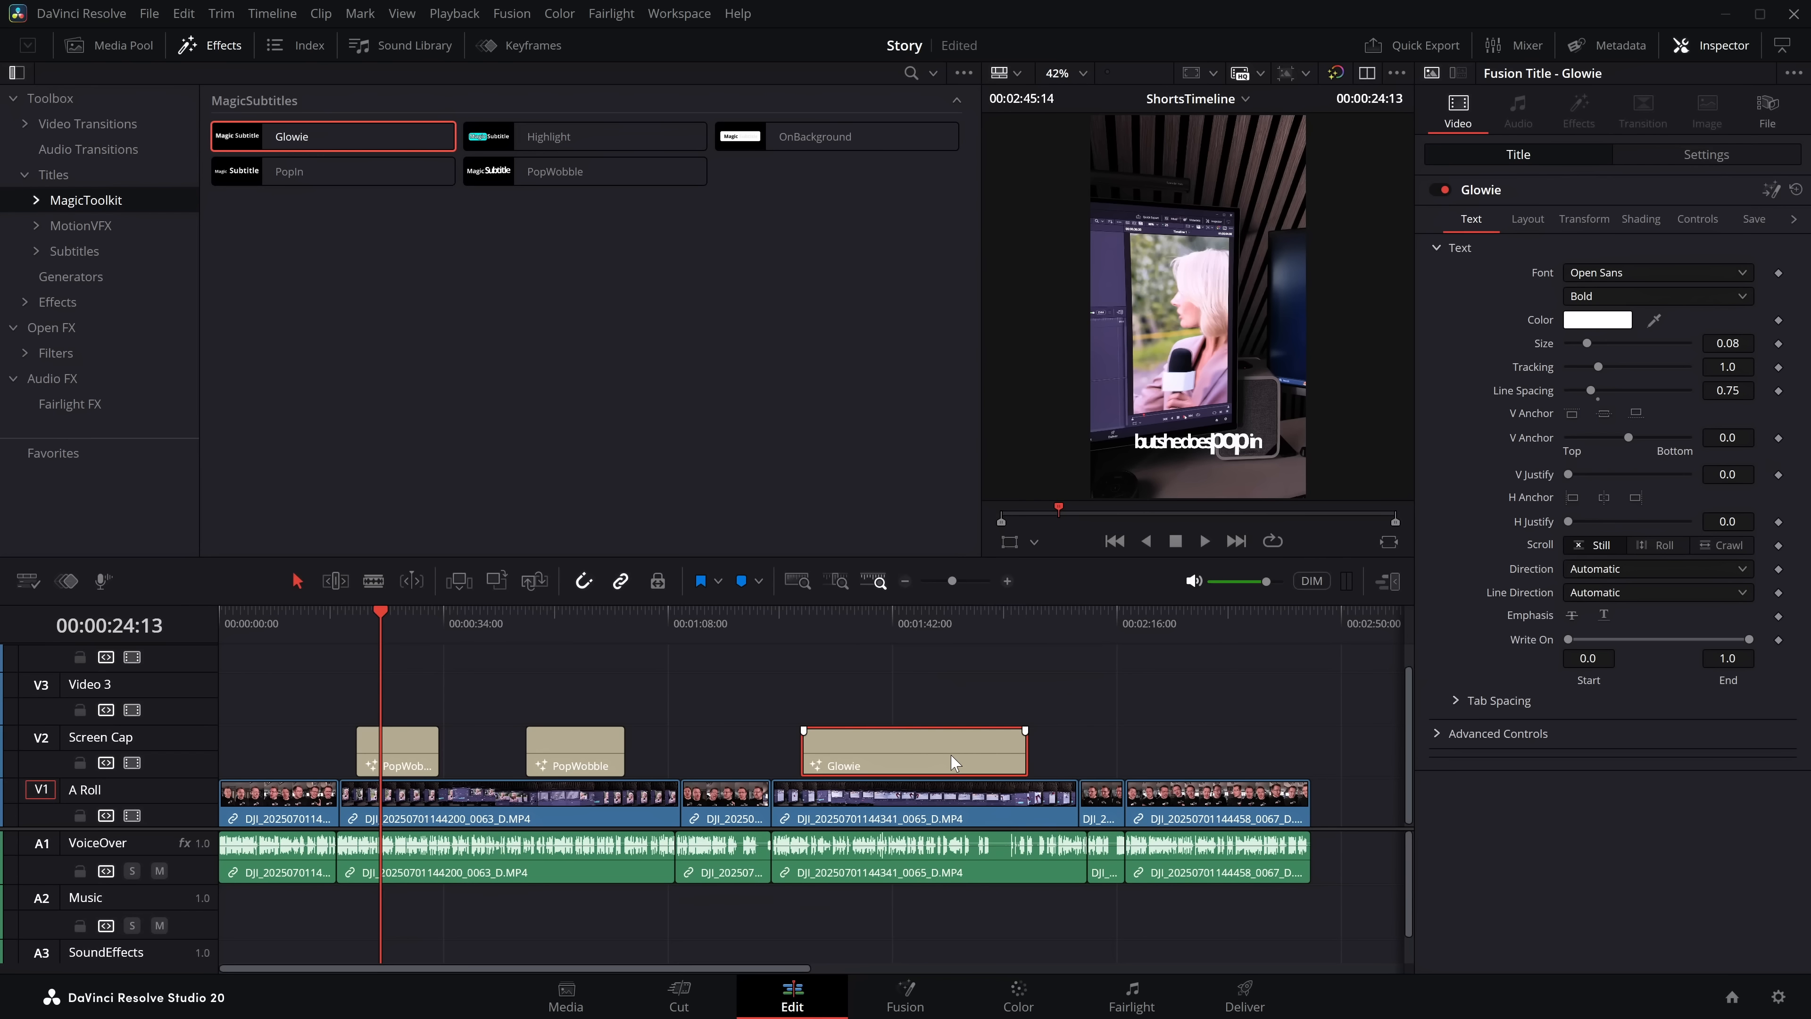
Enable Fusion Overlay on the Glowie title to drag its text higher in the frame.
{"action": "left_click", "coordinate": [1611, 308]}
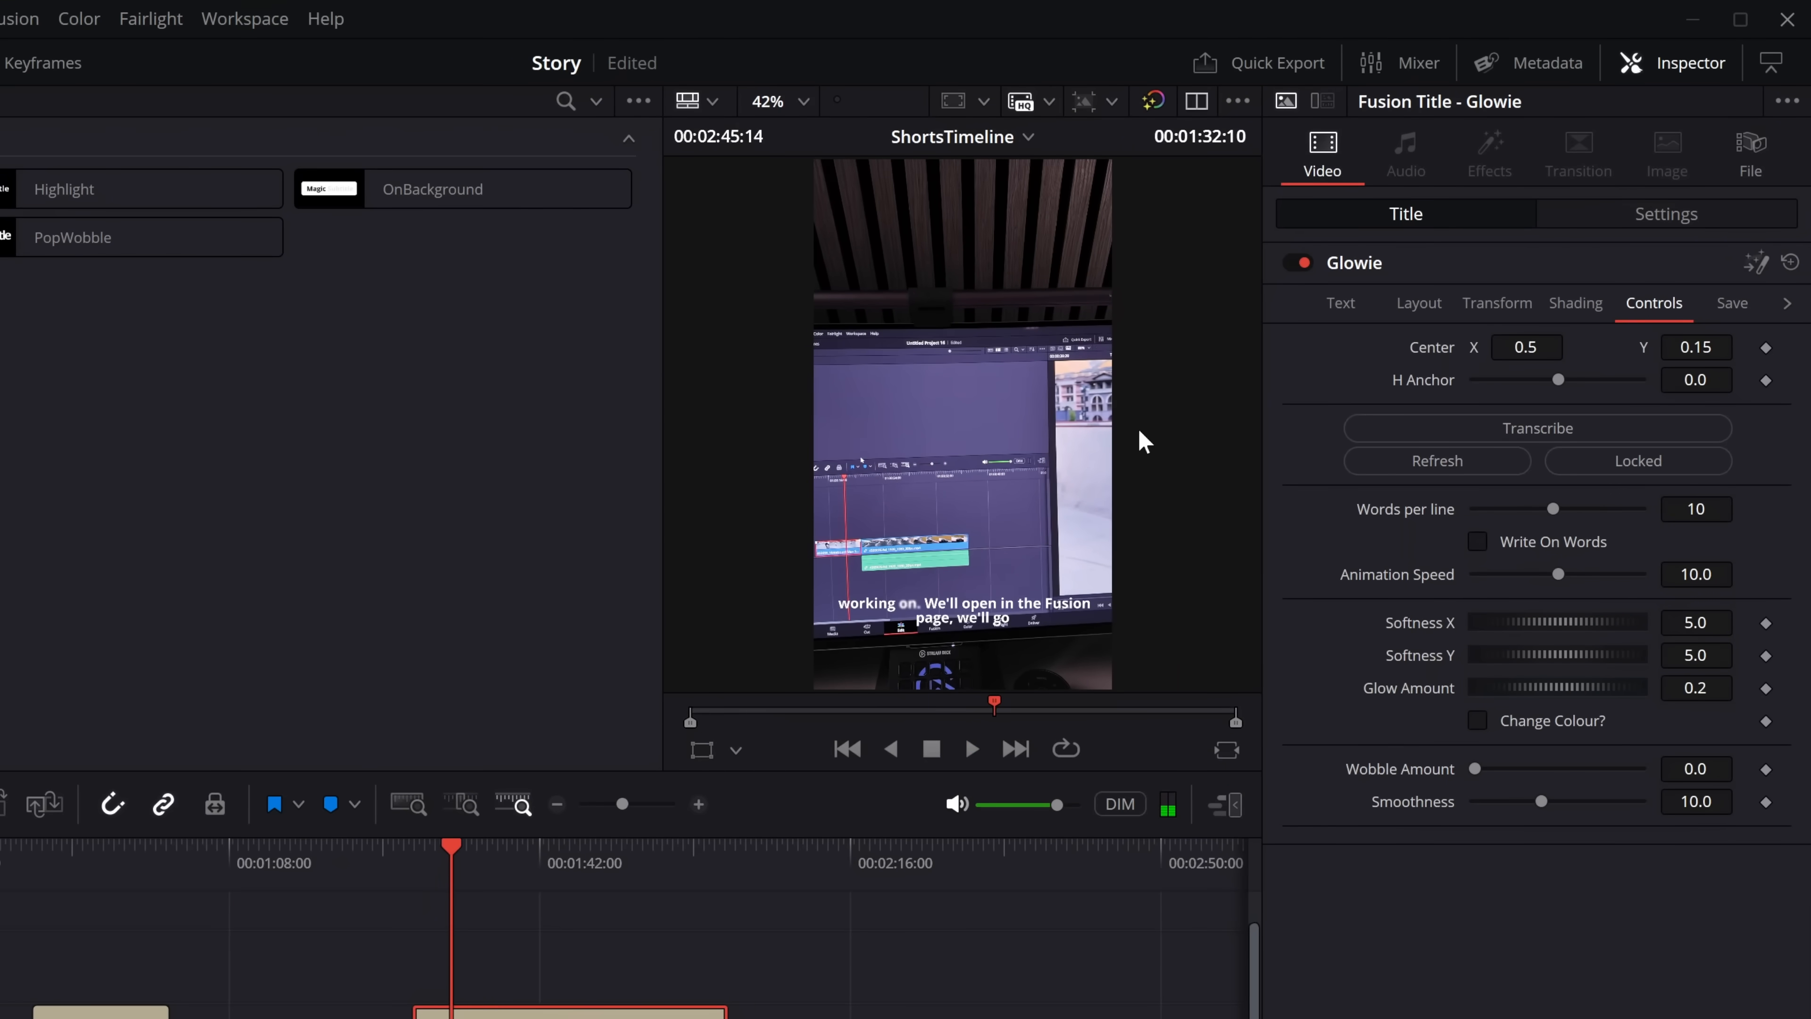
{"action": "left_click", "coordinate": [736, 748]}
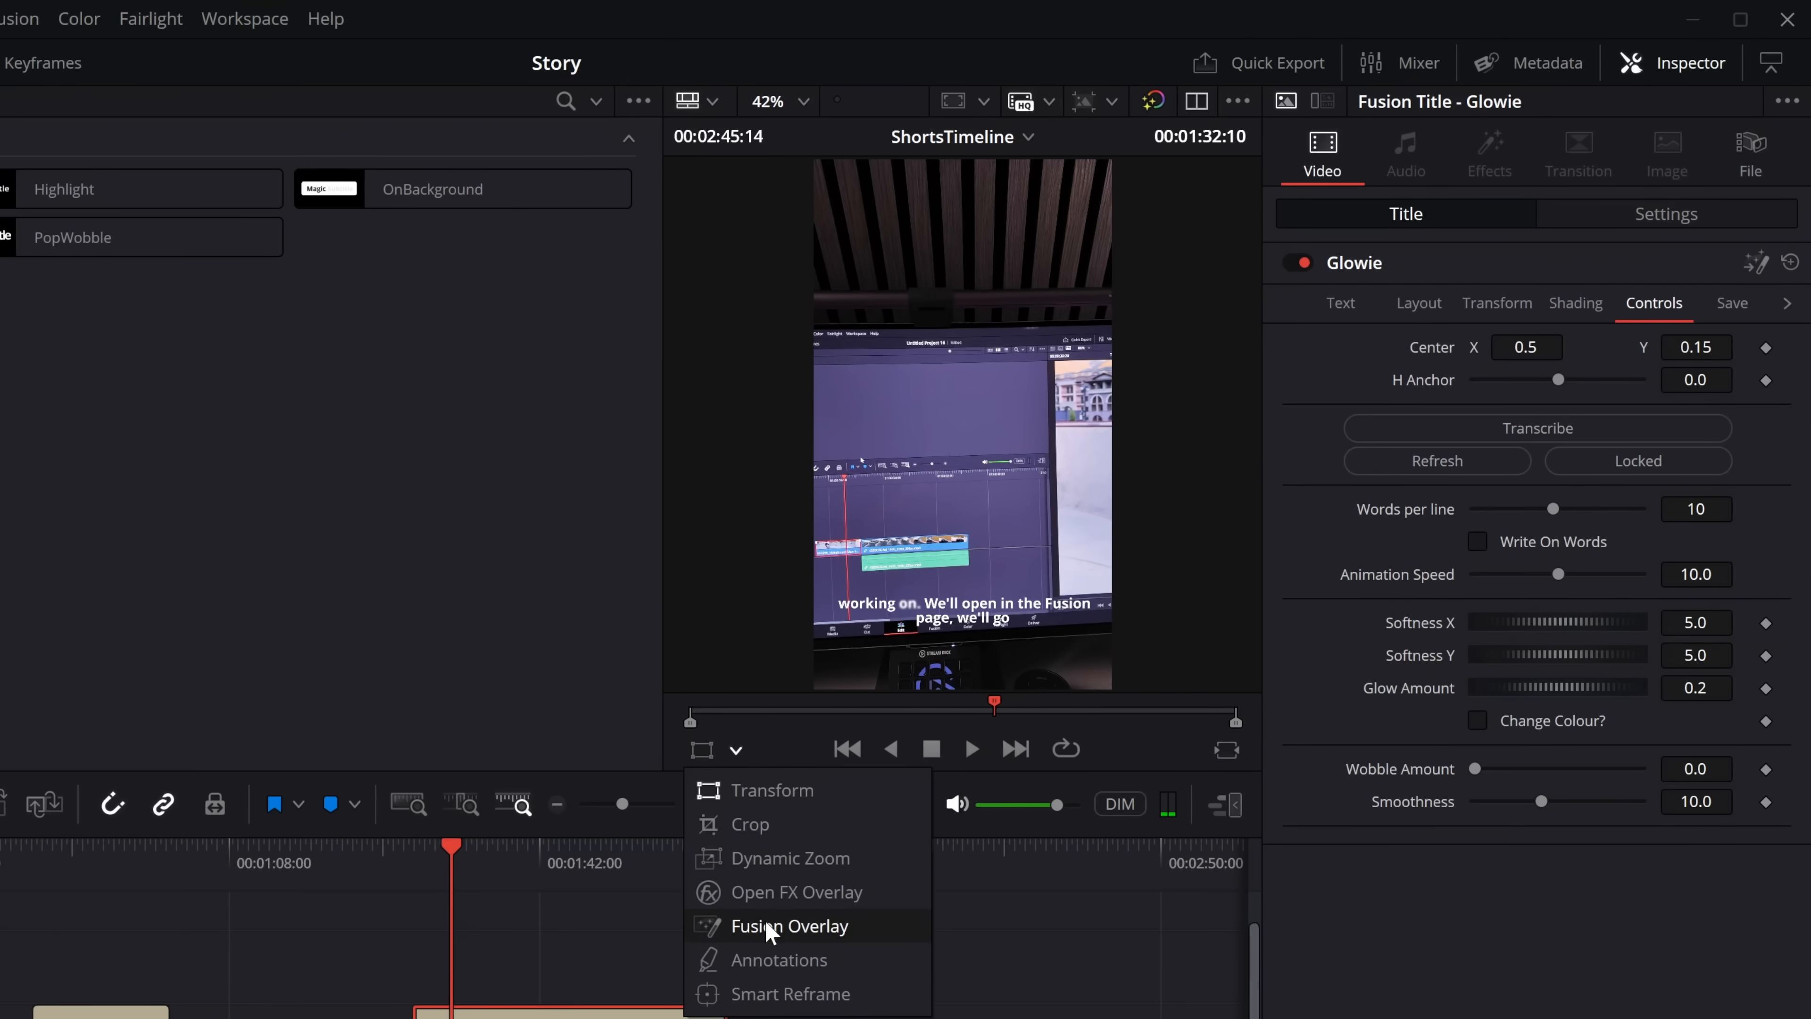
{"action": "left_click", "coordinate": [791, 925]}
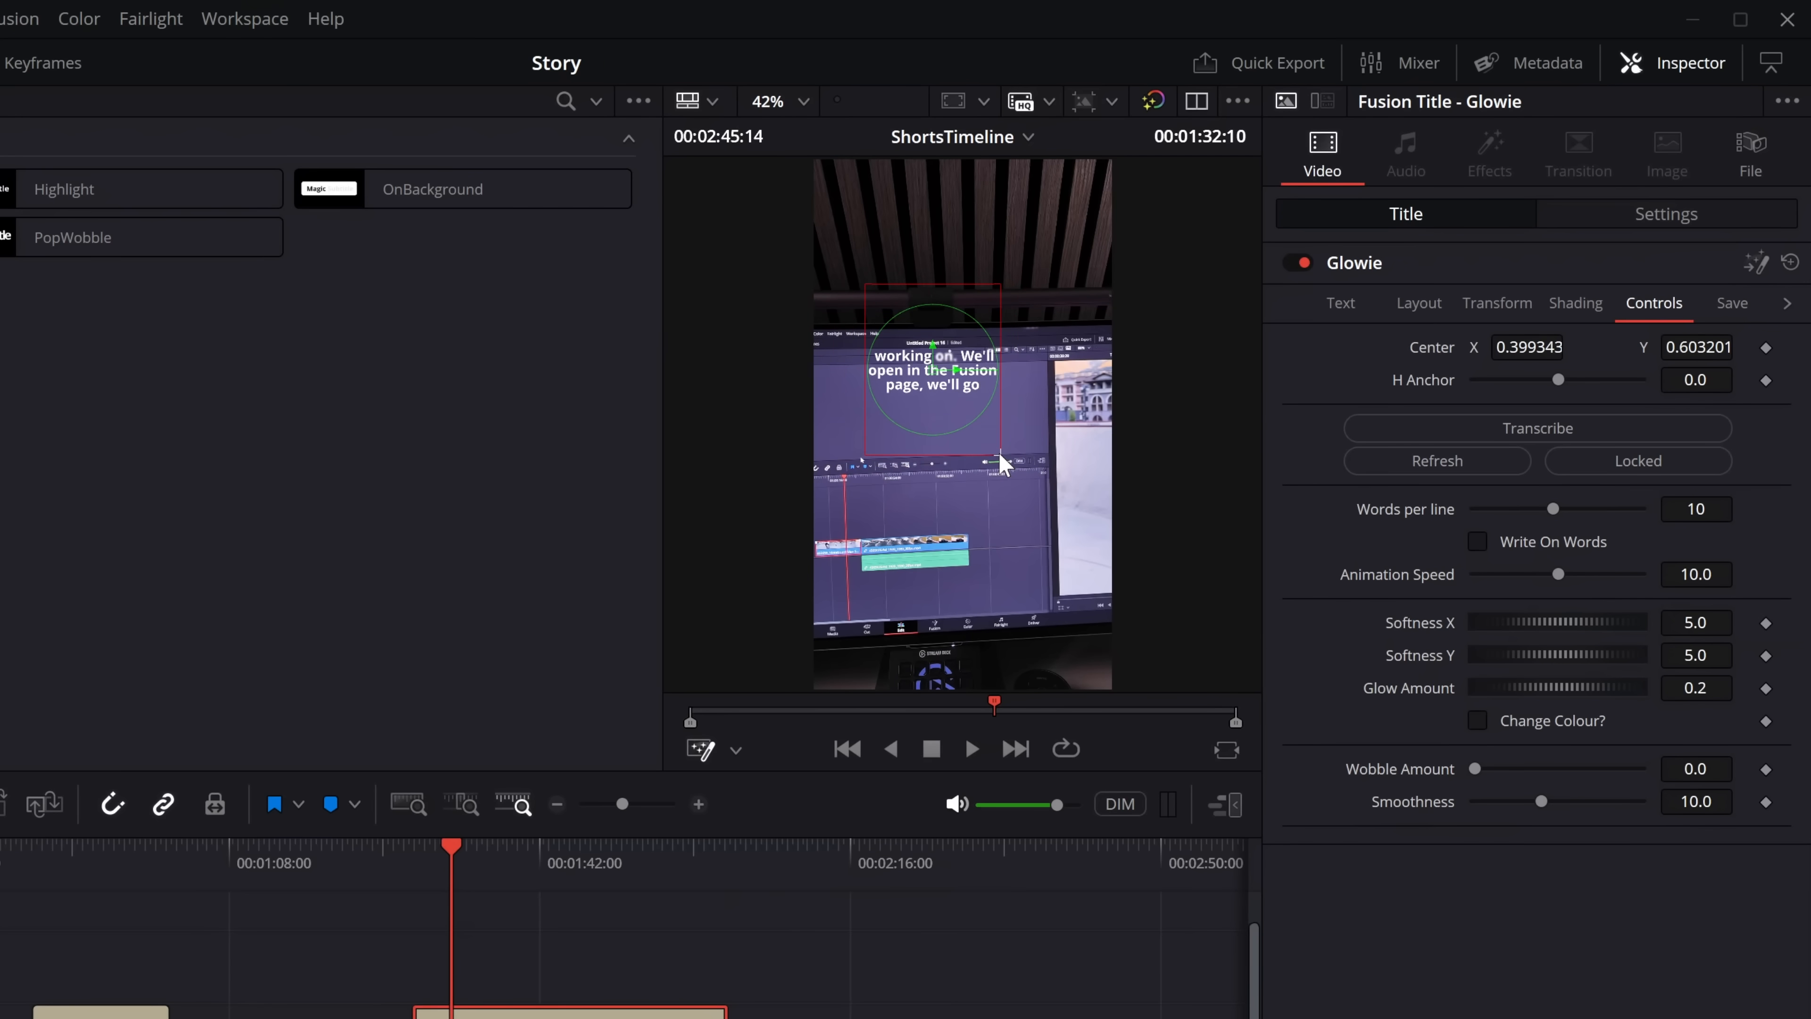
Enlarge the Glowie text and set its font to Bebas Neue.
{"action": "left_click", "coordinate": [1340, 303]}
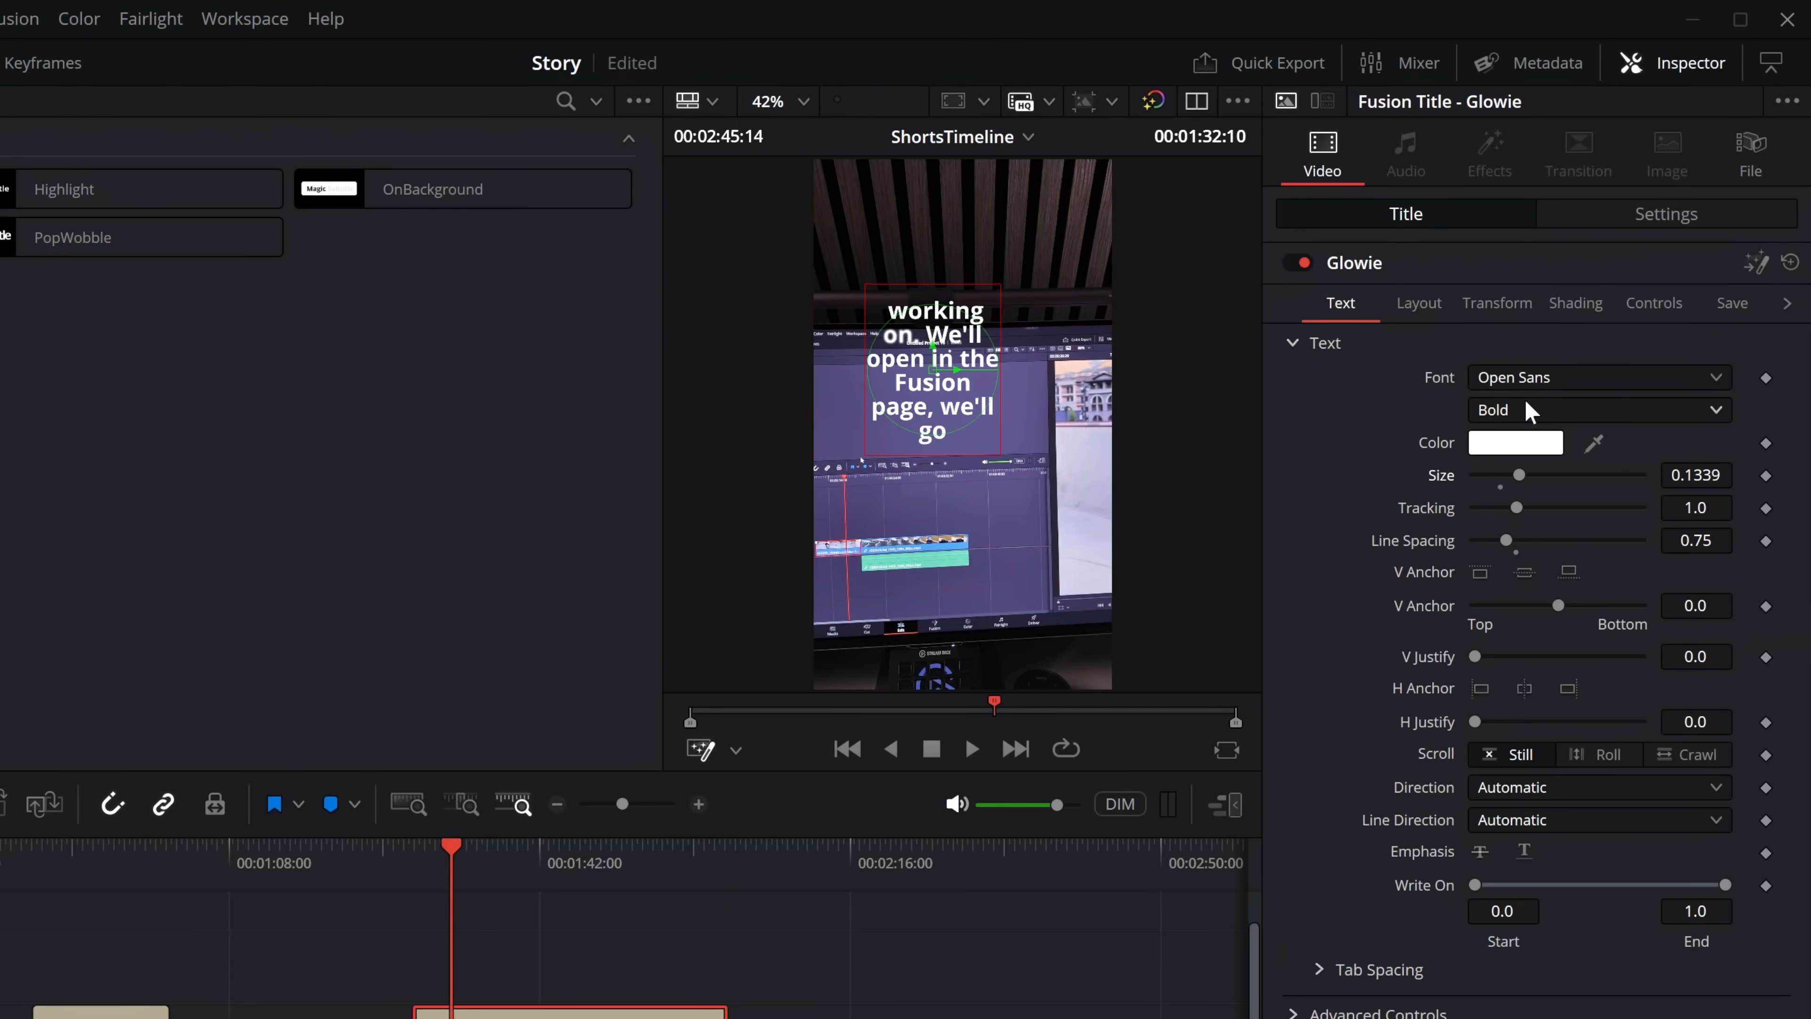
{"action": "left_click", "coordinate": [1600, 376]}
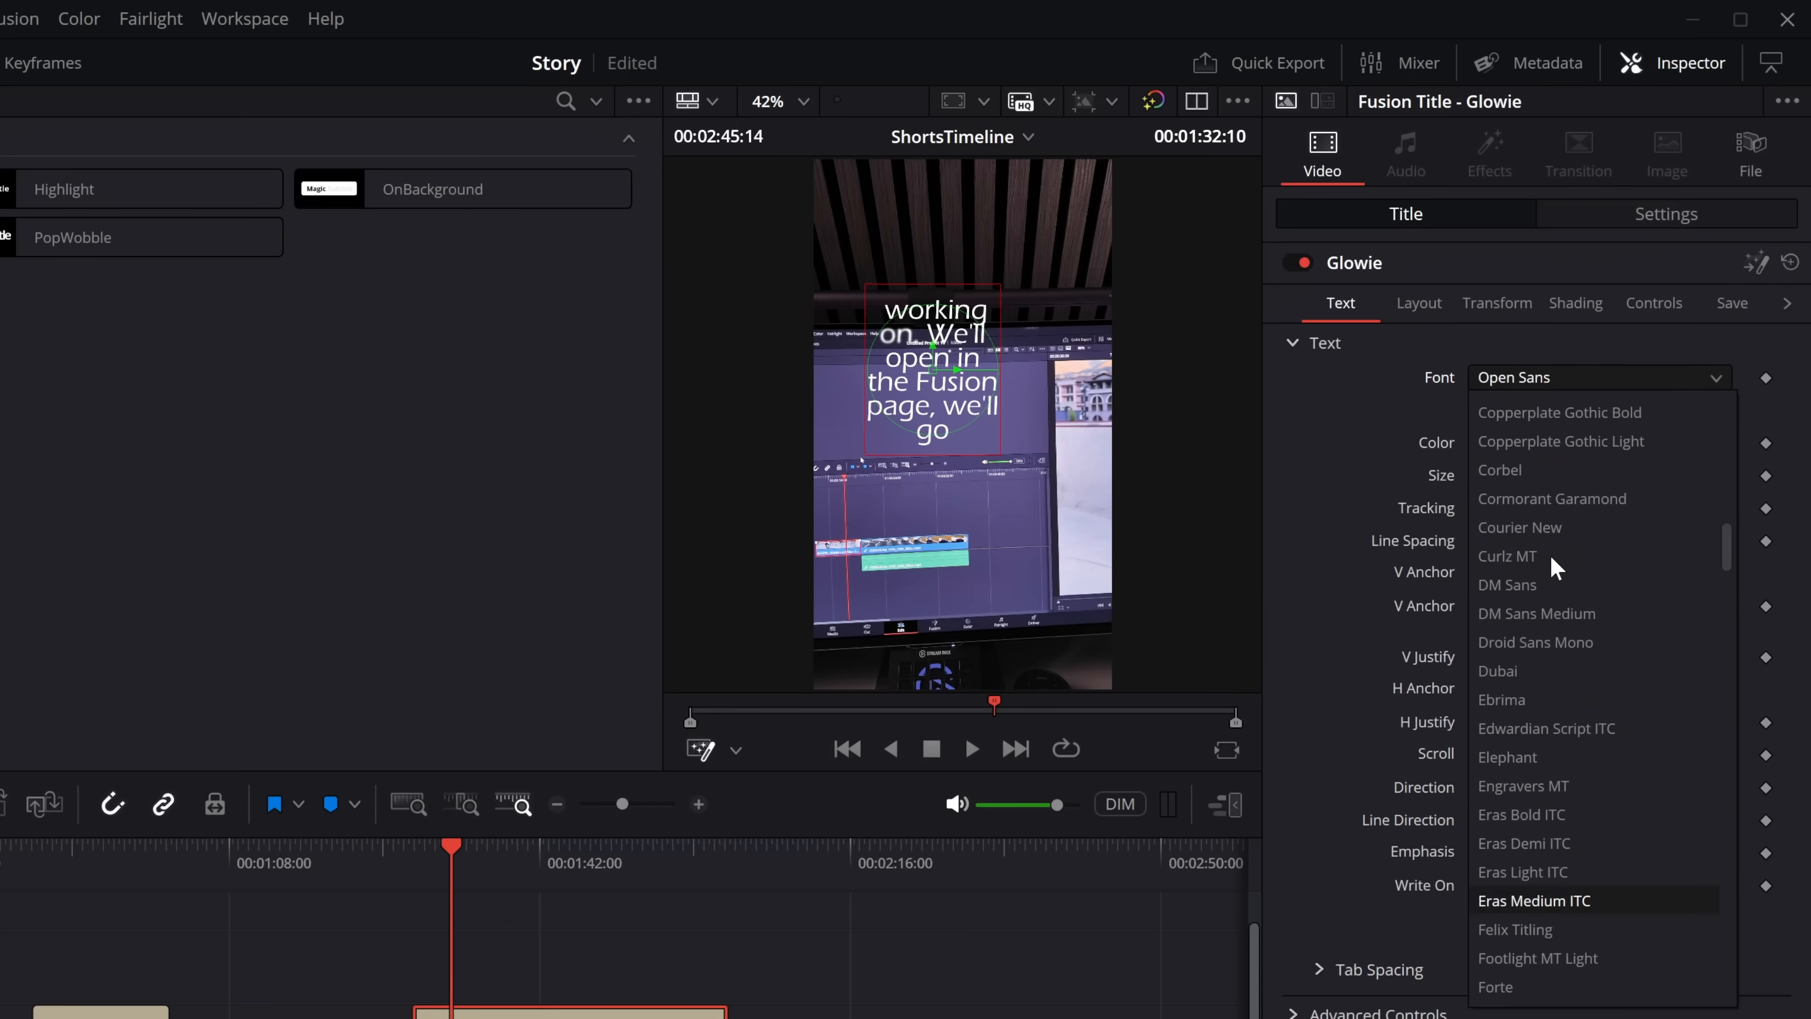
{"action": "scroll", "scroll_direction": "up", "scroll_amount": 3}
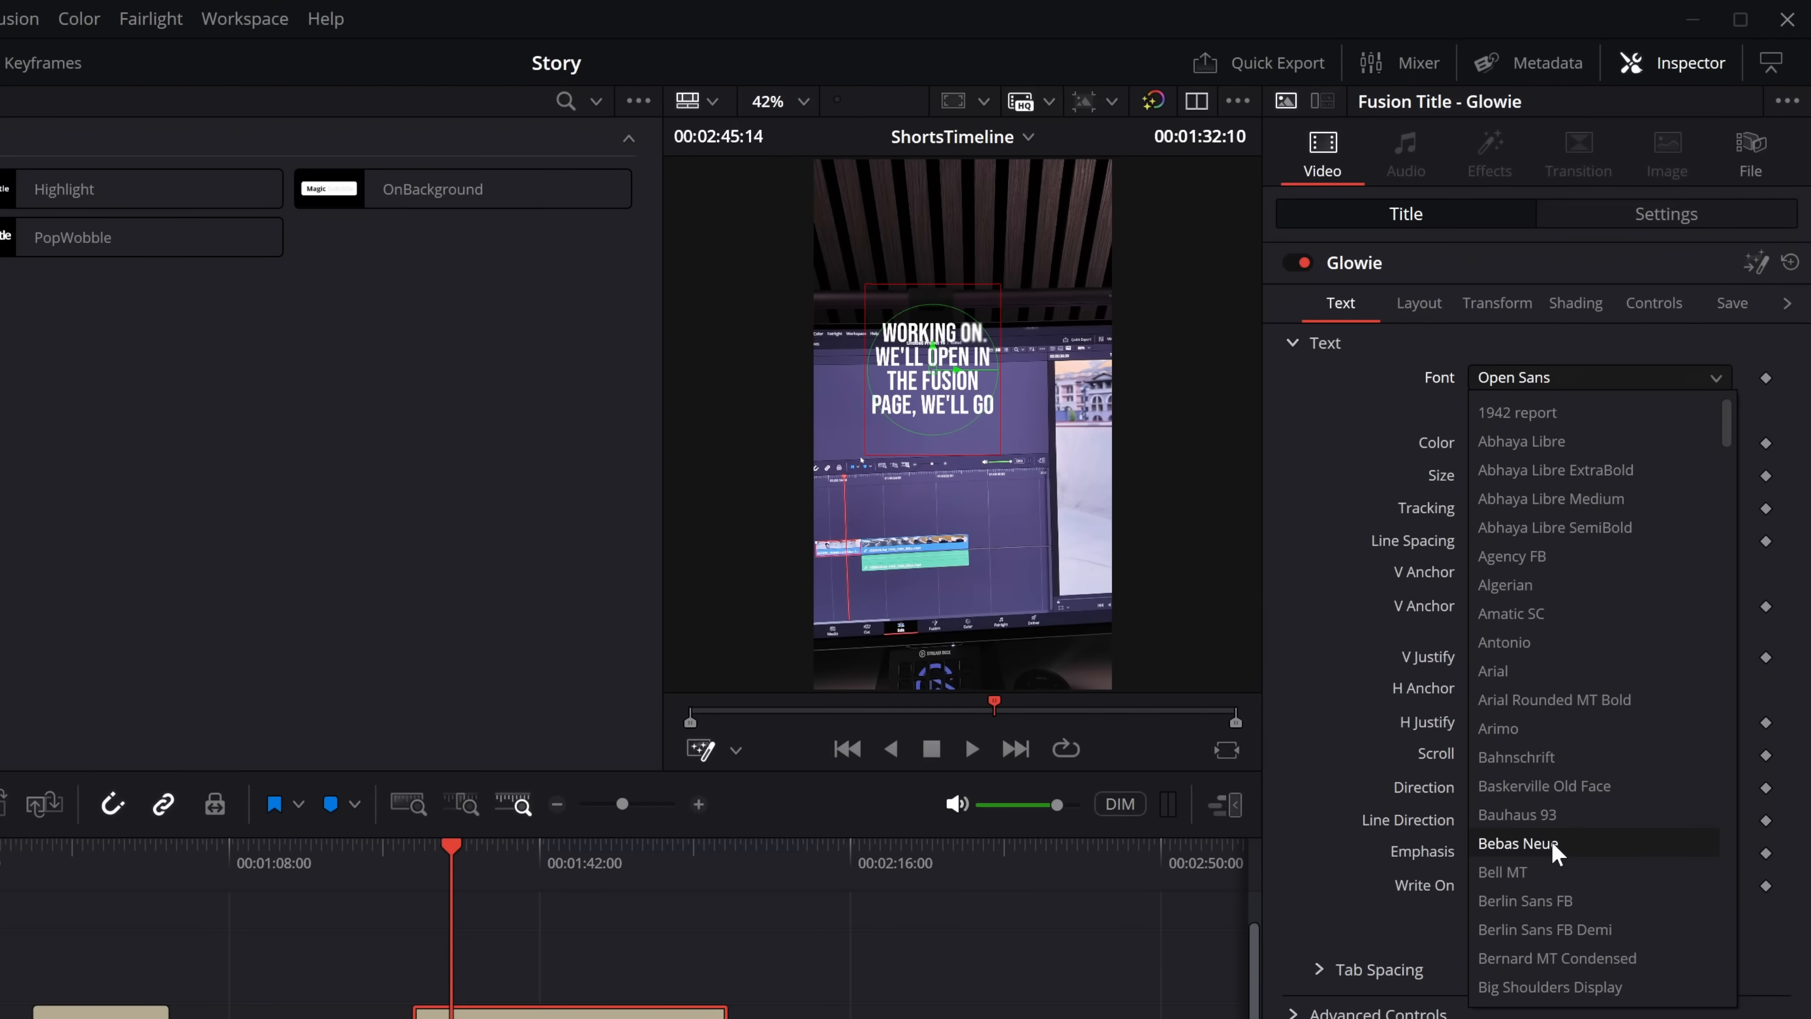
{"action": "left_click", "coordinate": [1518, 842]}
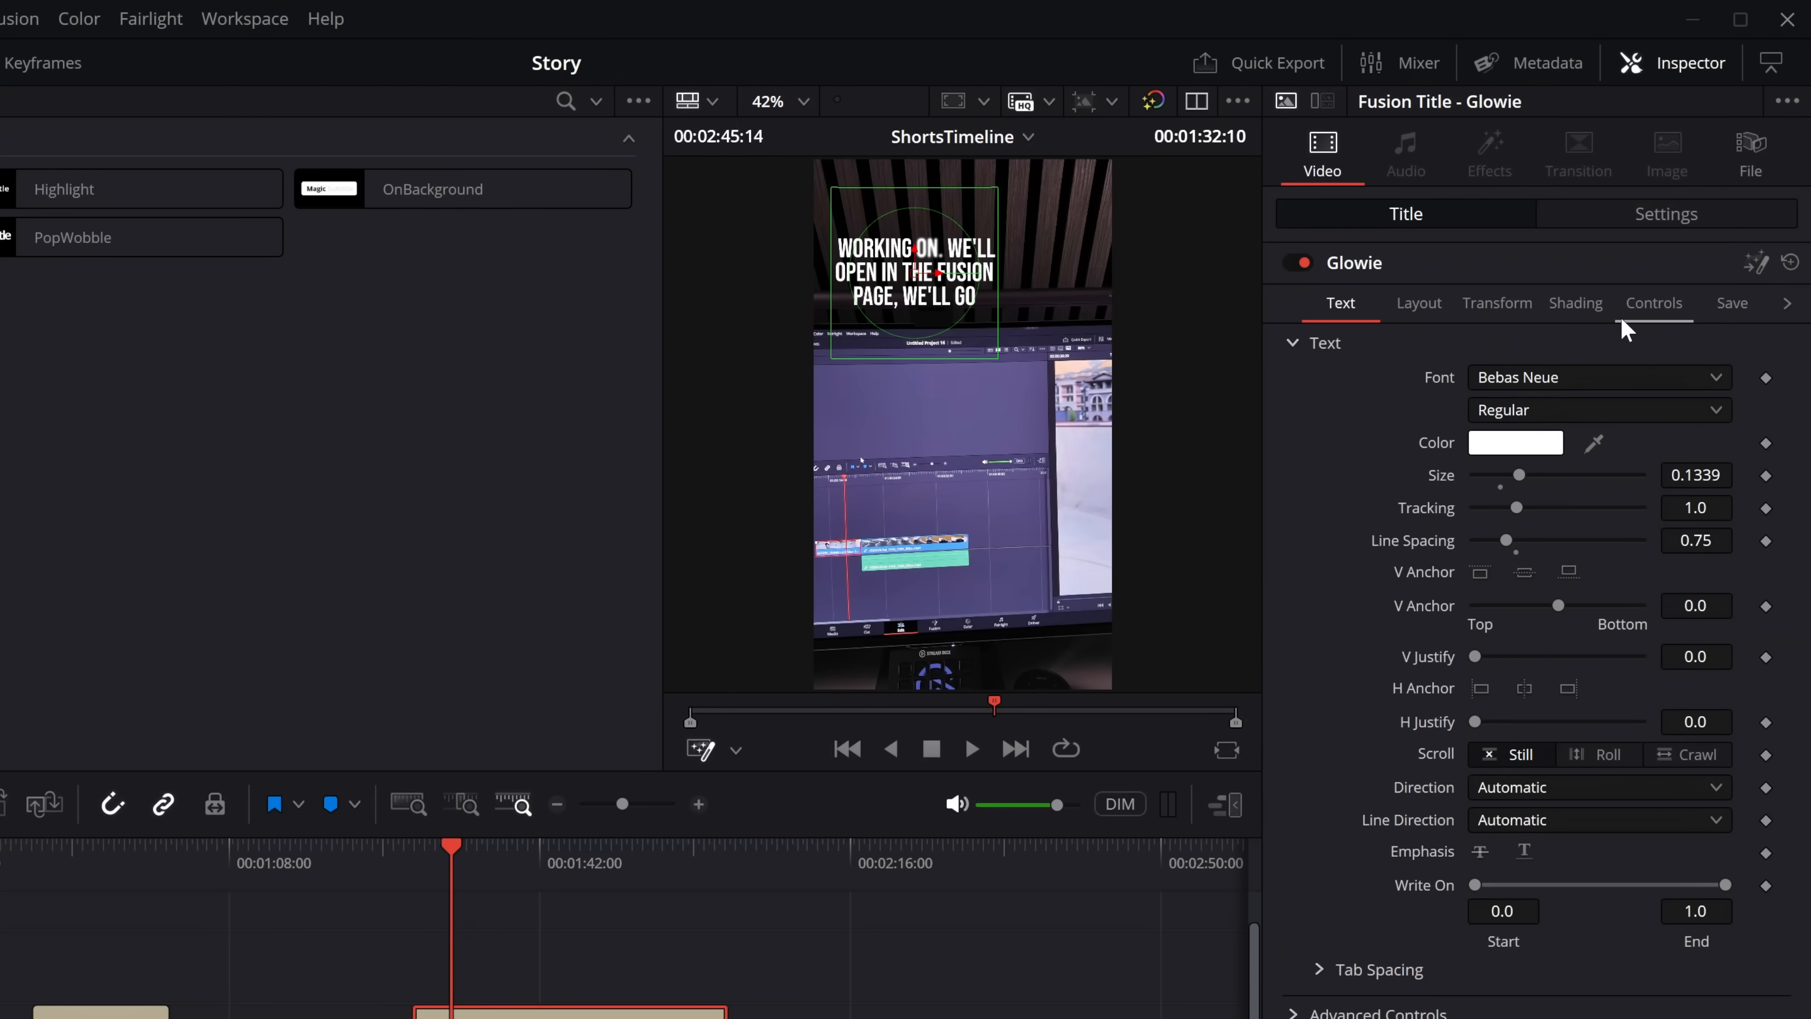
Set the Glowie captions to four words per line with a stronger glow.
{"action": "left_click", "coordinate": [1652, 303]}
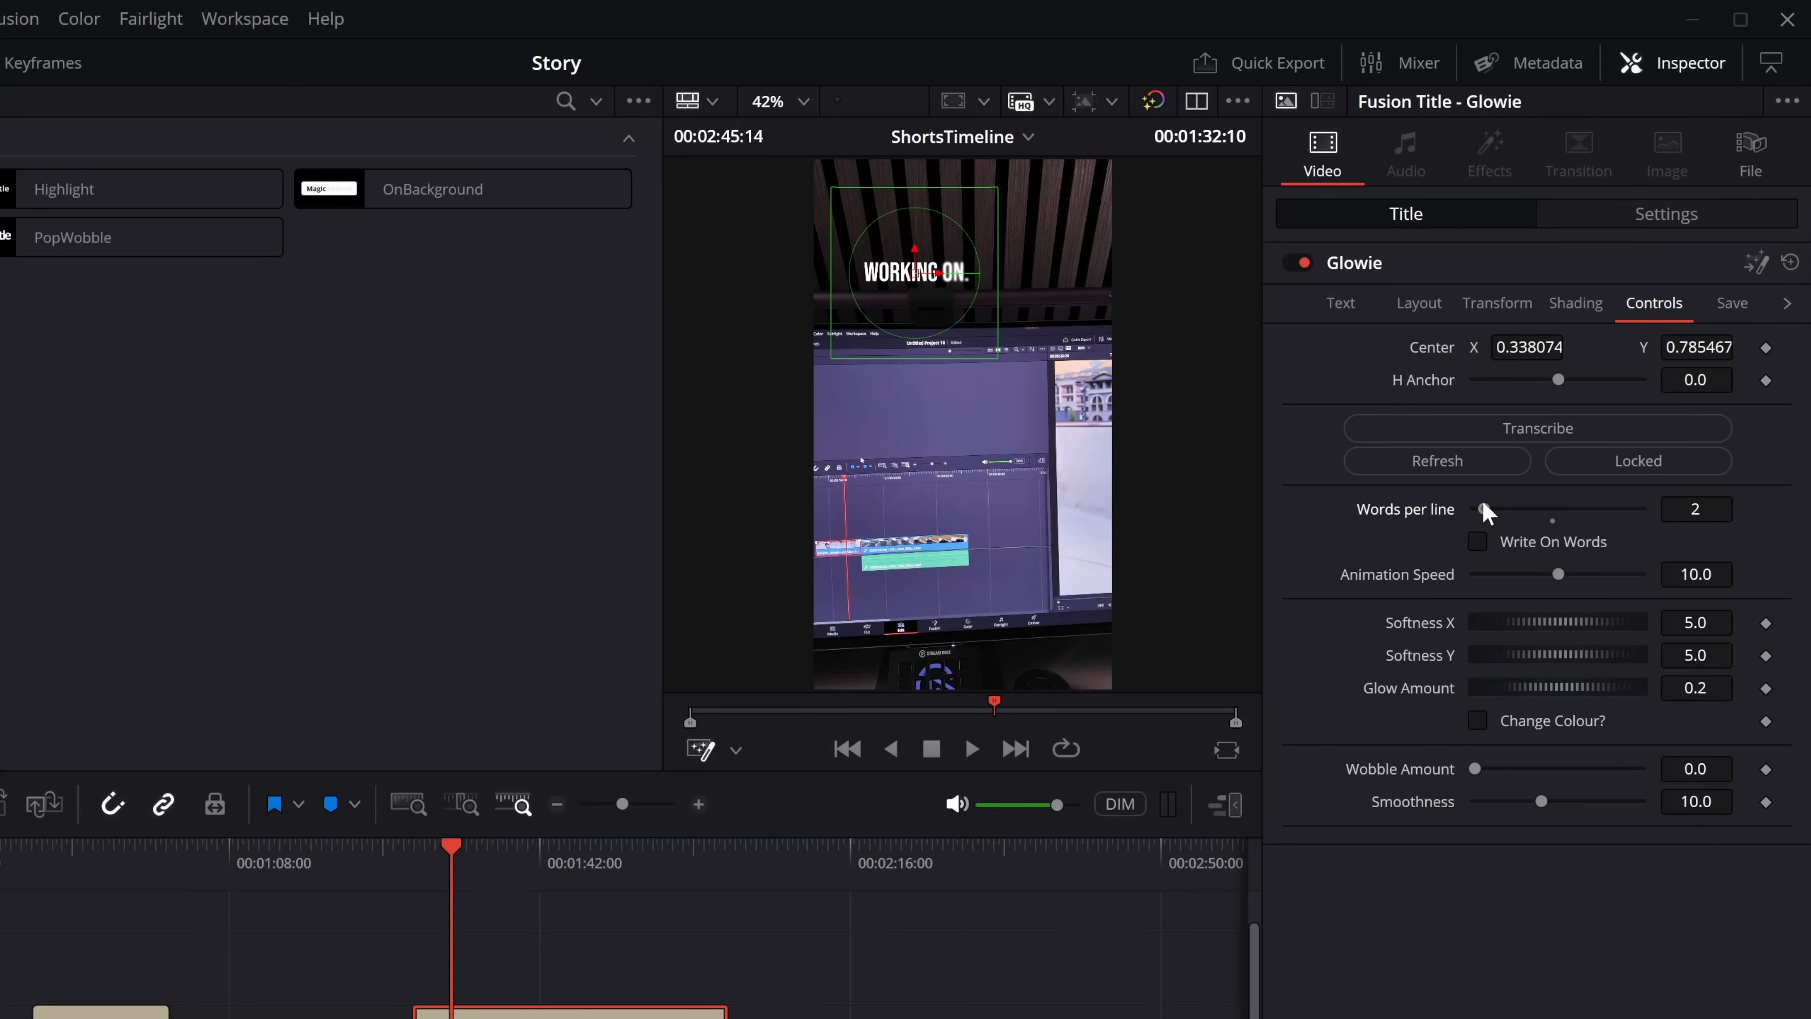
{"action": "left_click", "coordinate": [970, 748]}
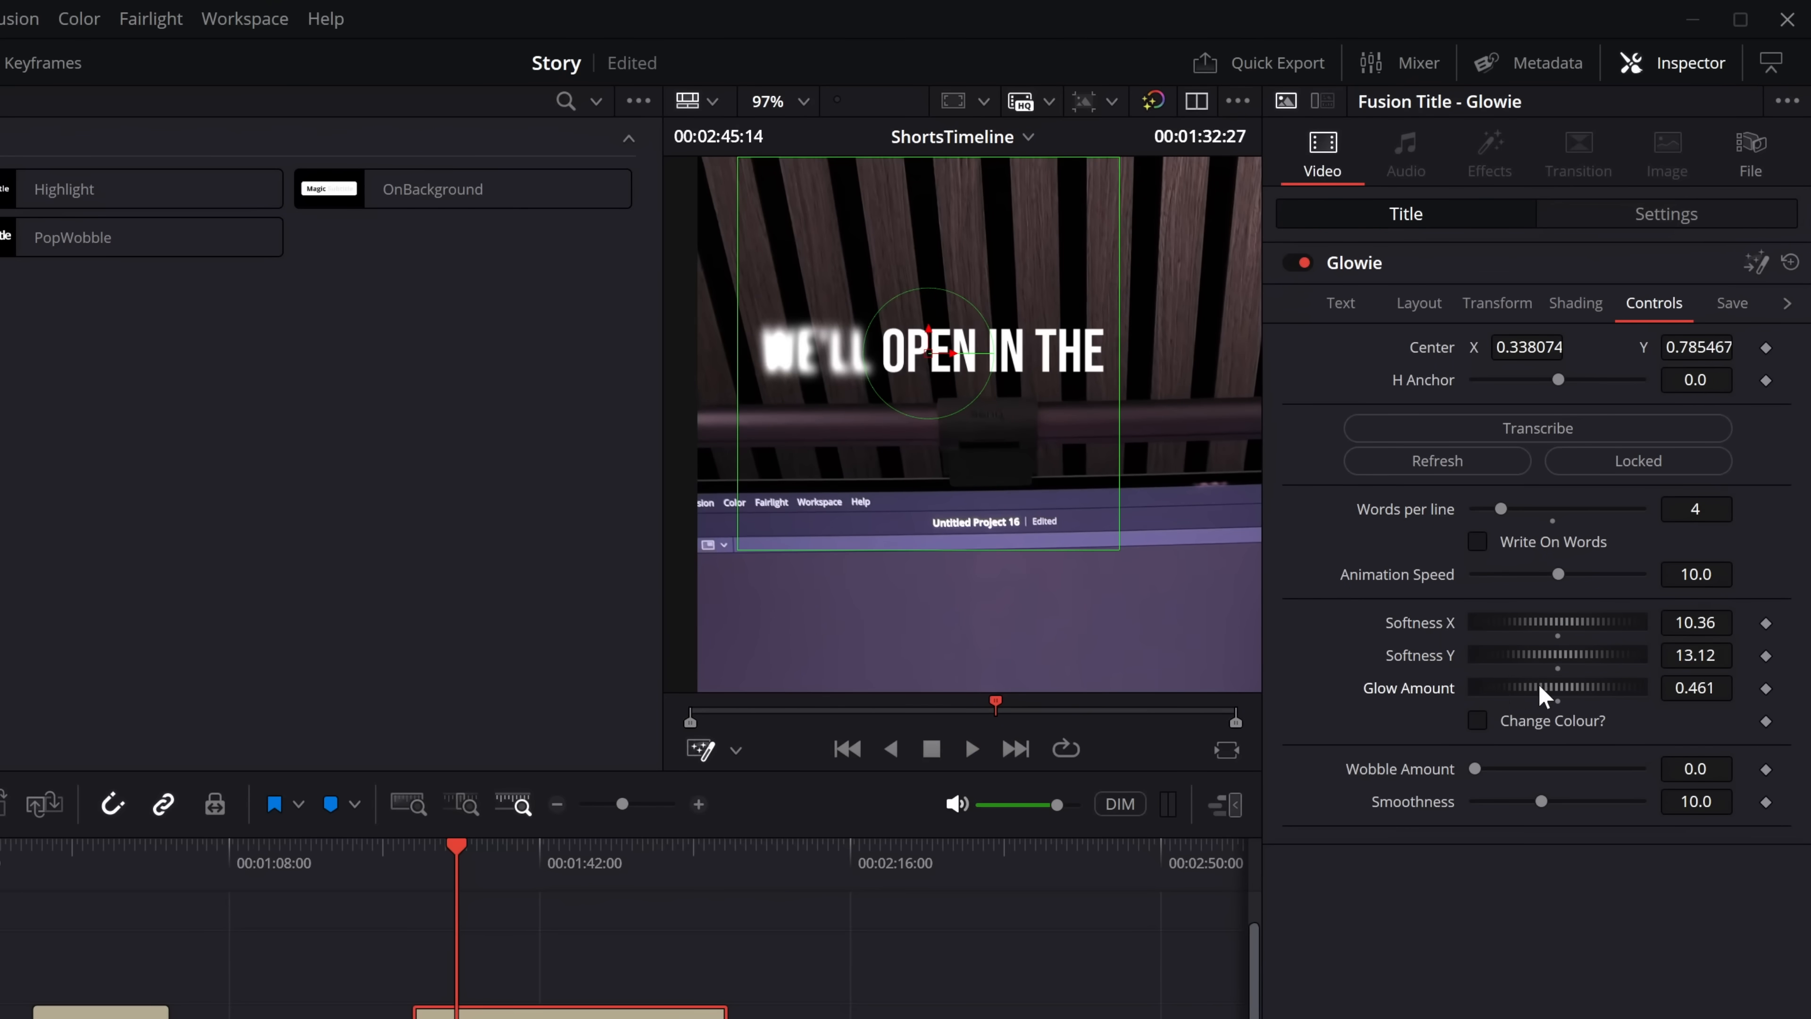
{"action": "left_click", "coordinate": [971, 748]}
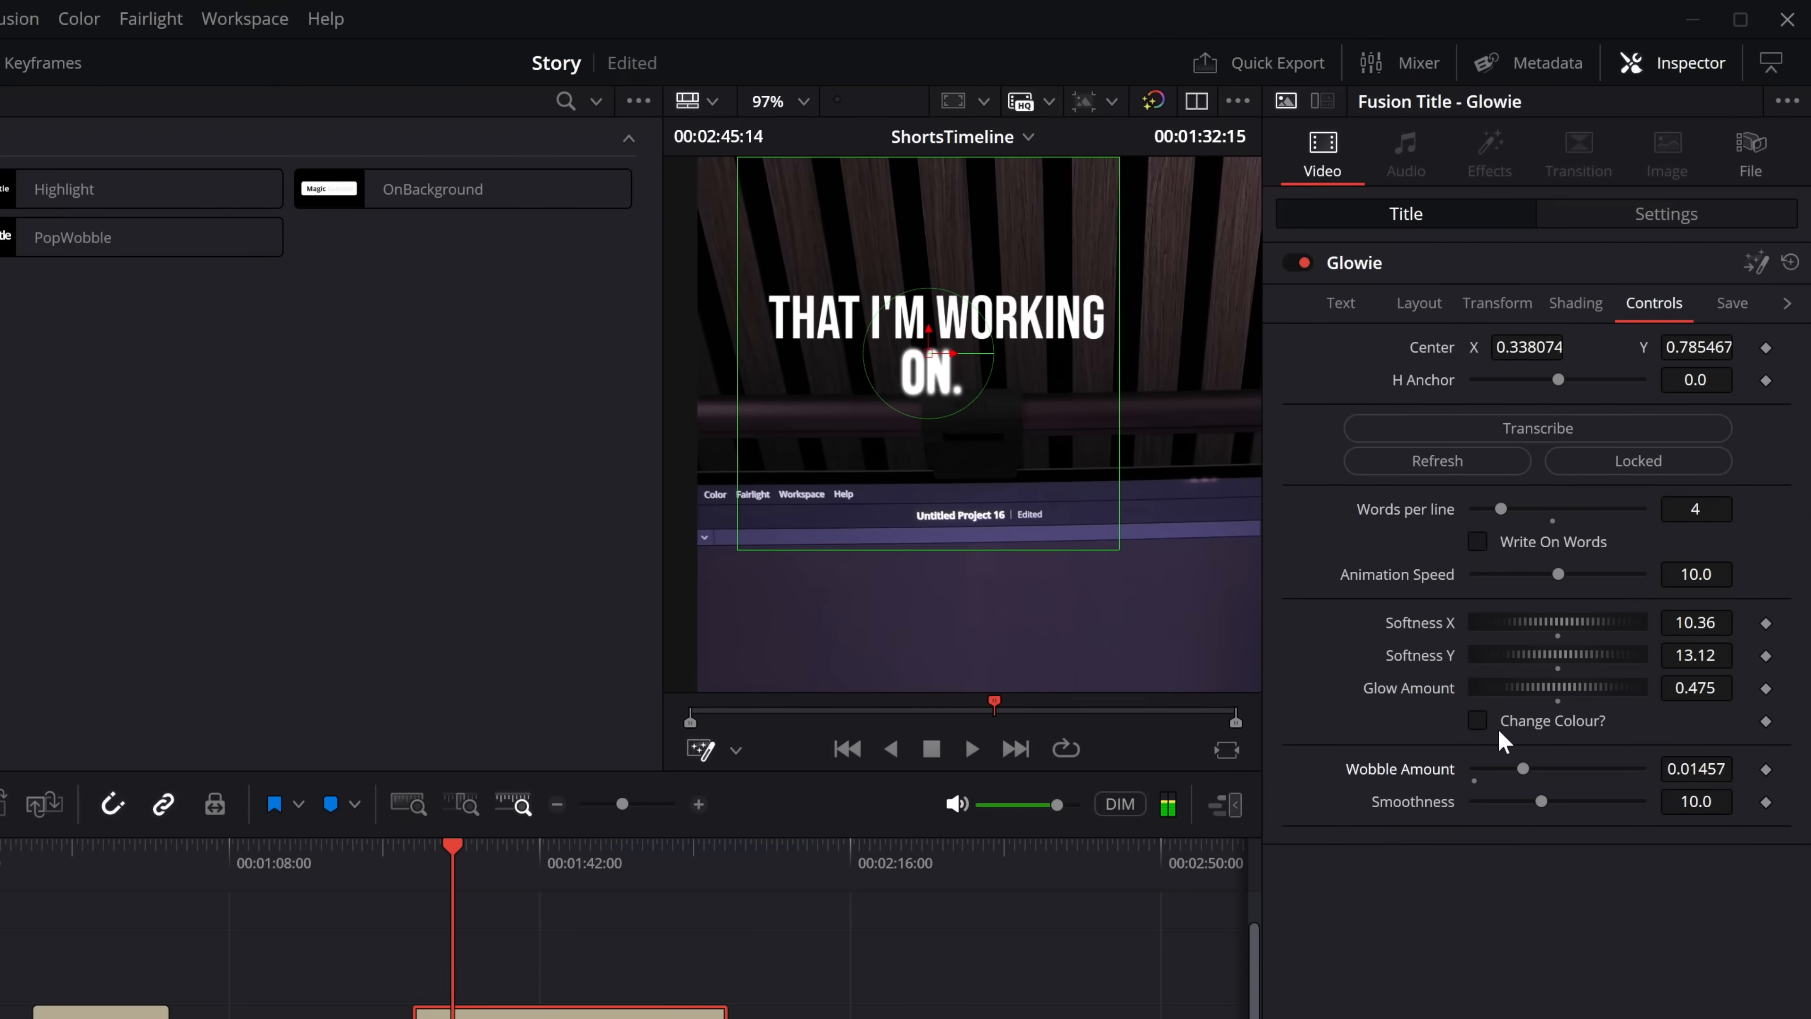
Preview the red glowing highlight, stop playback and show the title's Save options.
{"action": "left_click", "coordinate": [1477, 720]}
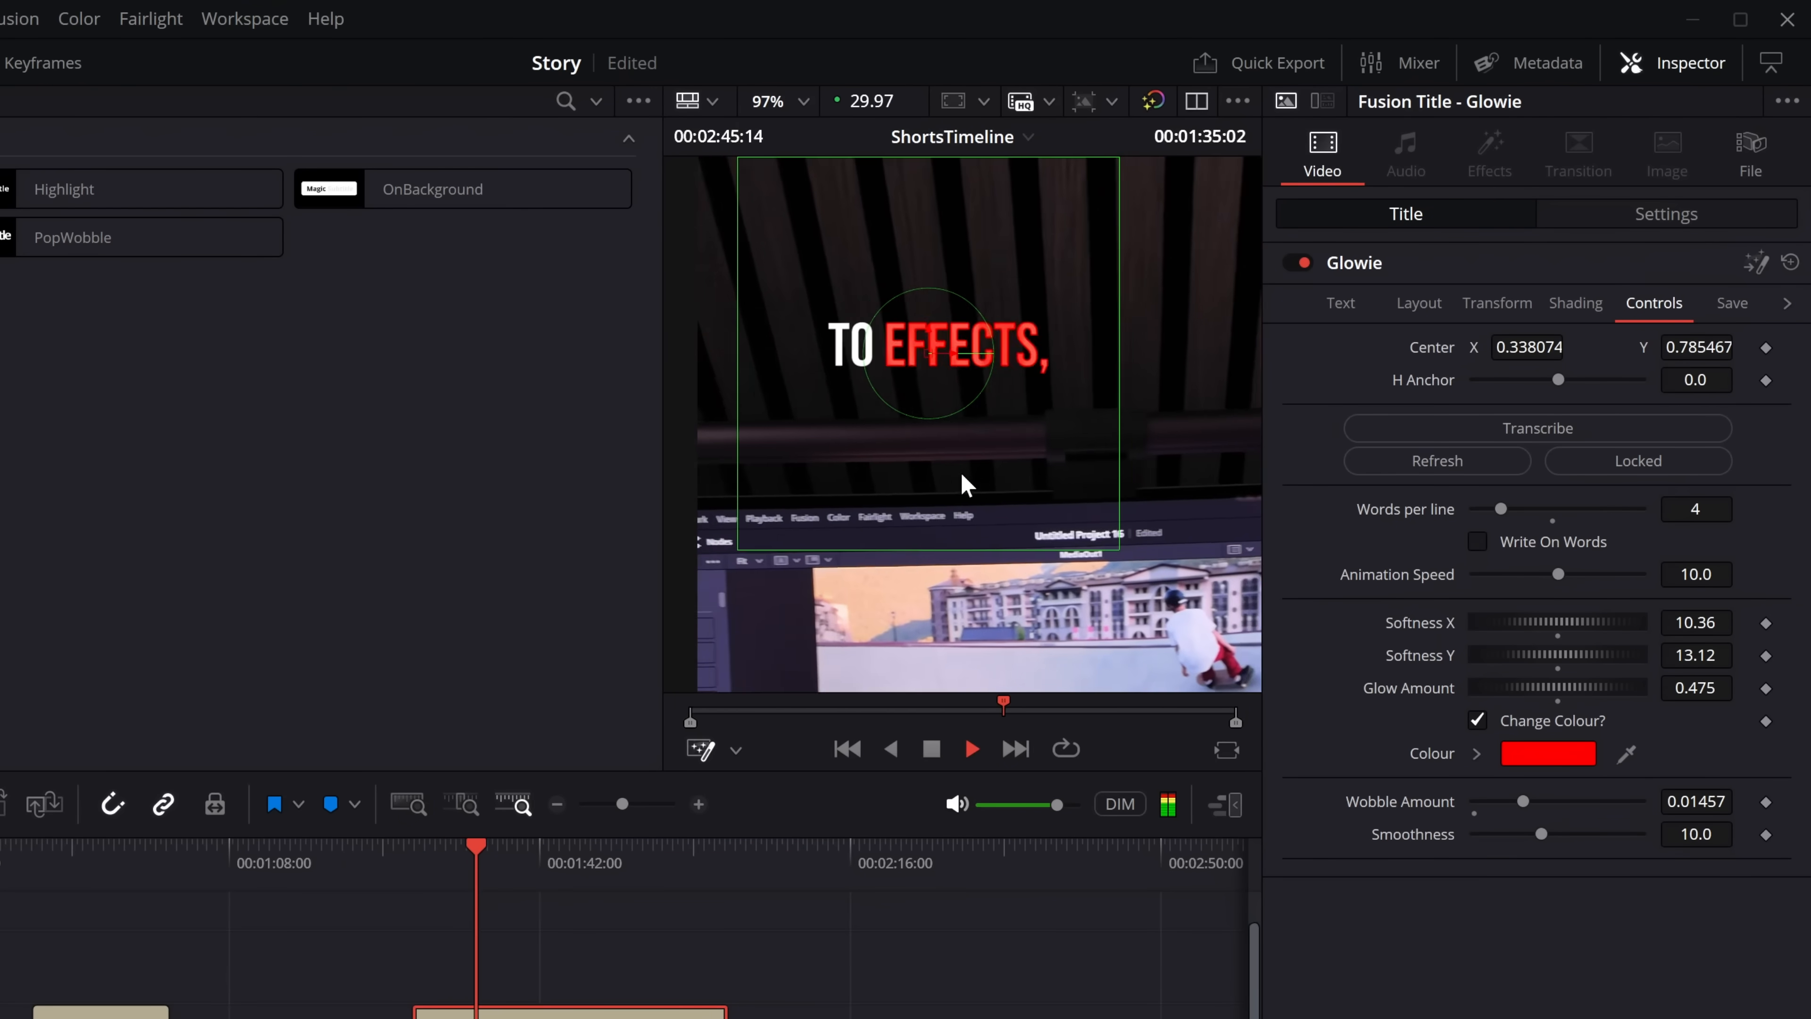
{"action": "left_click", "coordinate": [971, 748]}
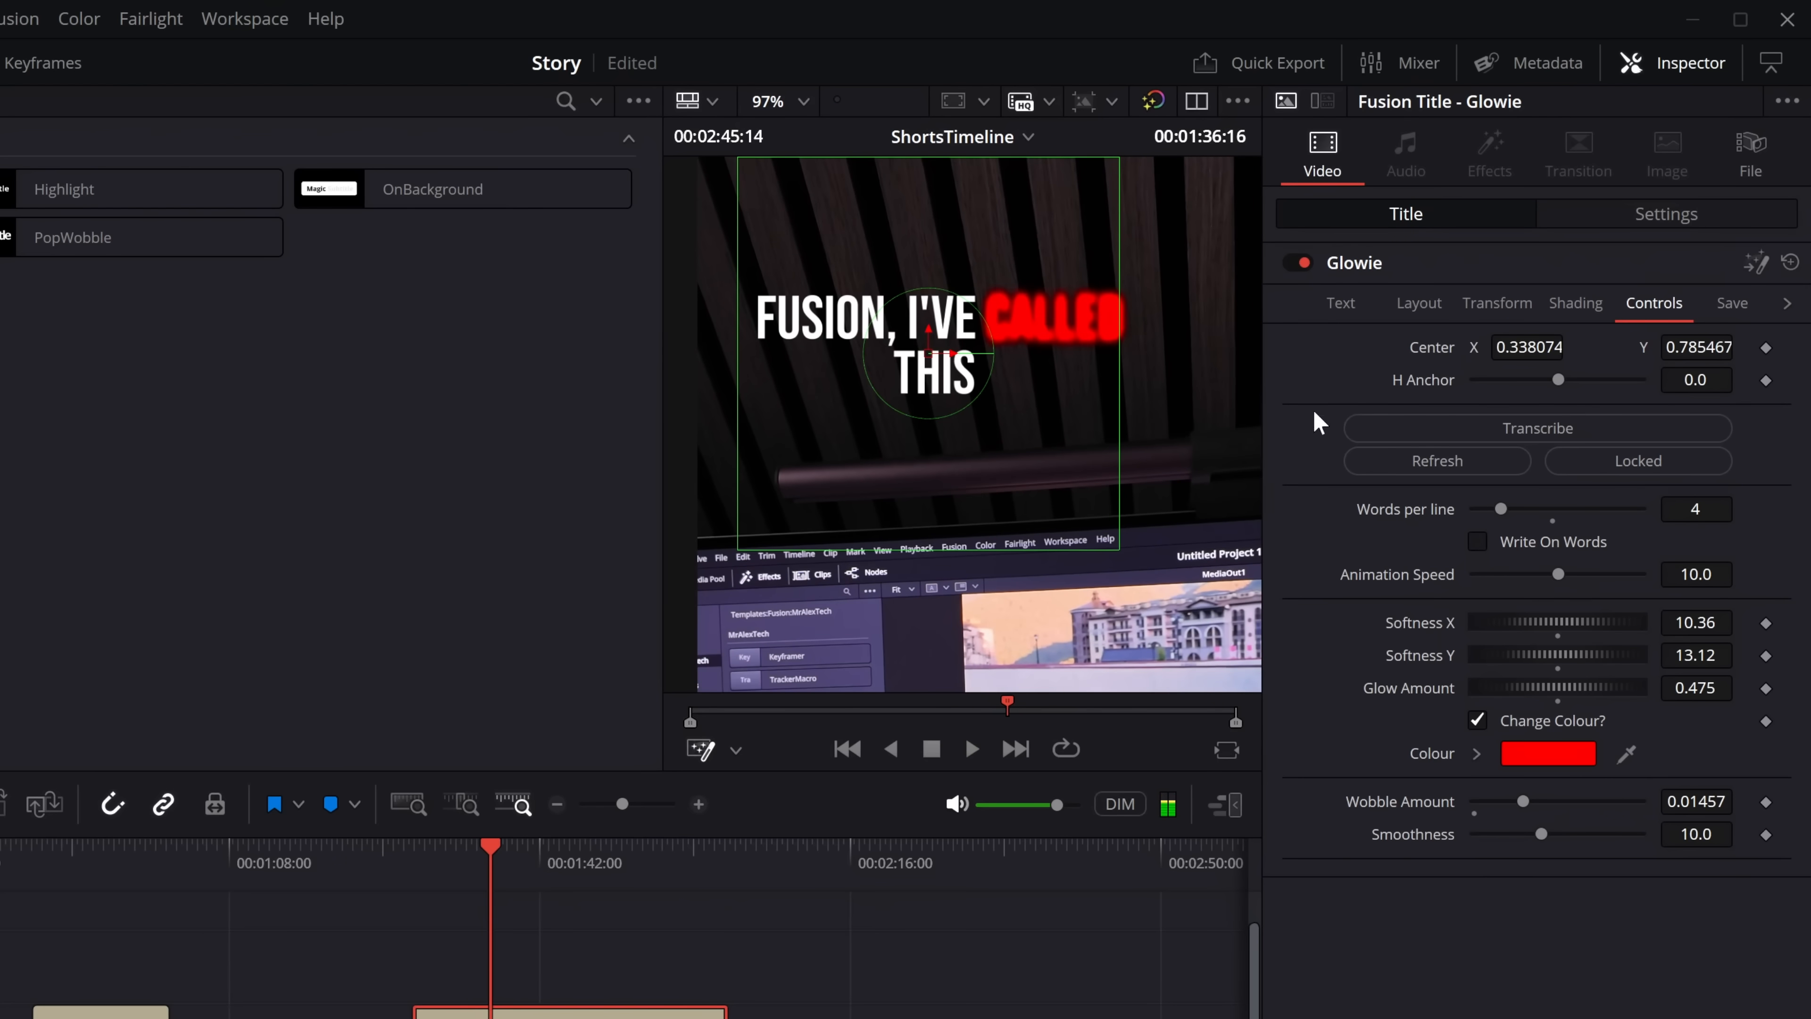
{"action": "left_click", "coordinate": [1732, 303]}
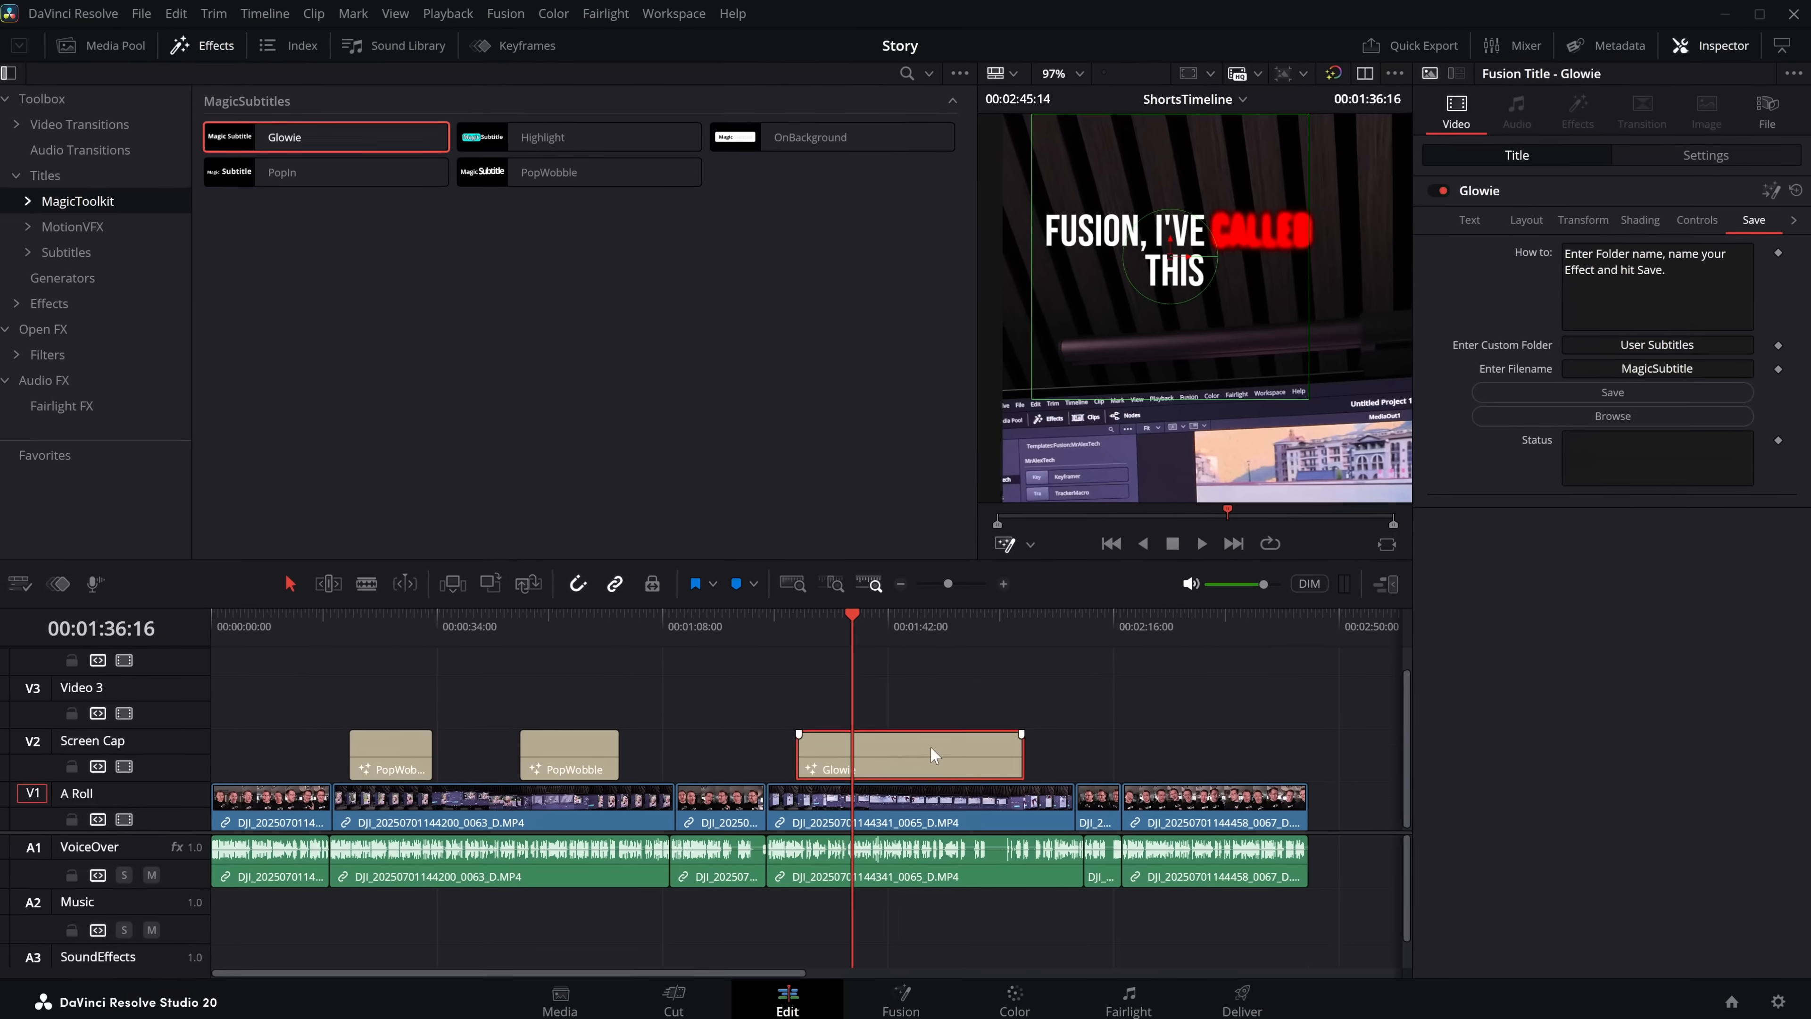
Replace the title with PopIn, lengthen its clip and restyle its text in Bebas Neue.
{"action": "left_click", "coordinate": [289, 171]}
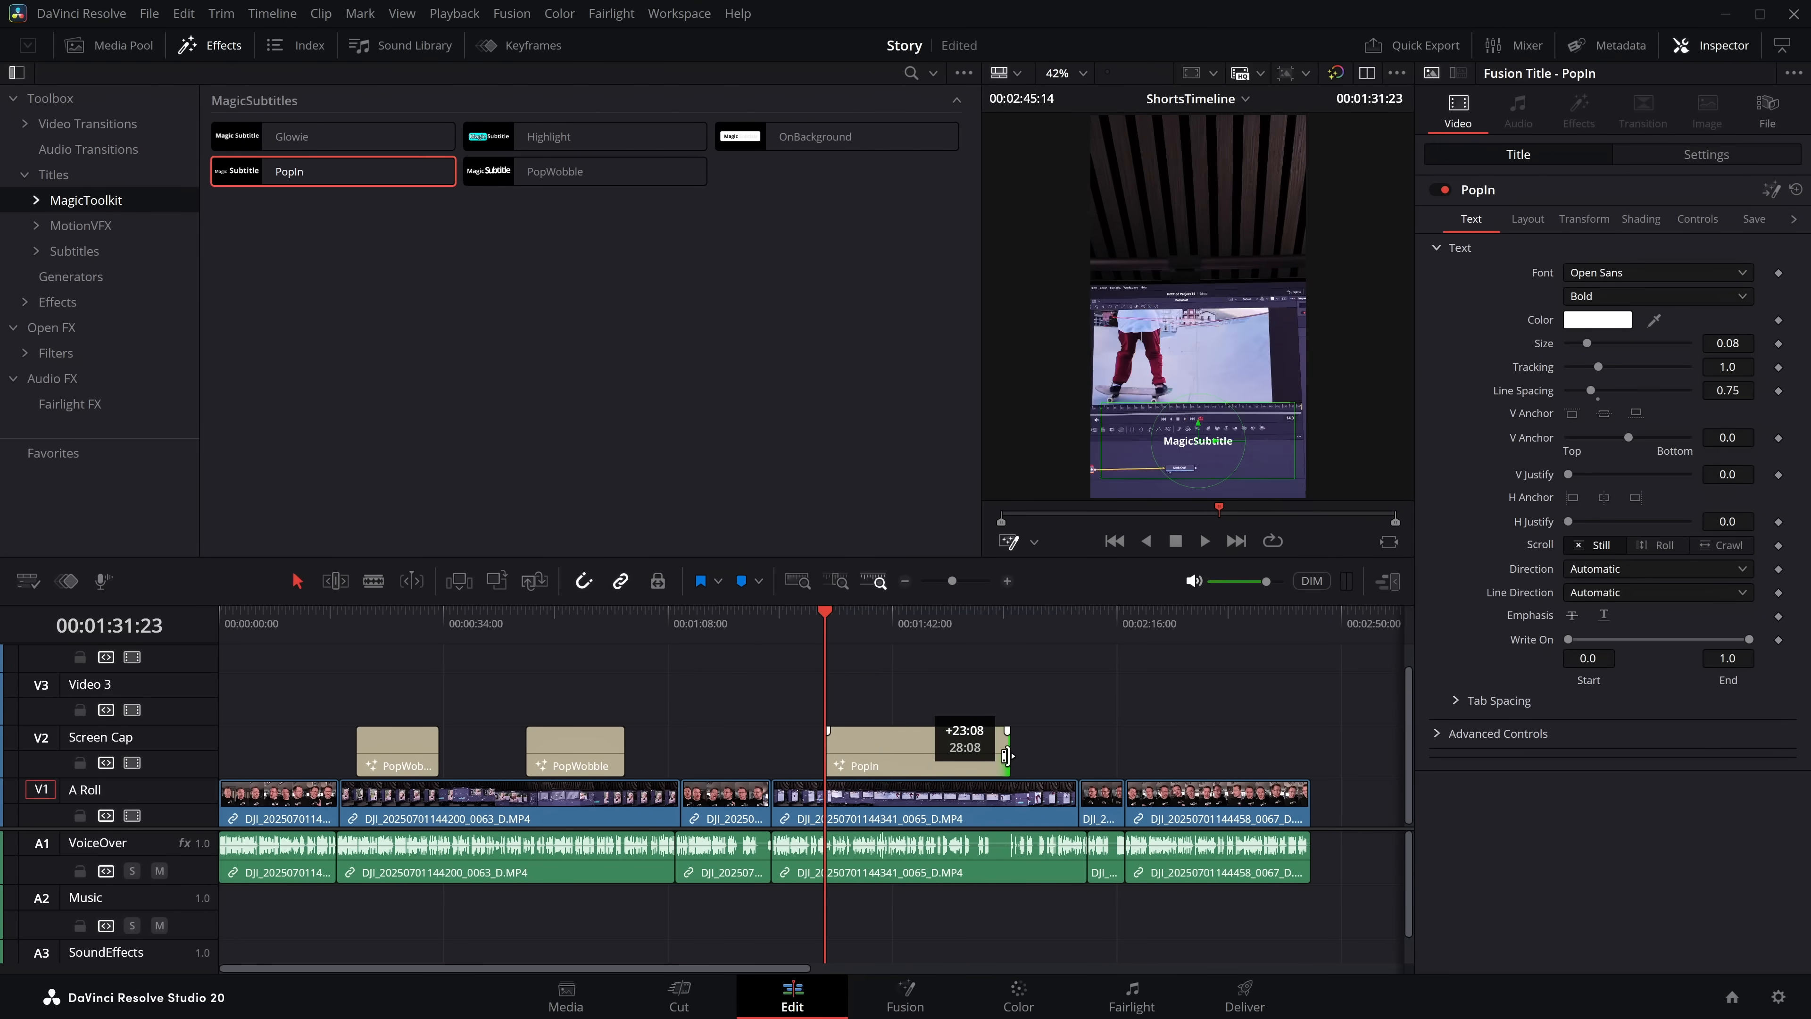
{"action": "left_click", "coordinate": [1697, 218]}
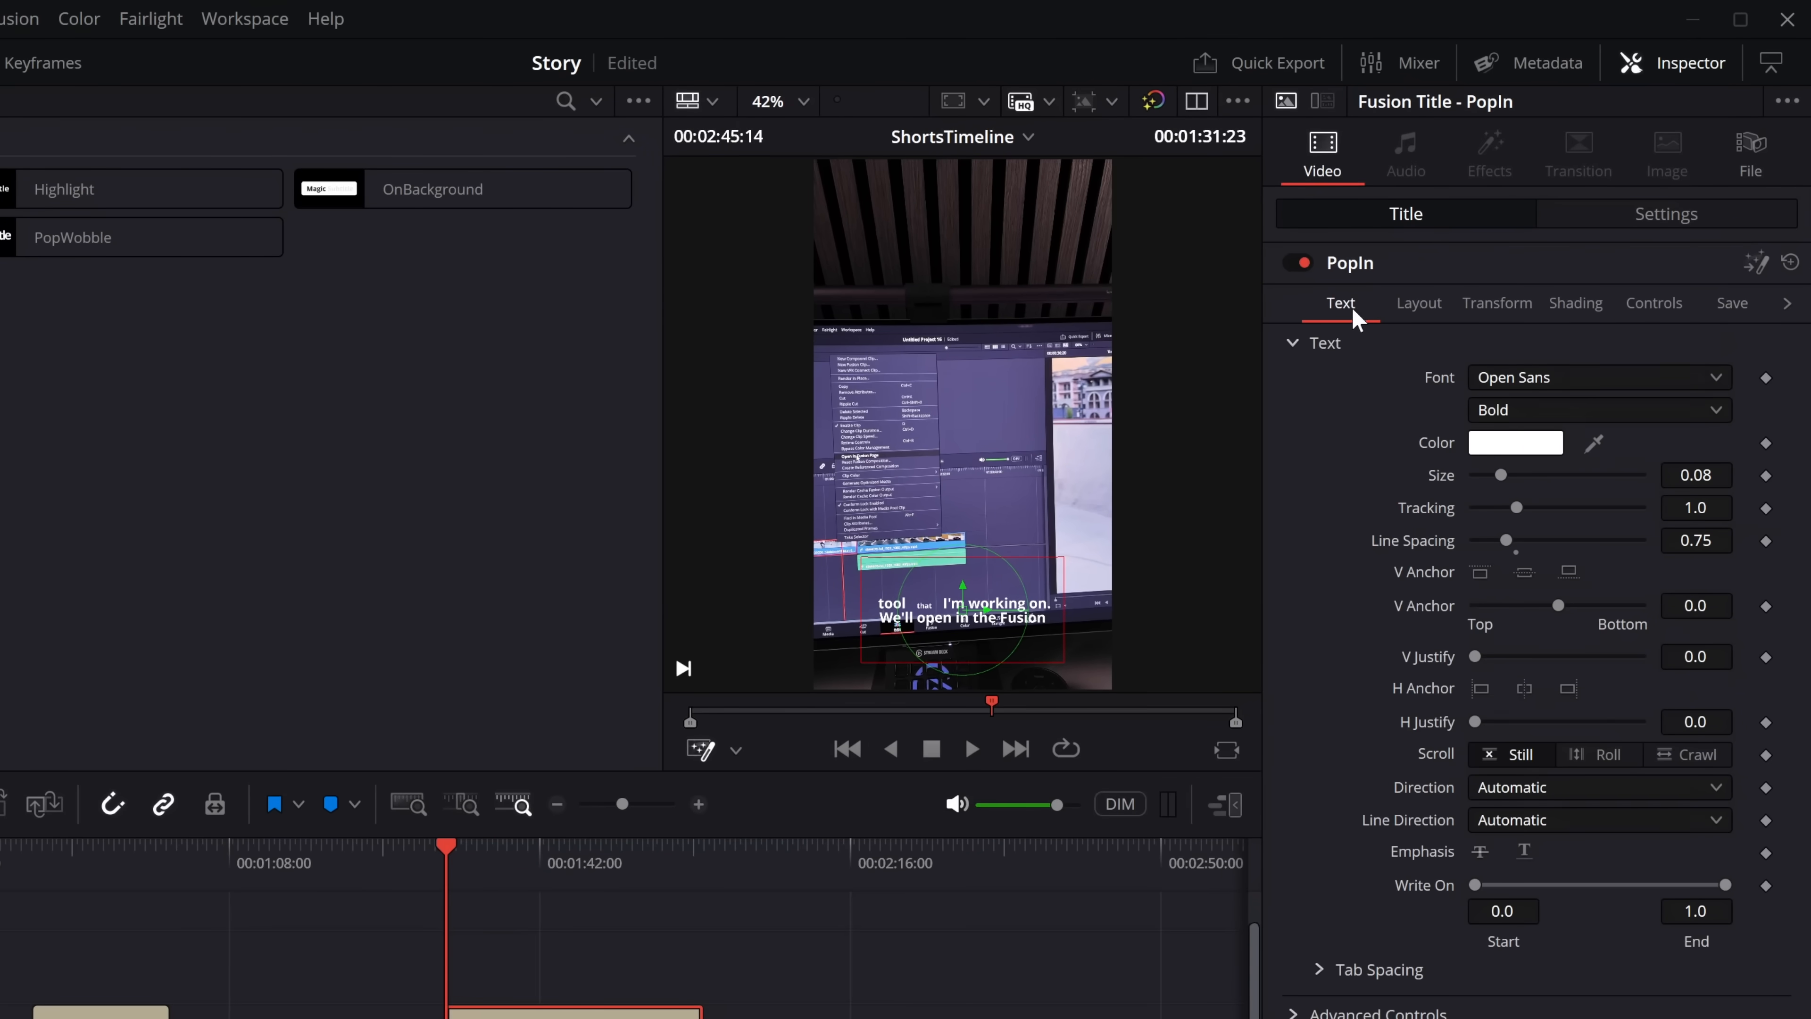
{"action": "left_click", "coordinate": [1597, 376]}
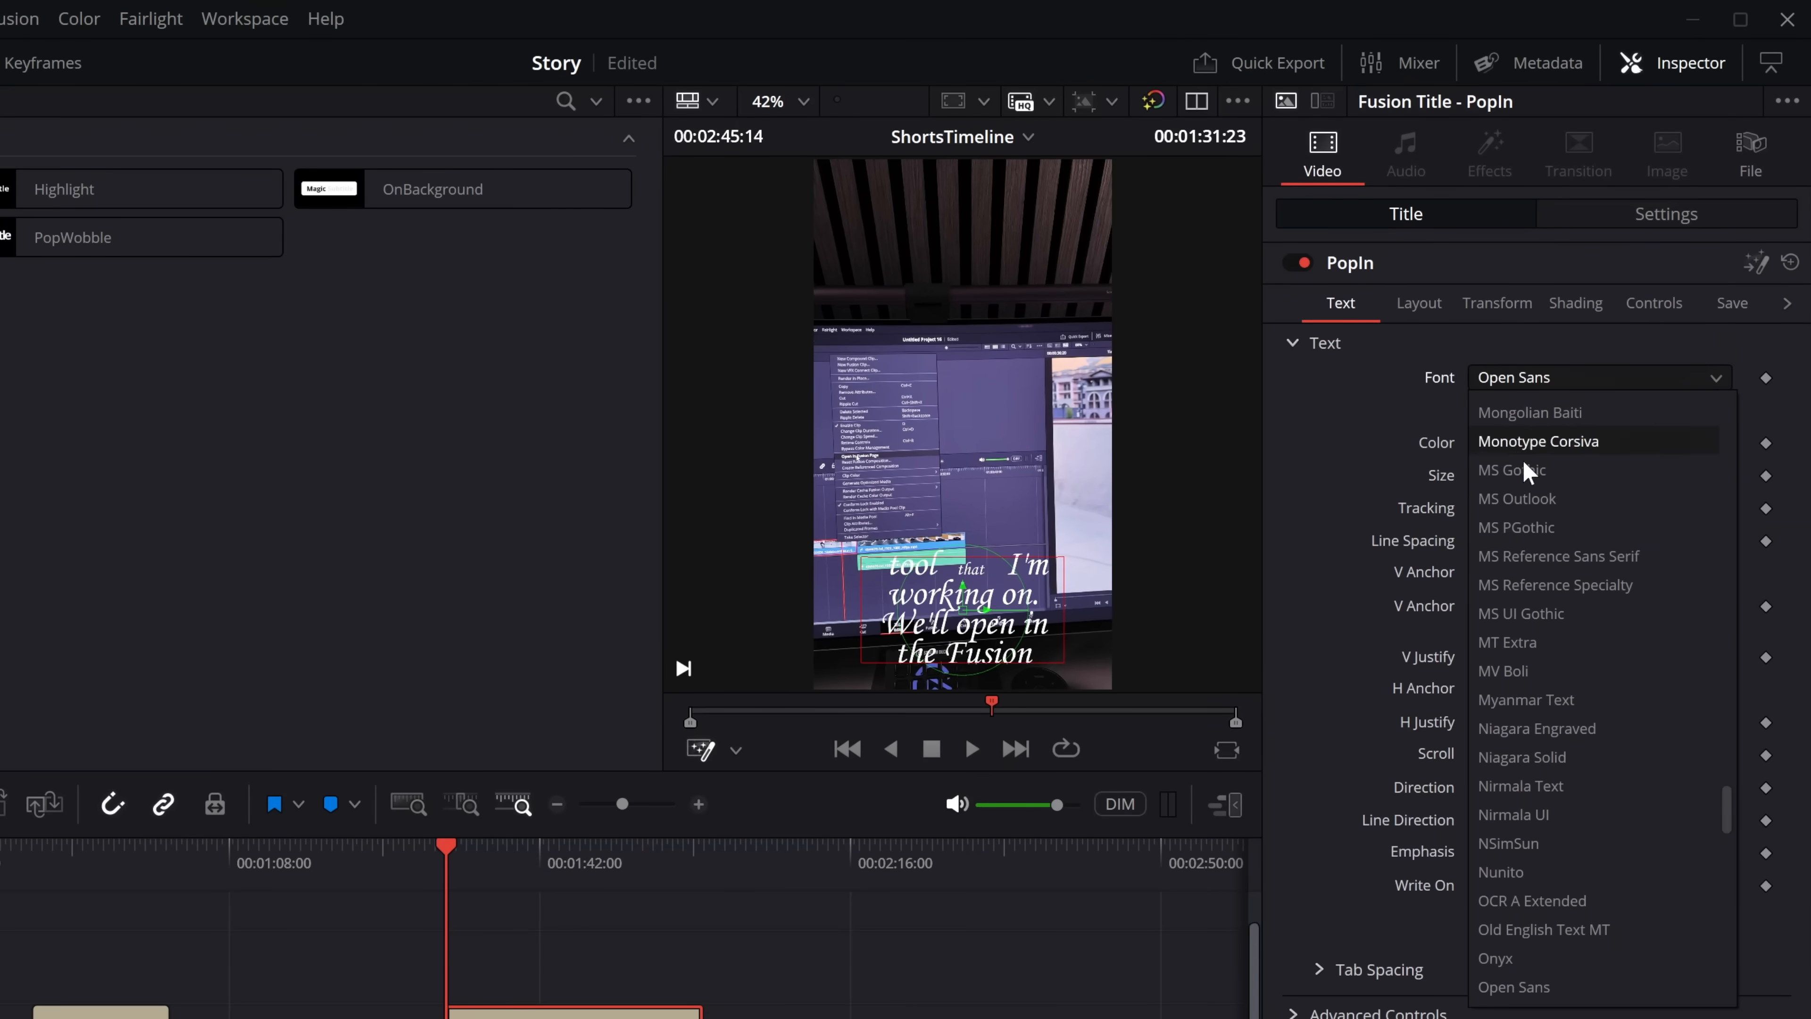
{"action": "scroll", "scroll_direction": "up", "scroll_amount": 3}
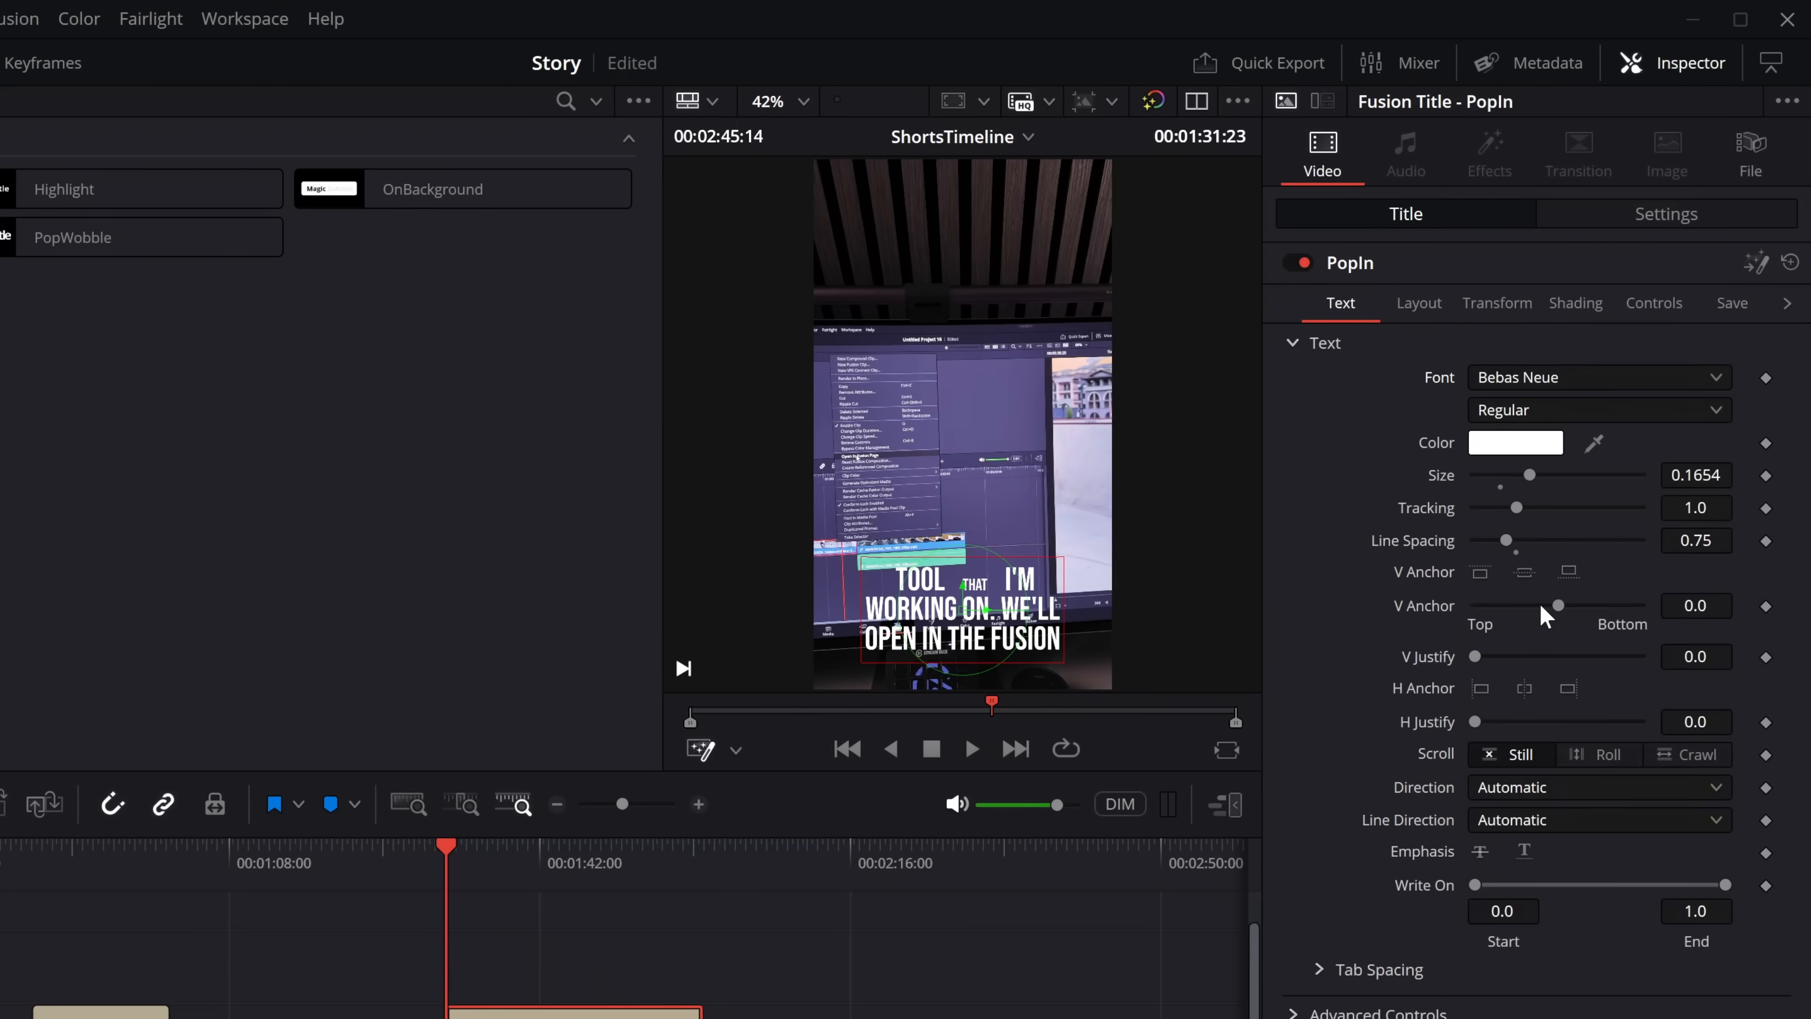
Preview the restyled subtitles enlarged and bring up the PopIn shading settings.
{"action": "left_click", "coordinate": [970, 748]}
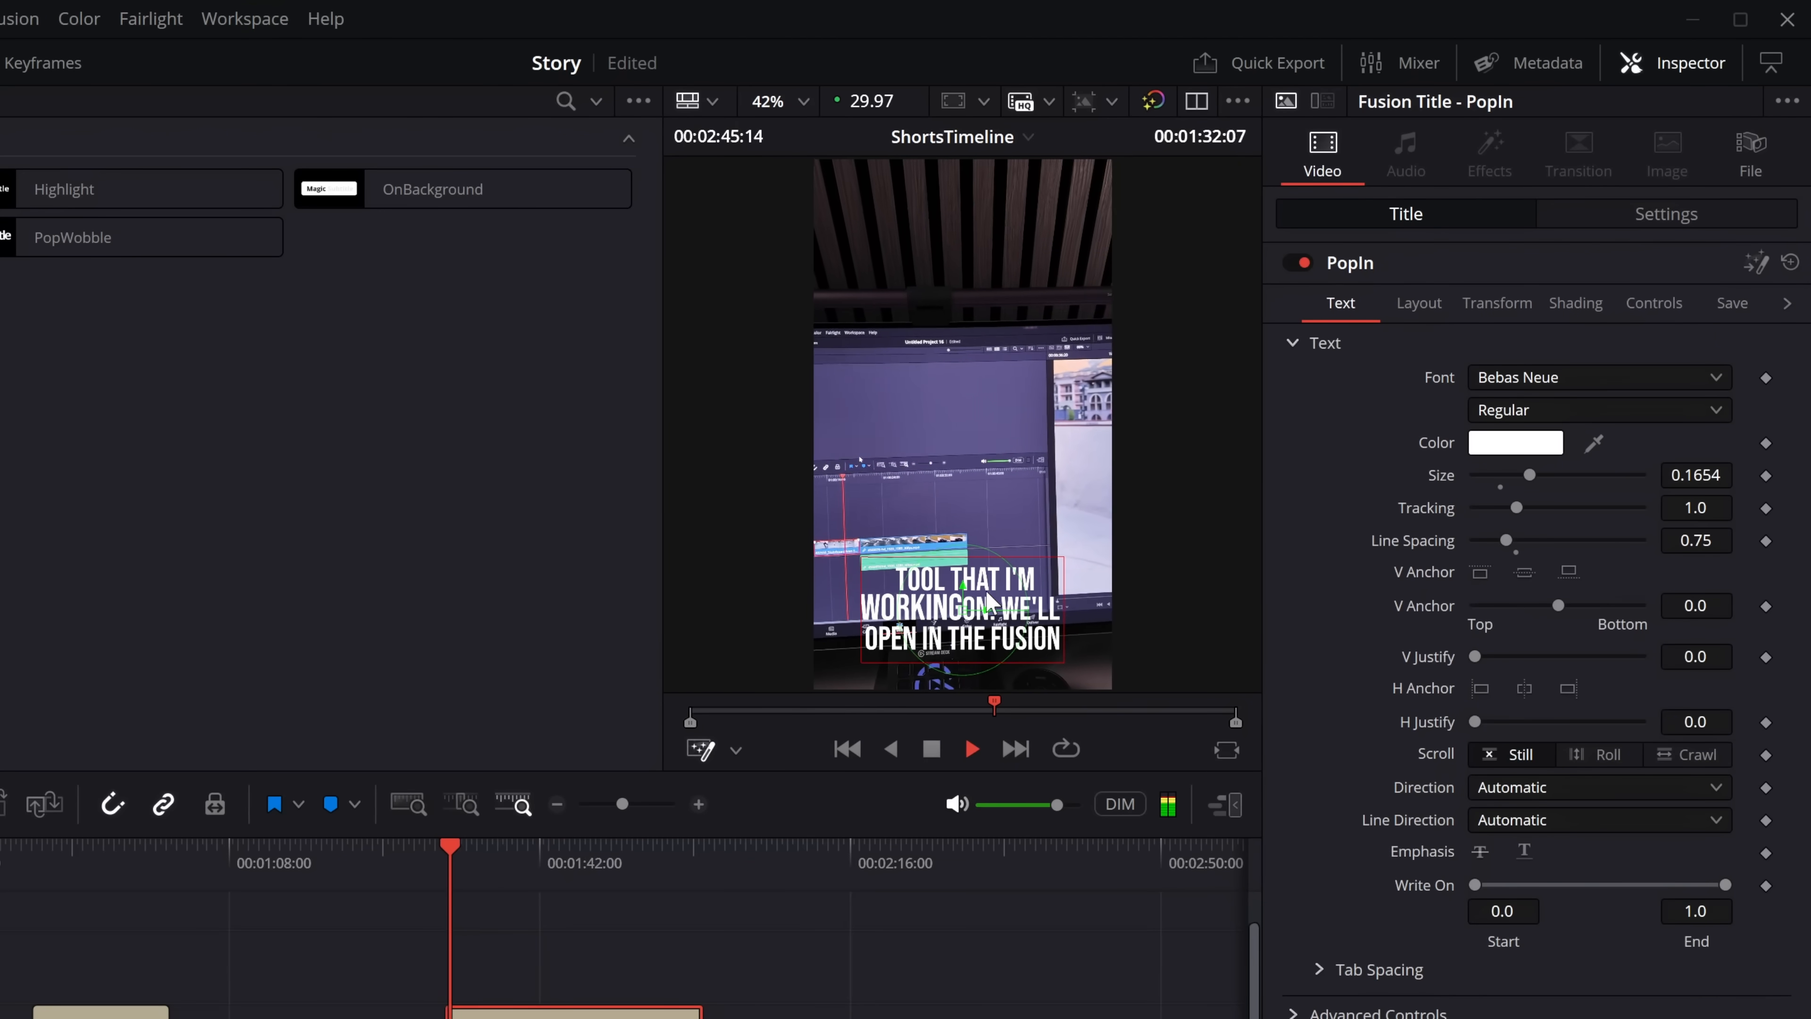
{"action": "left_click", "coordinate": [768, 102]}
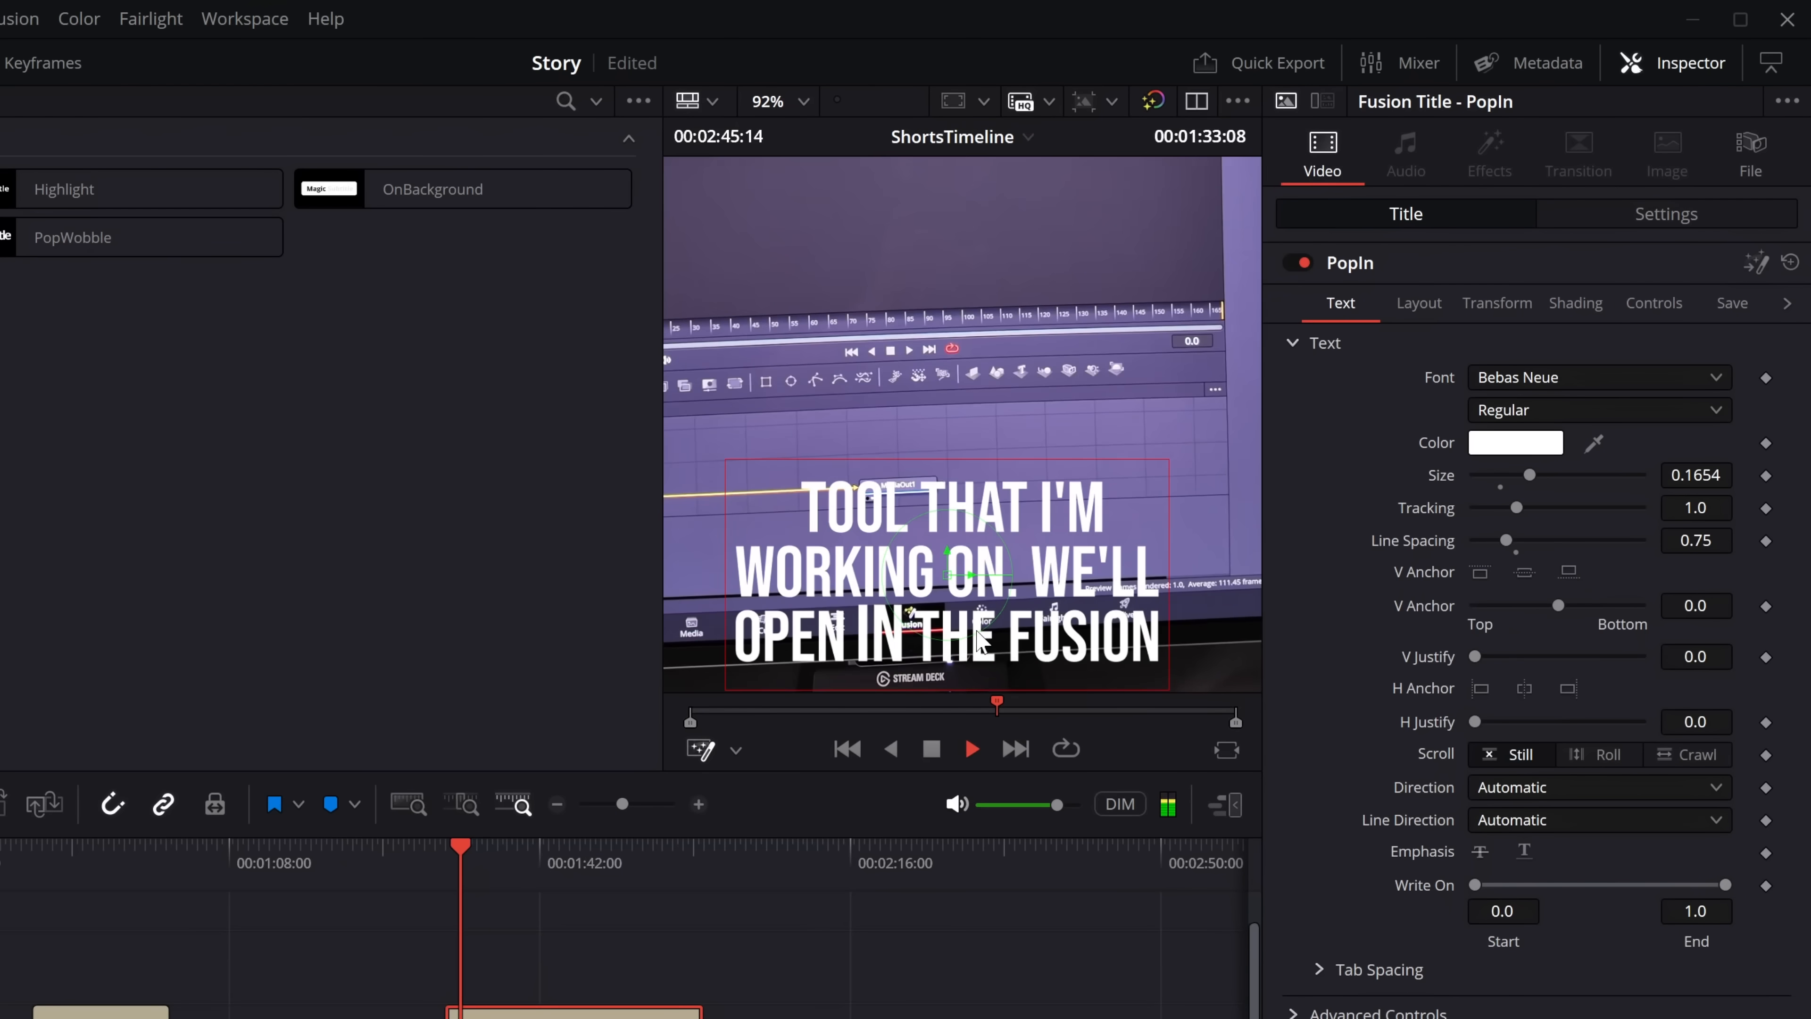
{"action": "left_click", "coordinate": [1575, 303]}
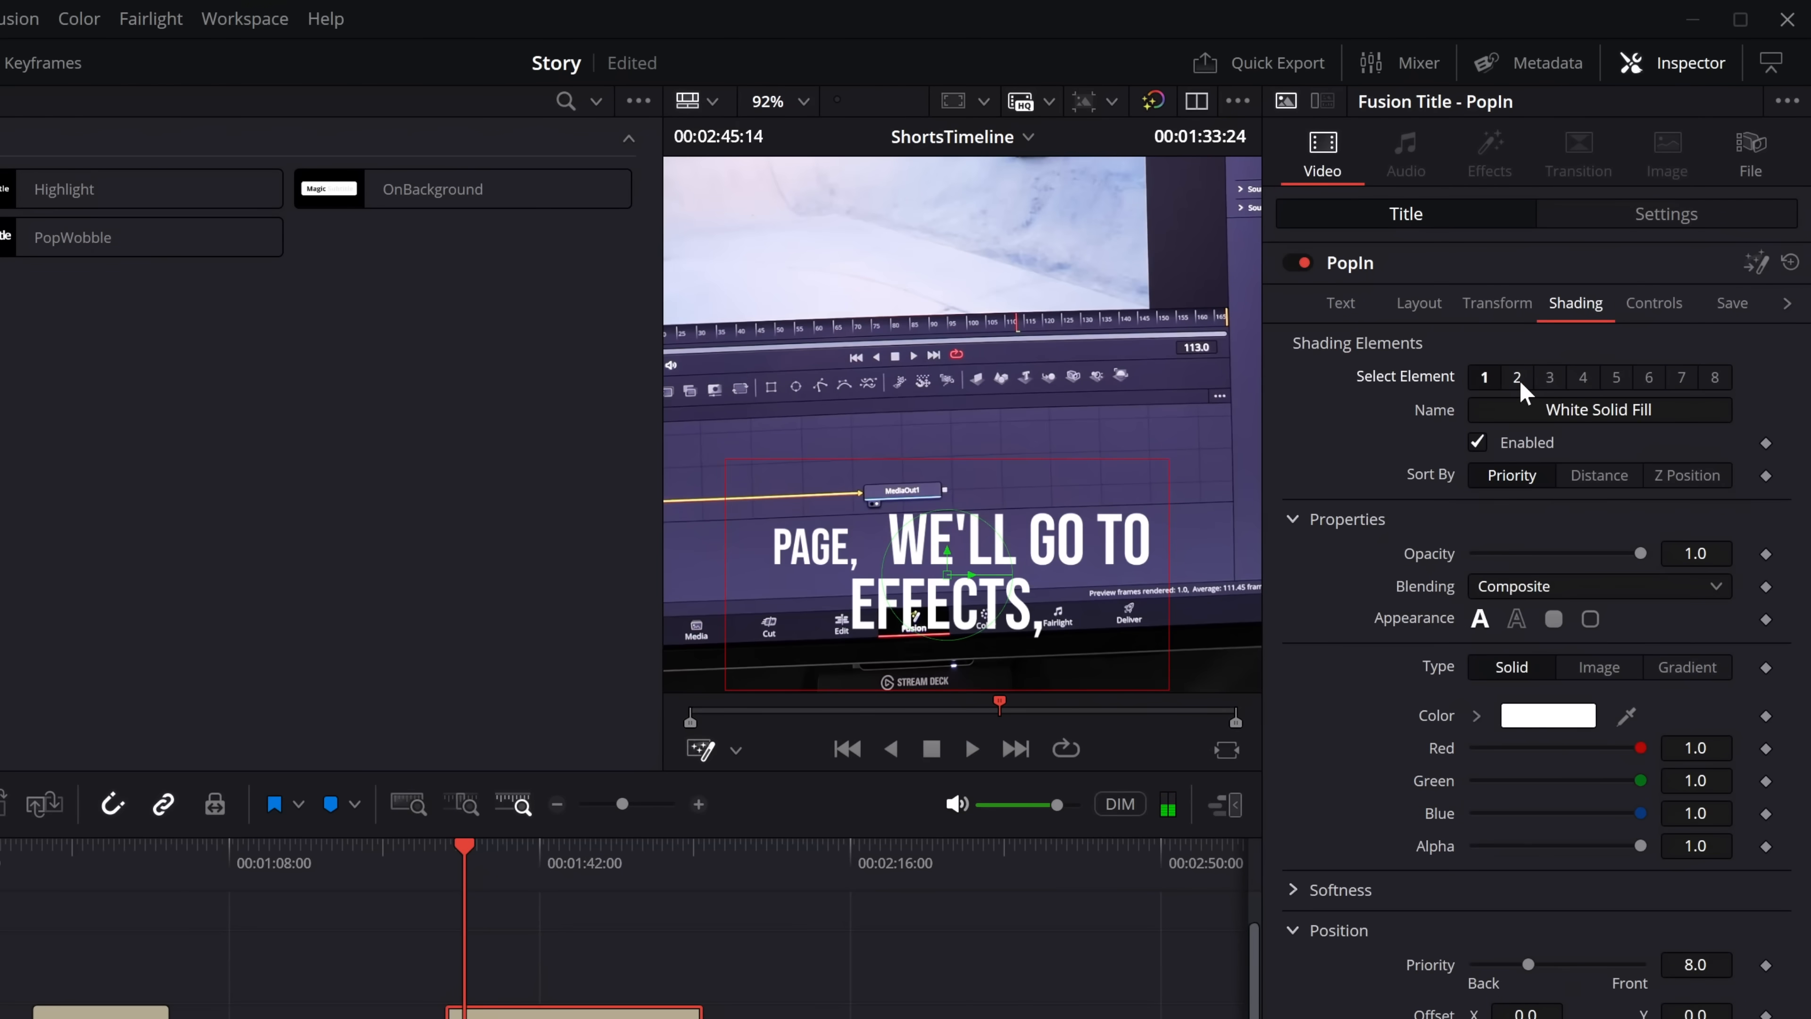
Enable the Black Shadow shading element with Softness X and Y of 5.
{"action": "left_click", "coordinate": [1549, 376]}
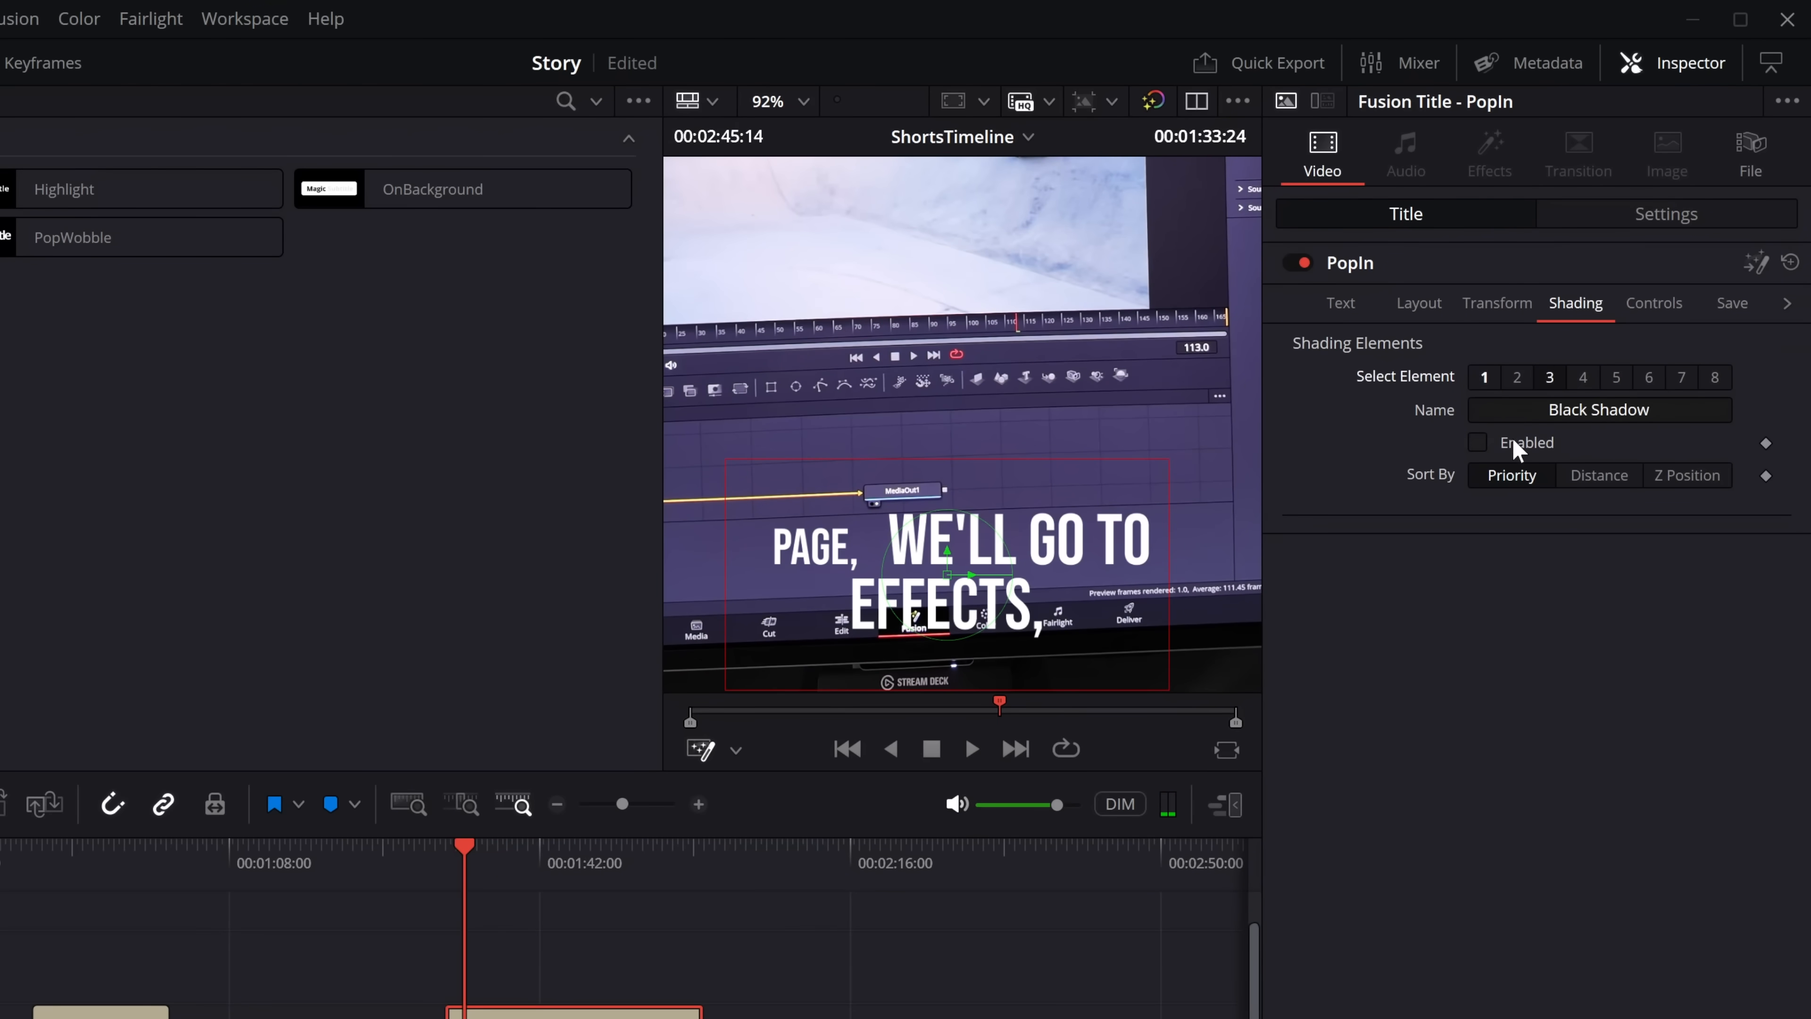
{"action": "left_click", "coordinate": [1477, 442]}
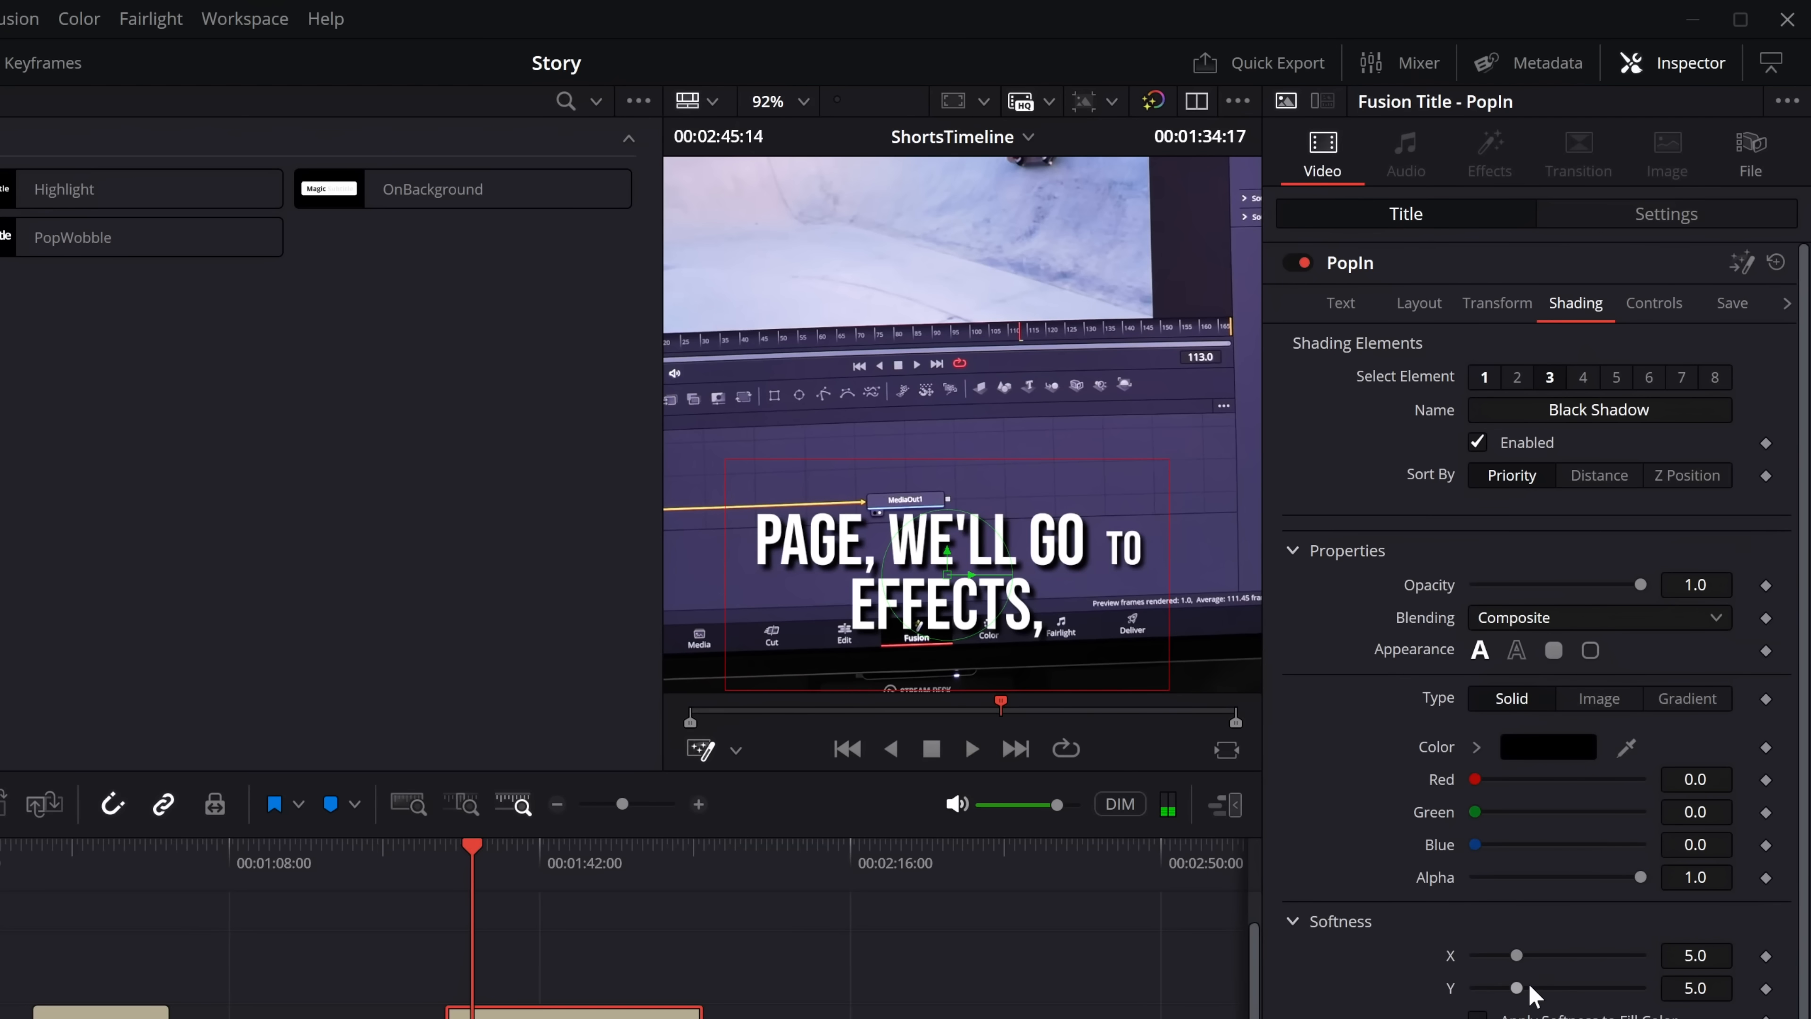
{"action": "left_click", "coordinate": [1653, 303]}
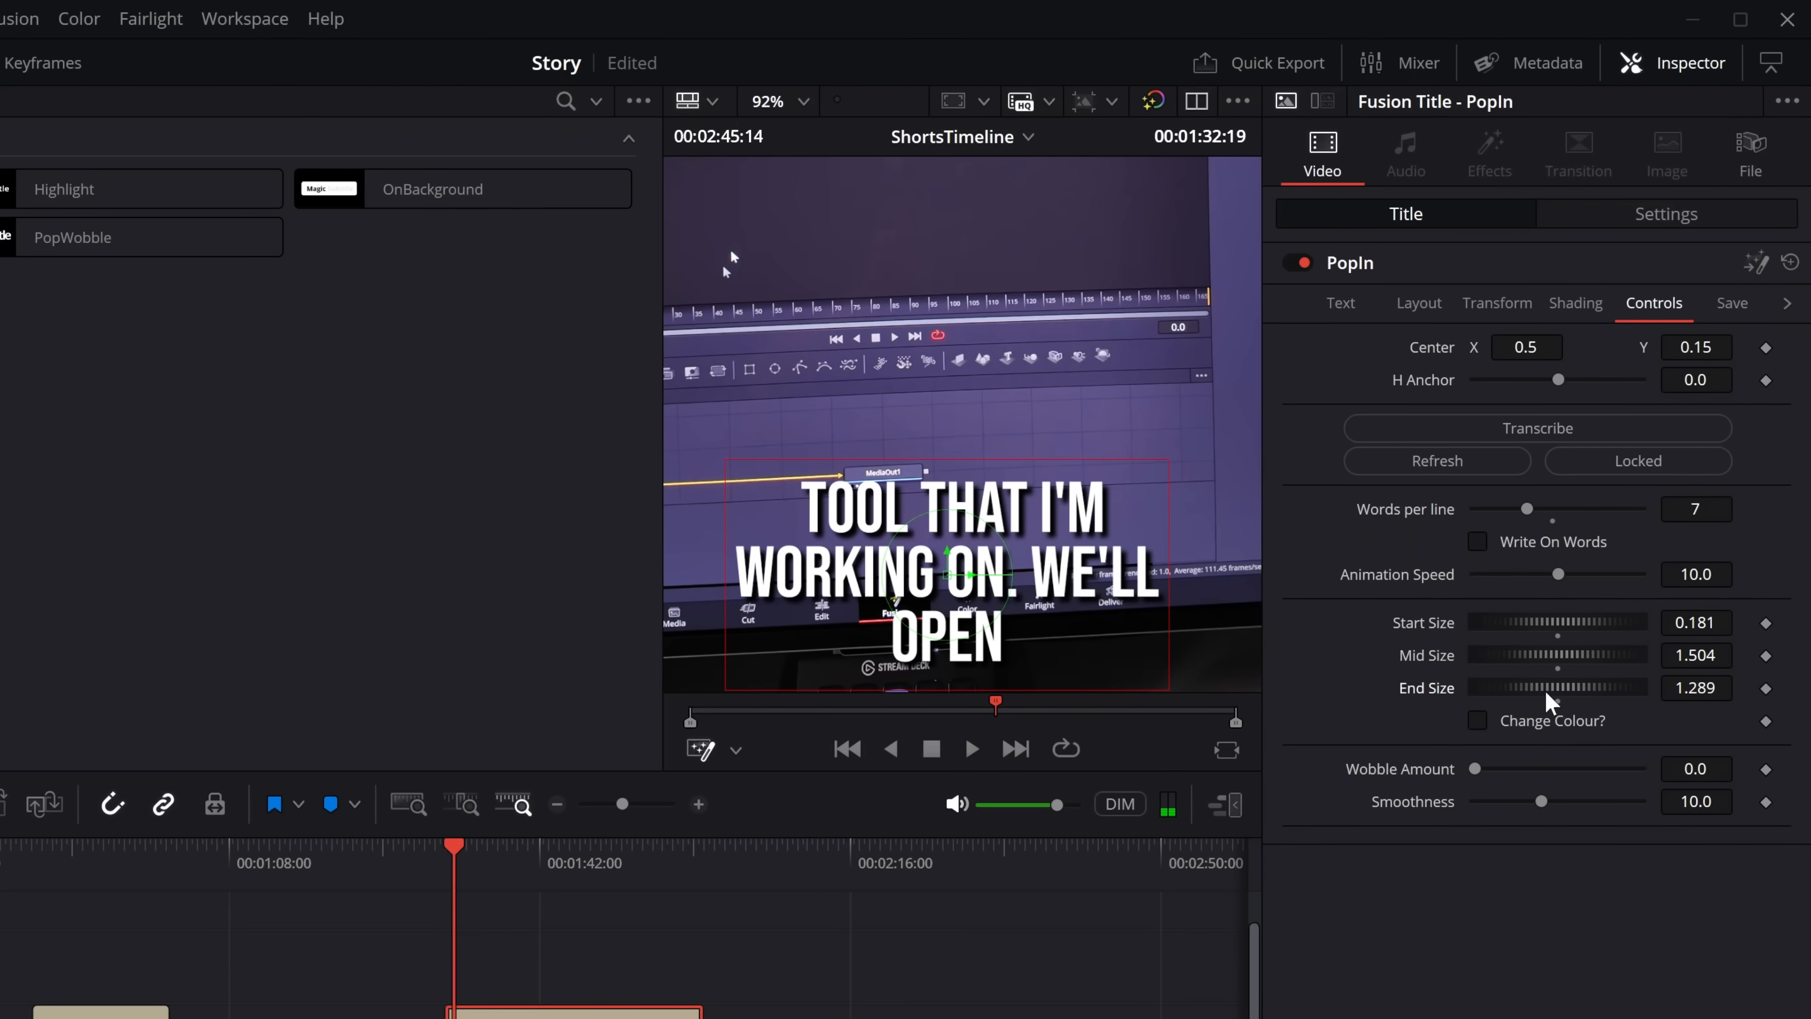
Adjust the Start, Mid and End Size the PopIn words animate through.
{"action": "left_click", "coordinate": [971, 748]}
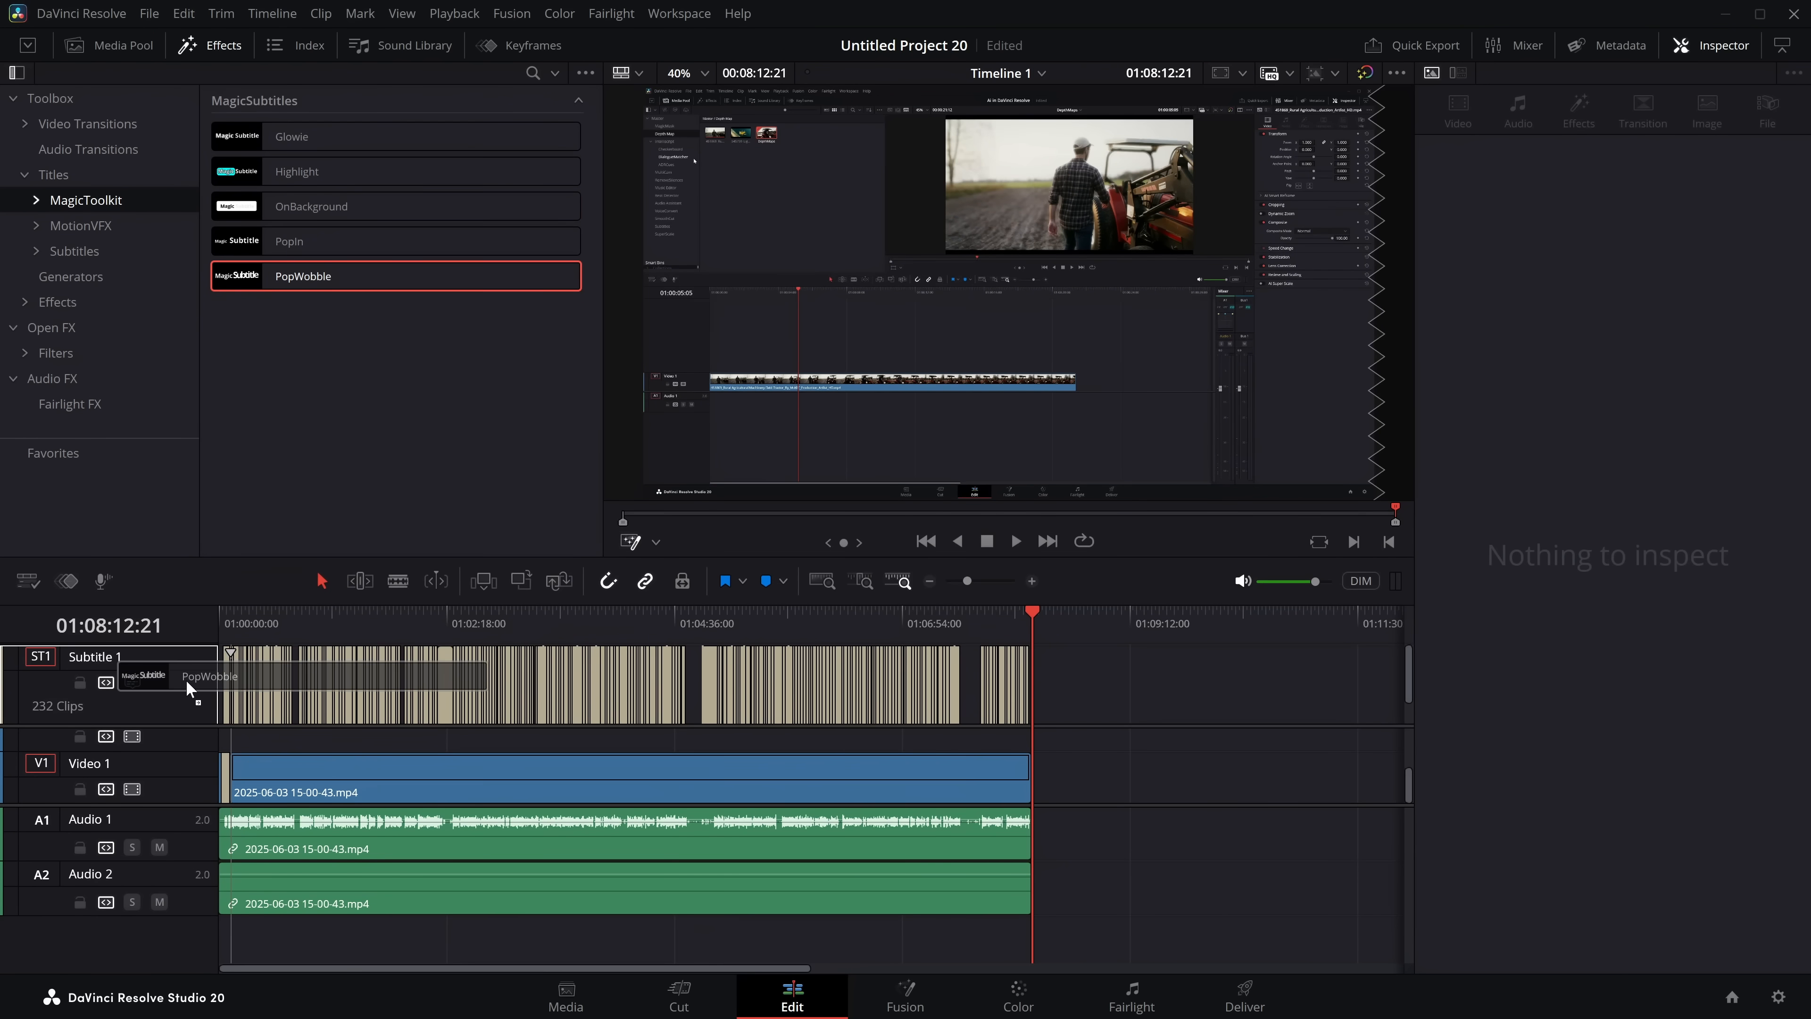
Style the Subtitle 1 track with PopWobble, Min Wobble -11.65 and Max Wobble 12.13.
{"action": "left_click", "coordinate": [618, 773]}
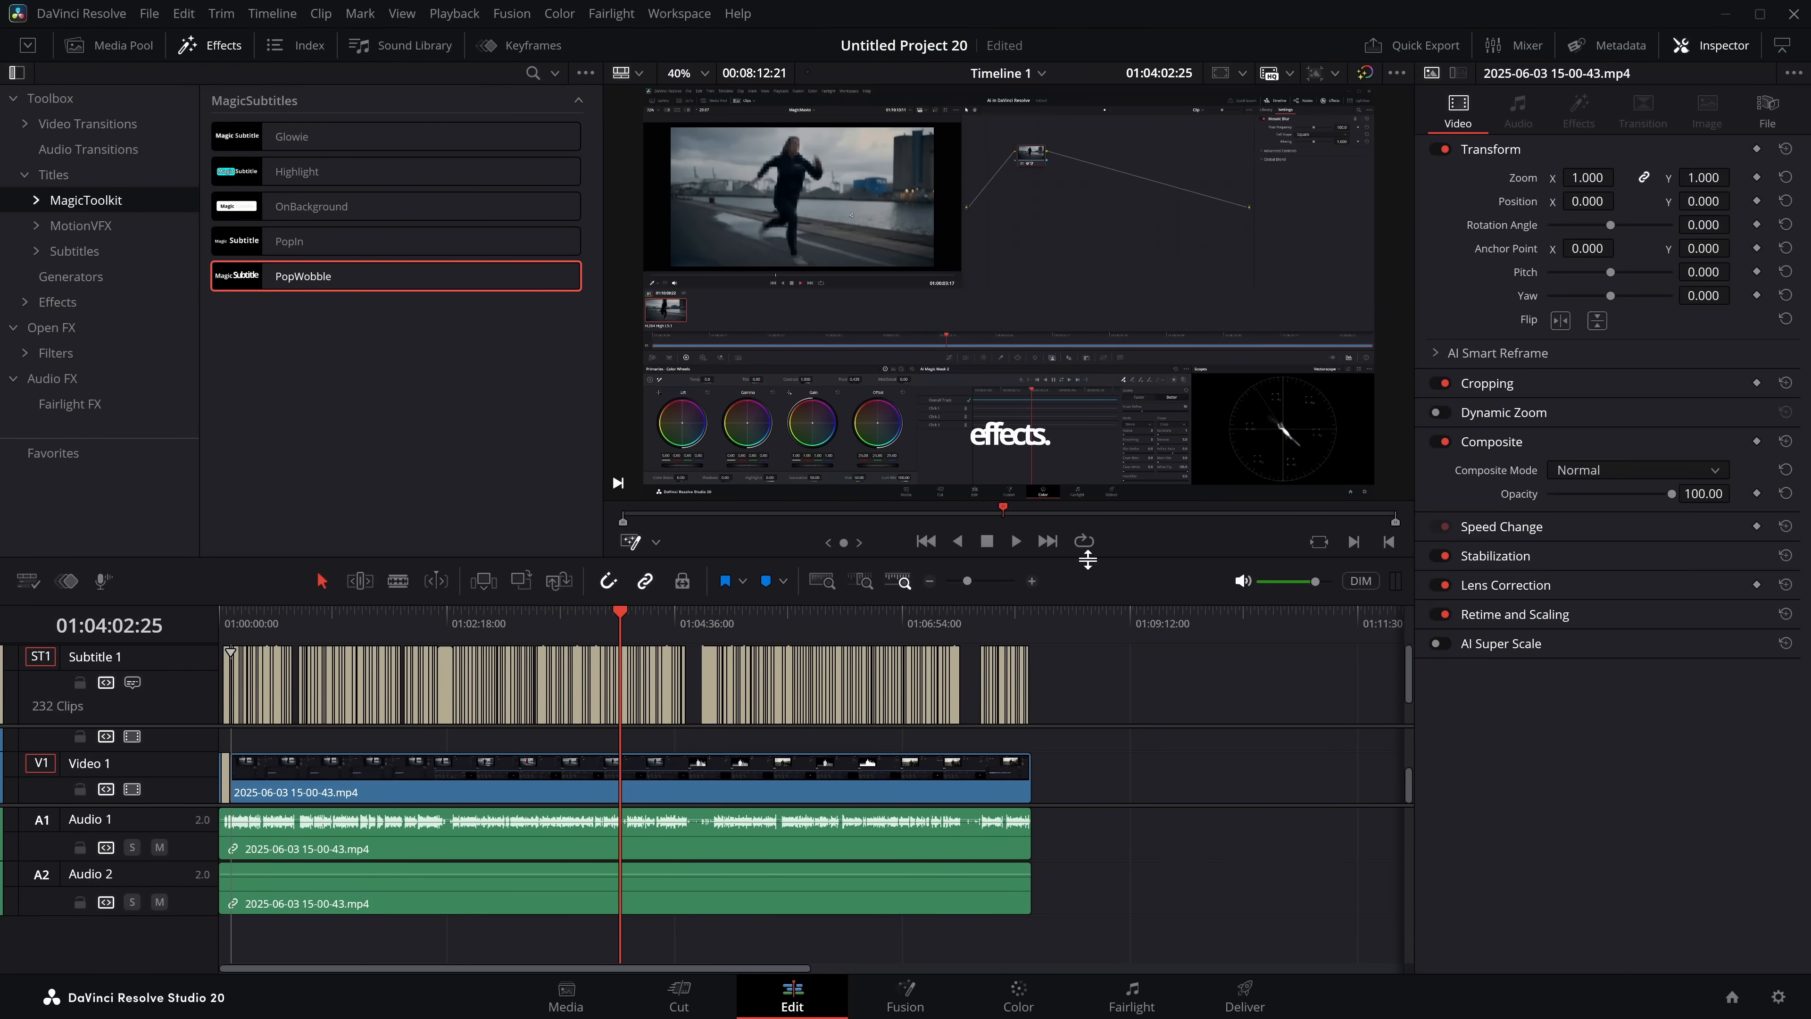
{"action": "left_click", "coordinate": [1014, 541]}
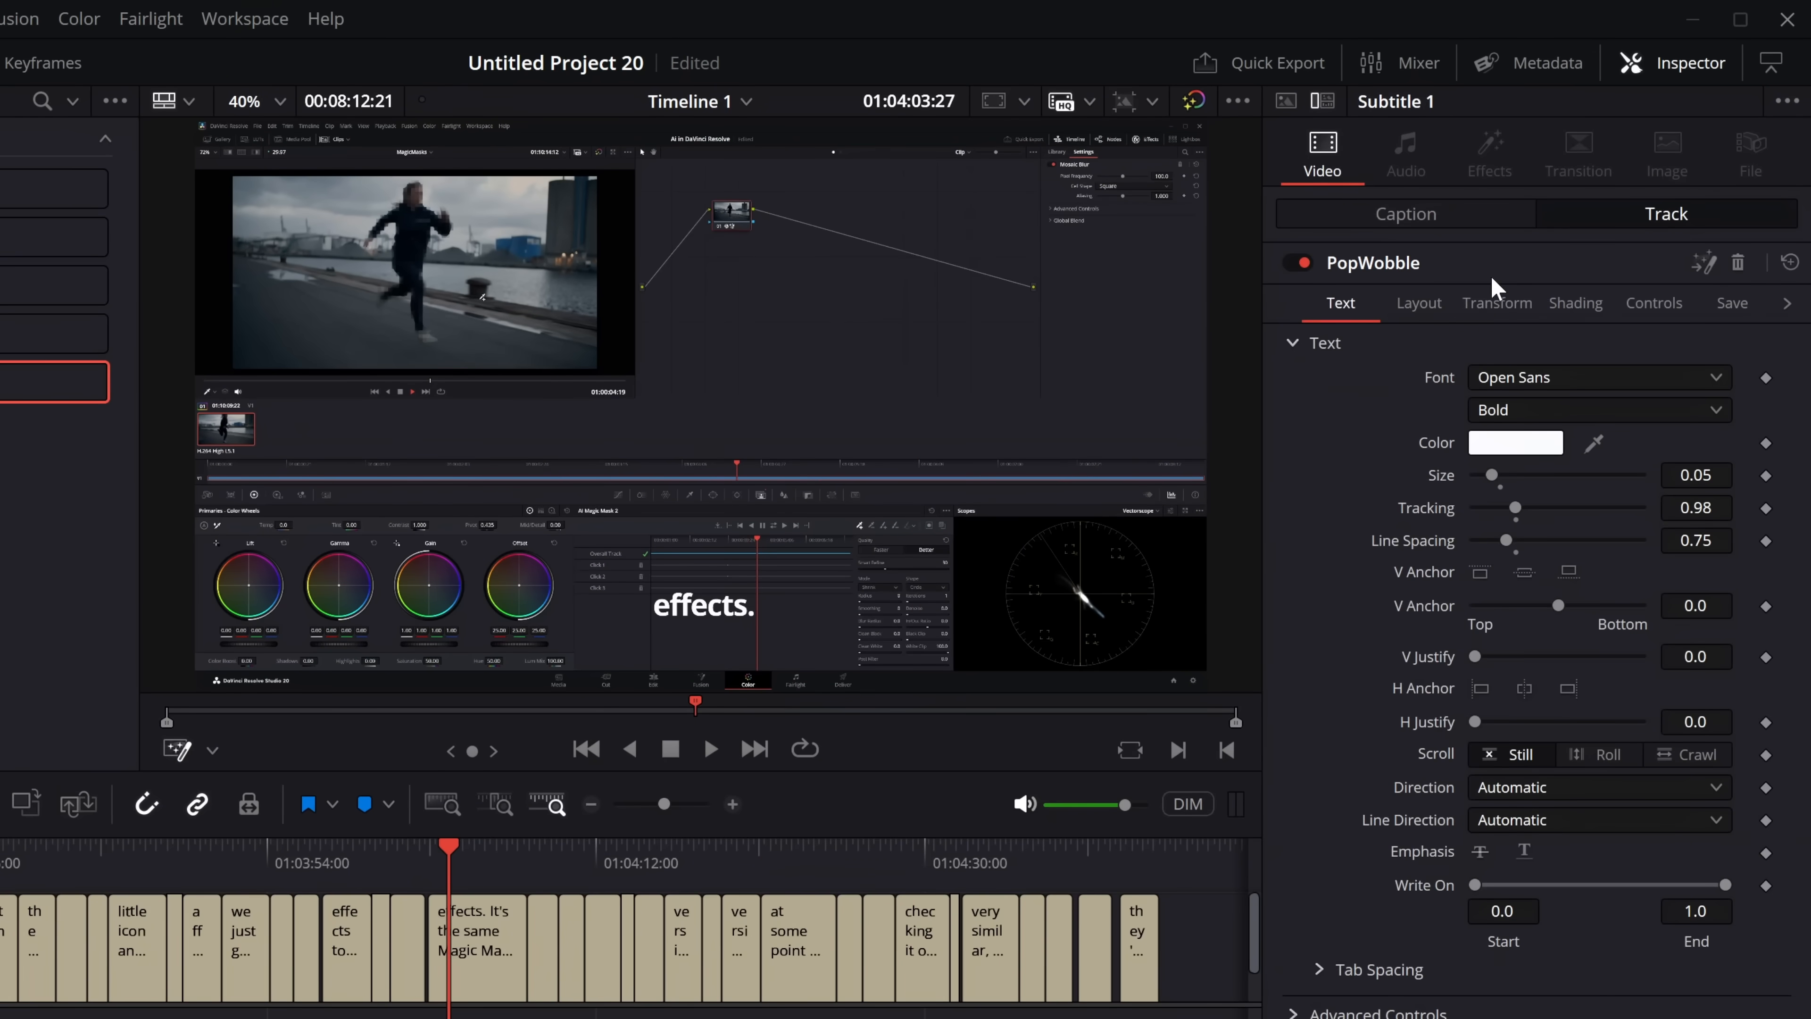
{"action": "left_click", "coordinate": [1652, 303]}
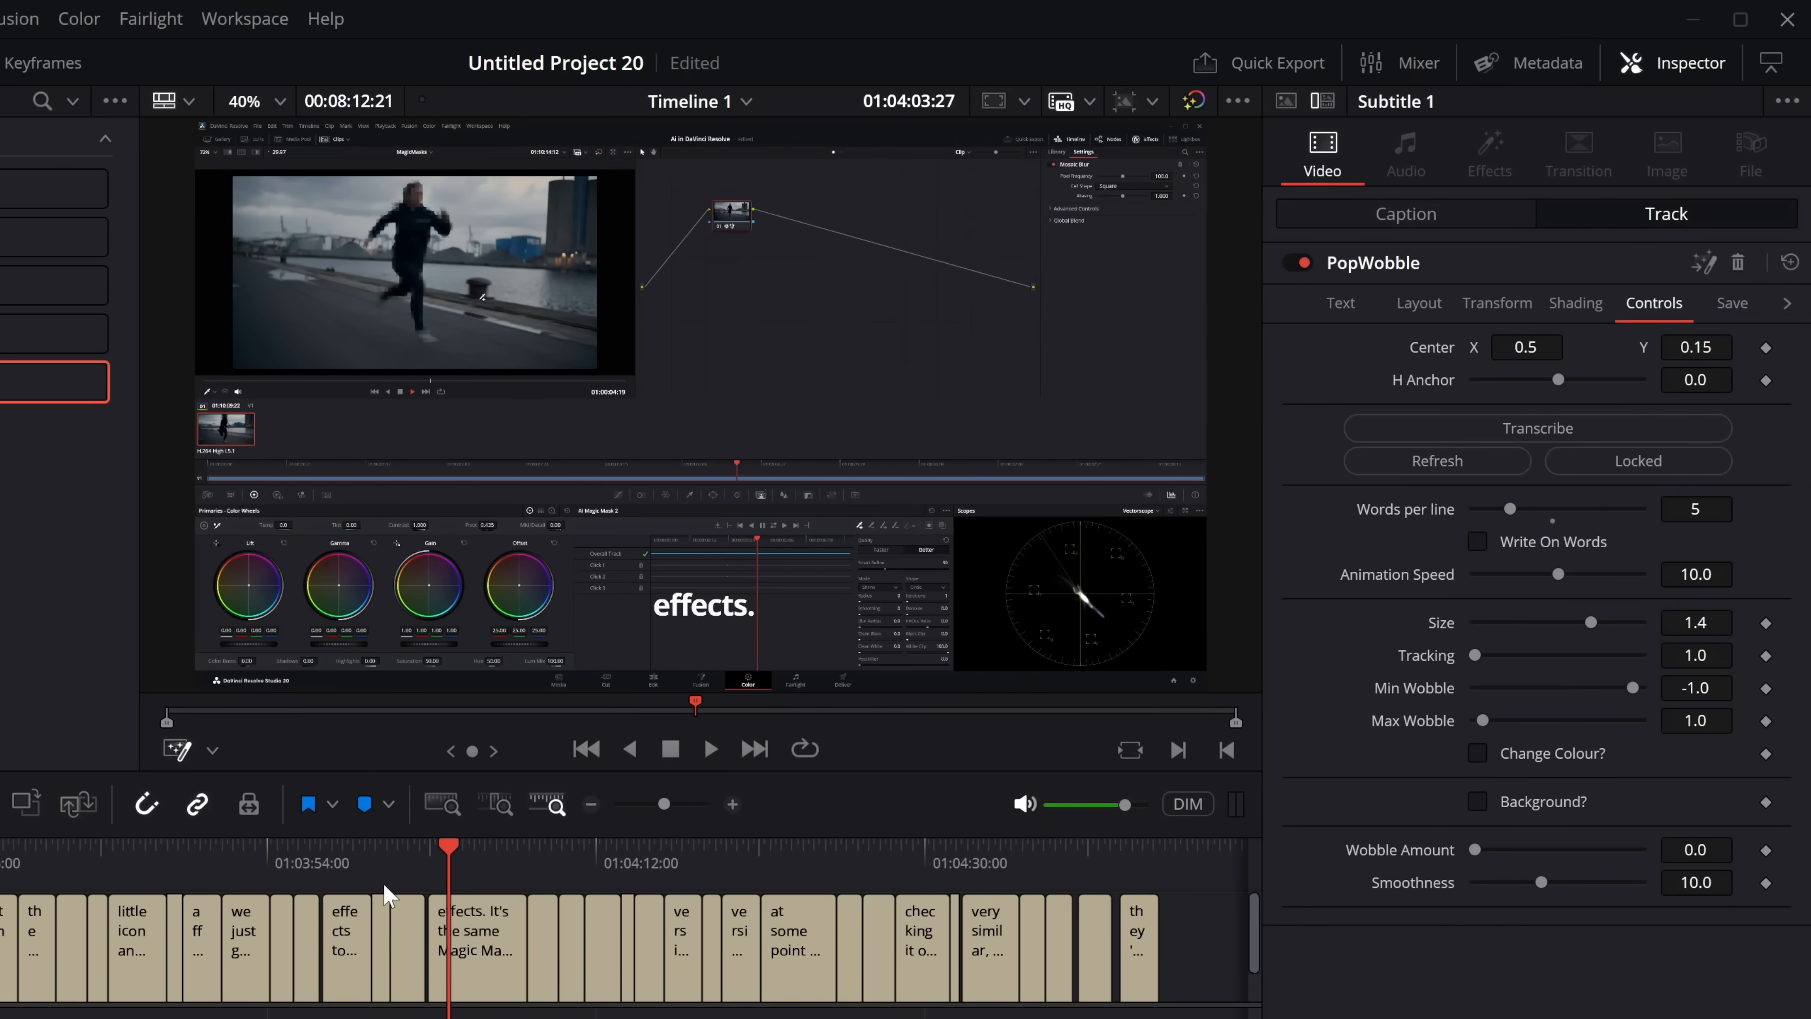
{"action": "left_click", "coordinate": [710, 748]}
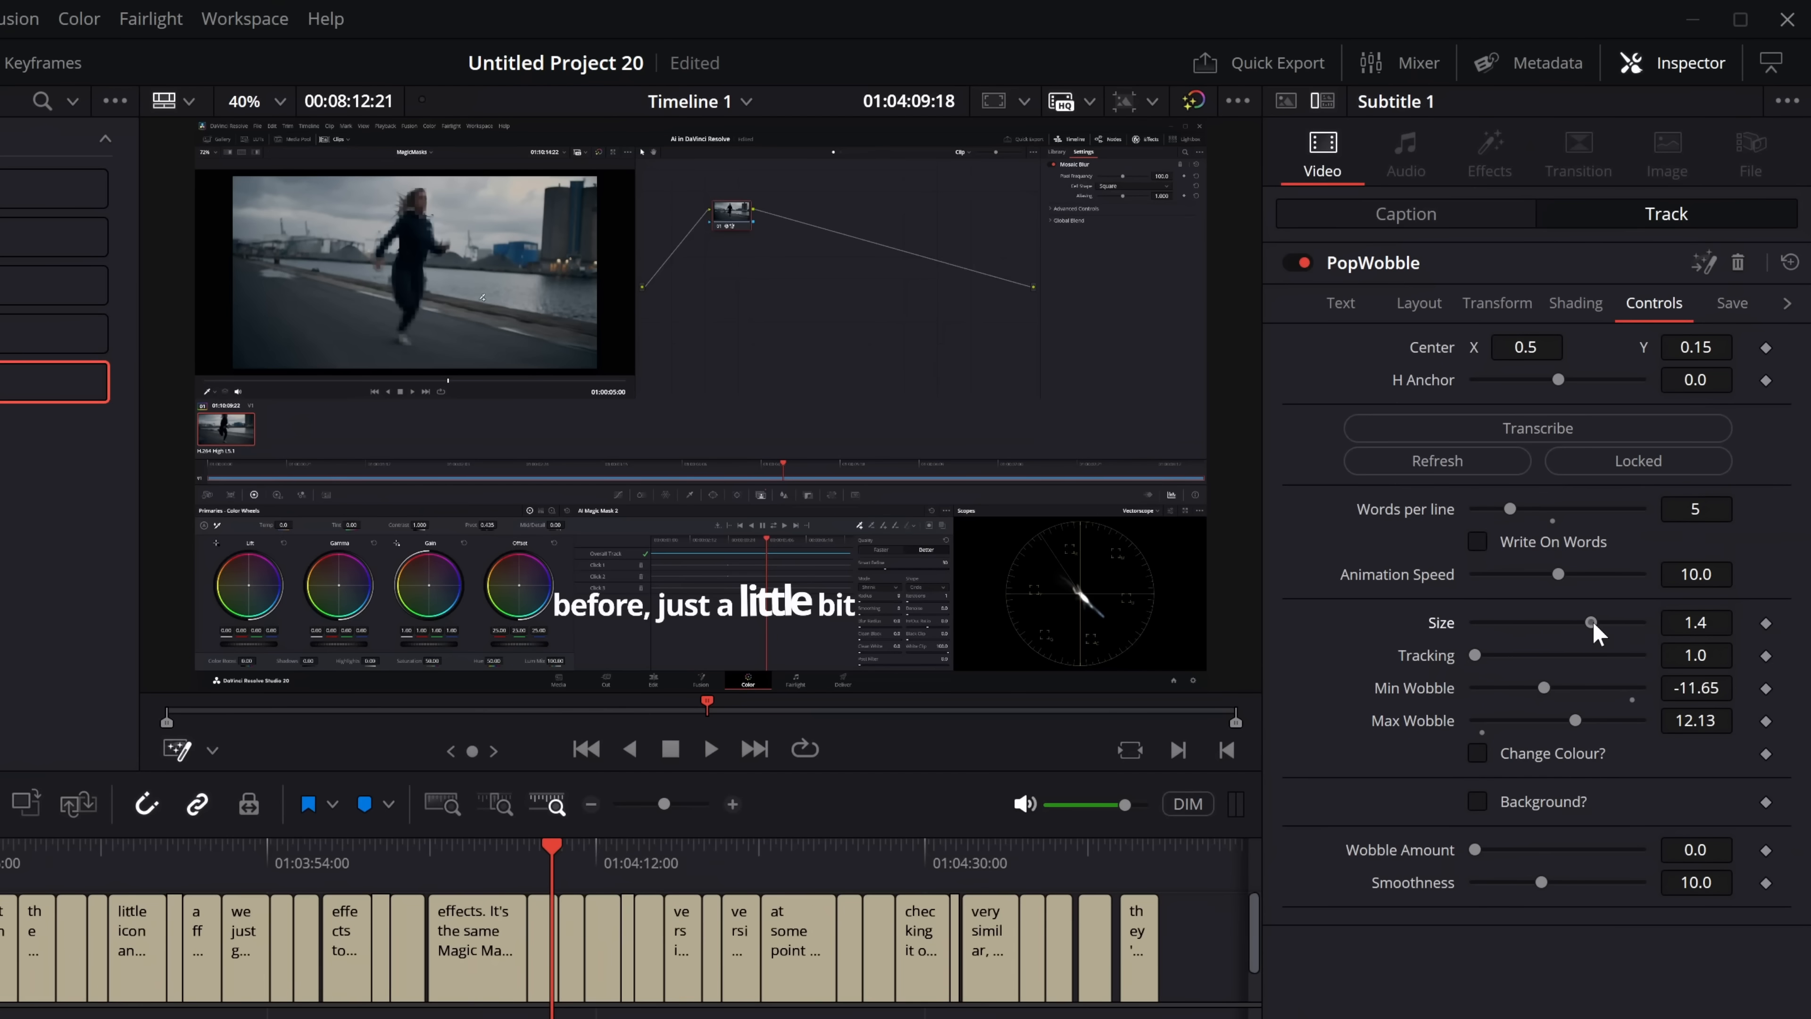
{"action": "left_click", "coordinate": [1478, 753]}
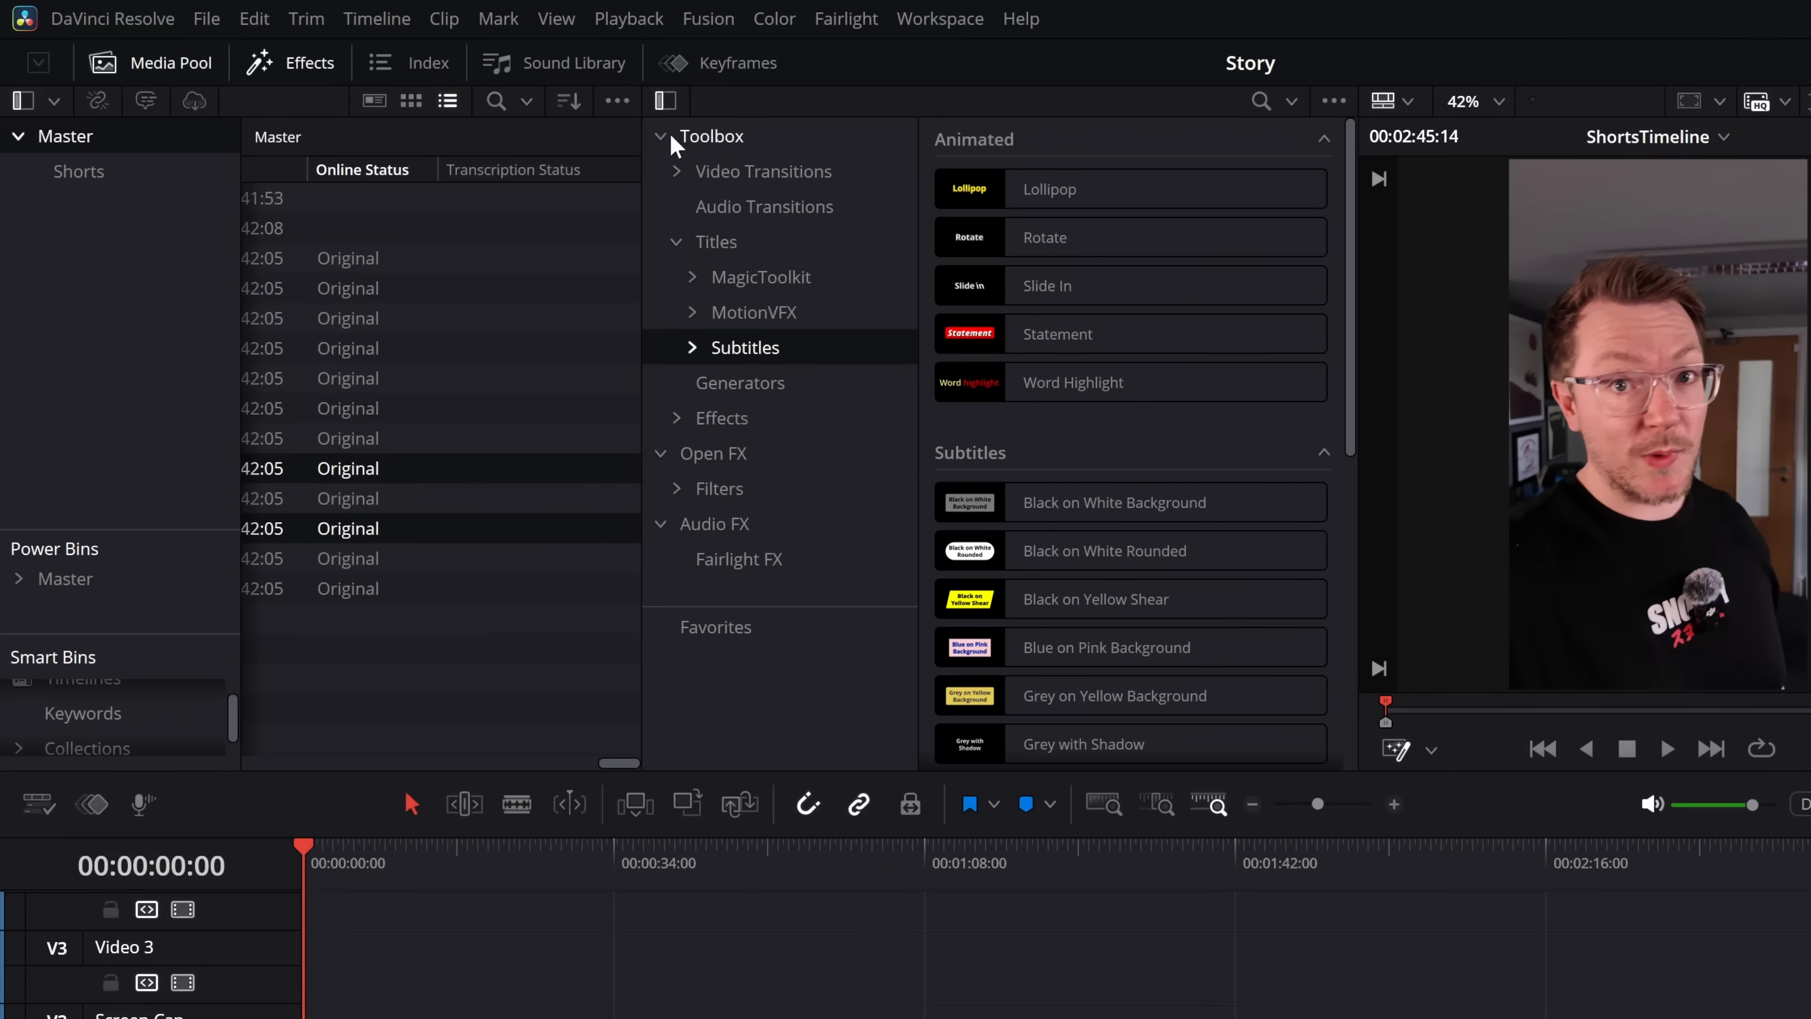
{"action": "mouse_move", "coordinate": [902, 258]}
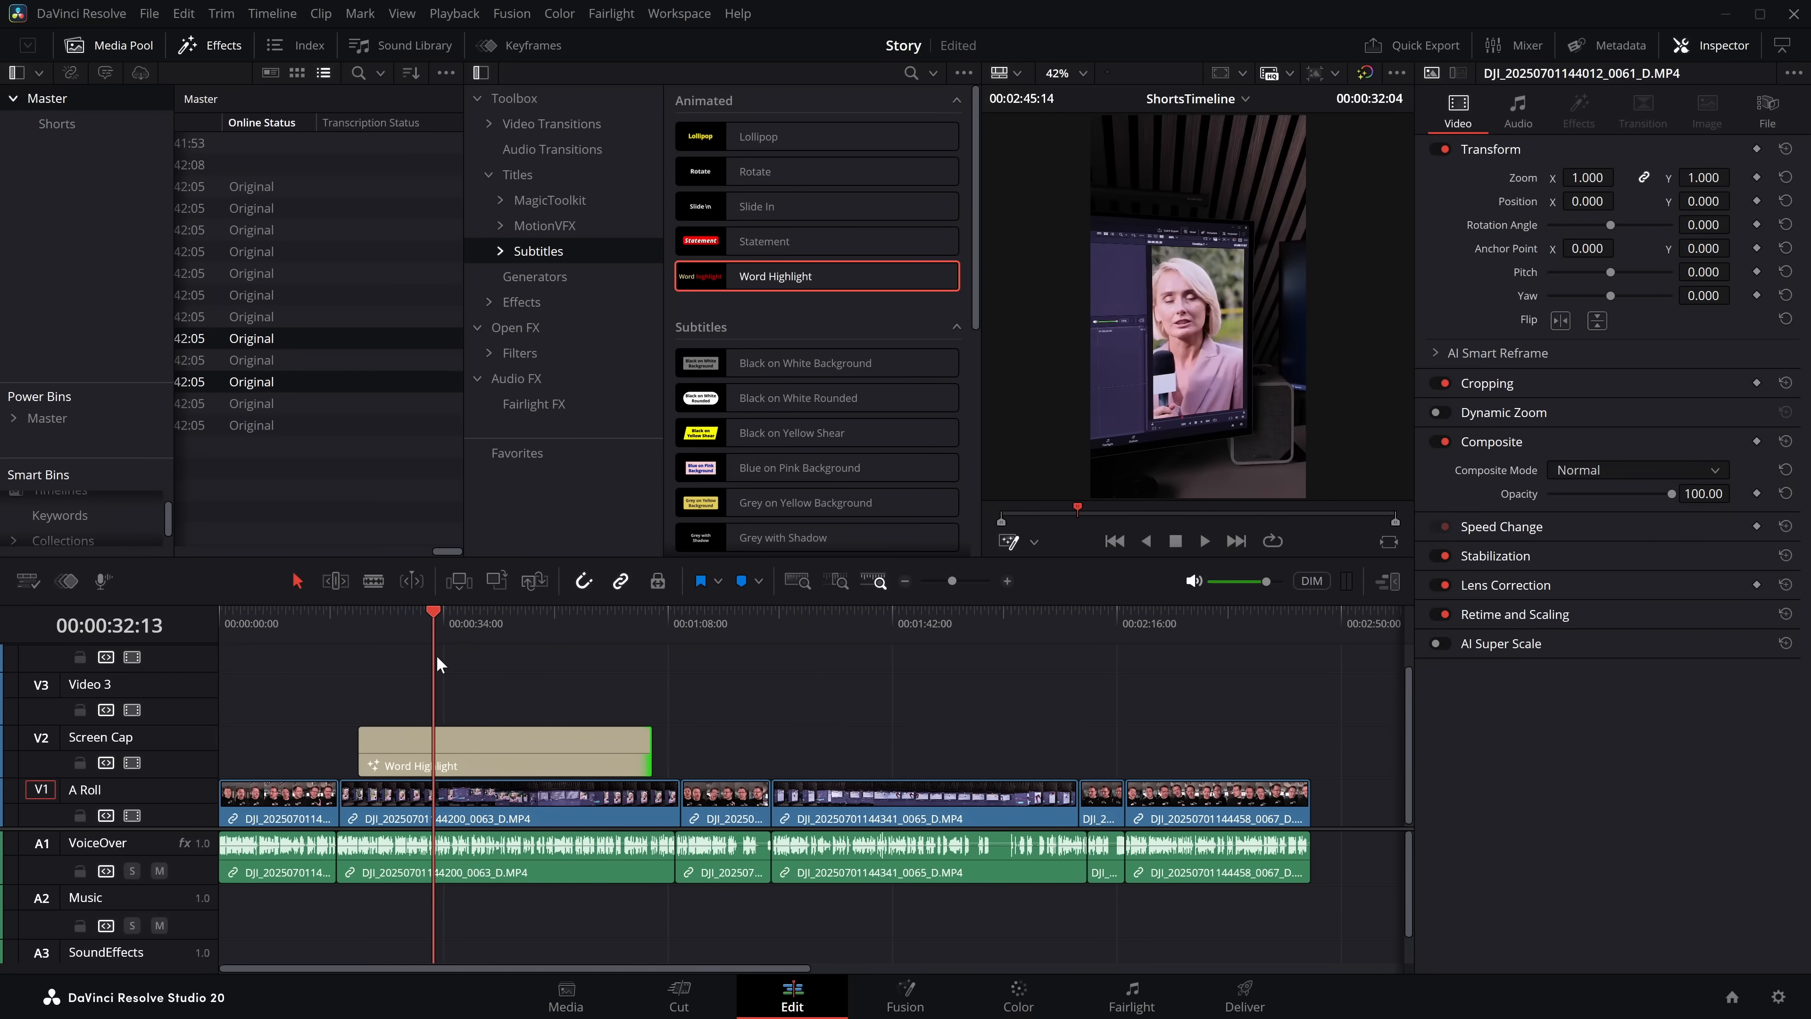
Select the Word Highlight title clip above the A Roll for editing.
{"action": "left_click", "coordinate": [502, 751]}
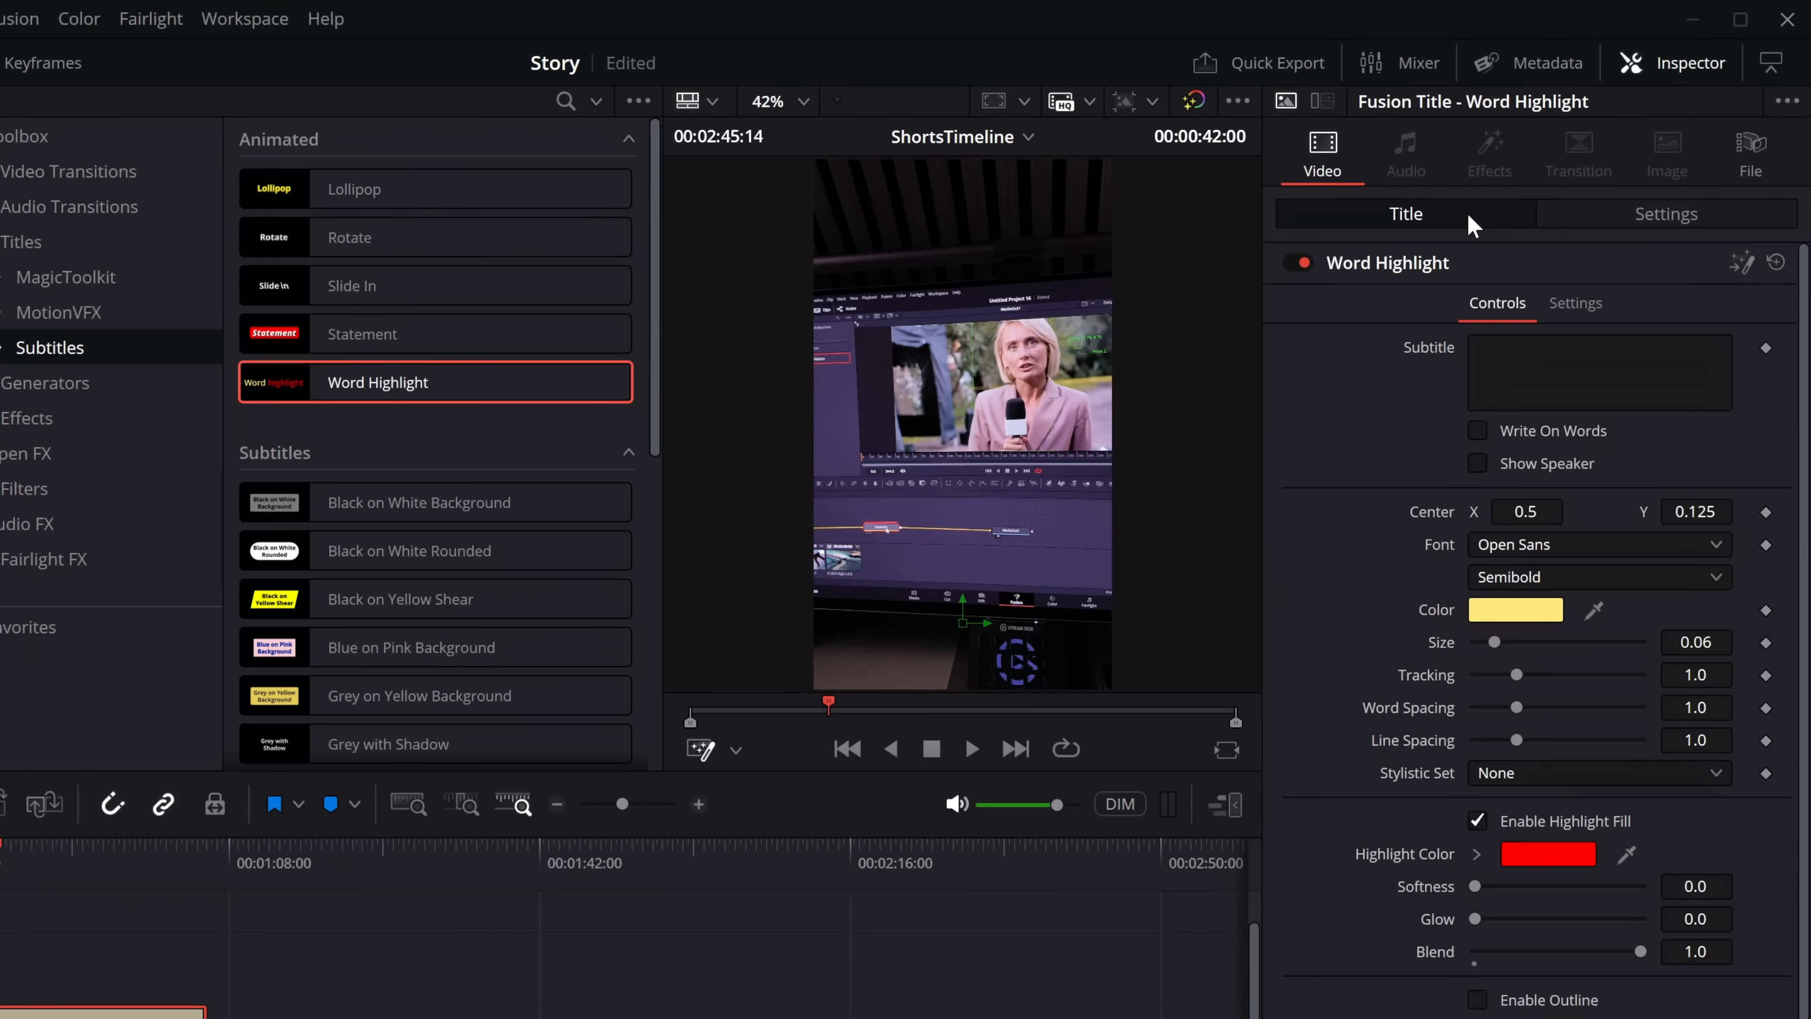
{"action": "mouse_move", "coordinate": [1465, 644]}
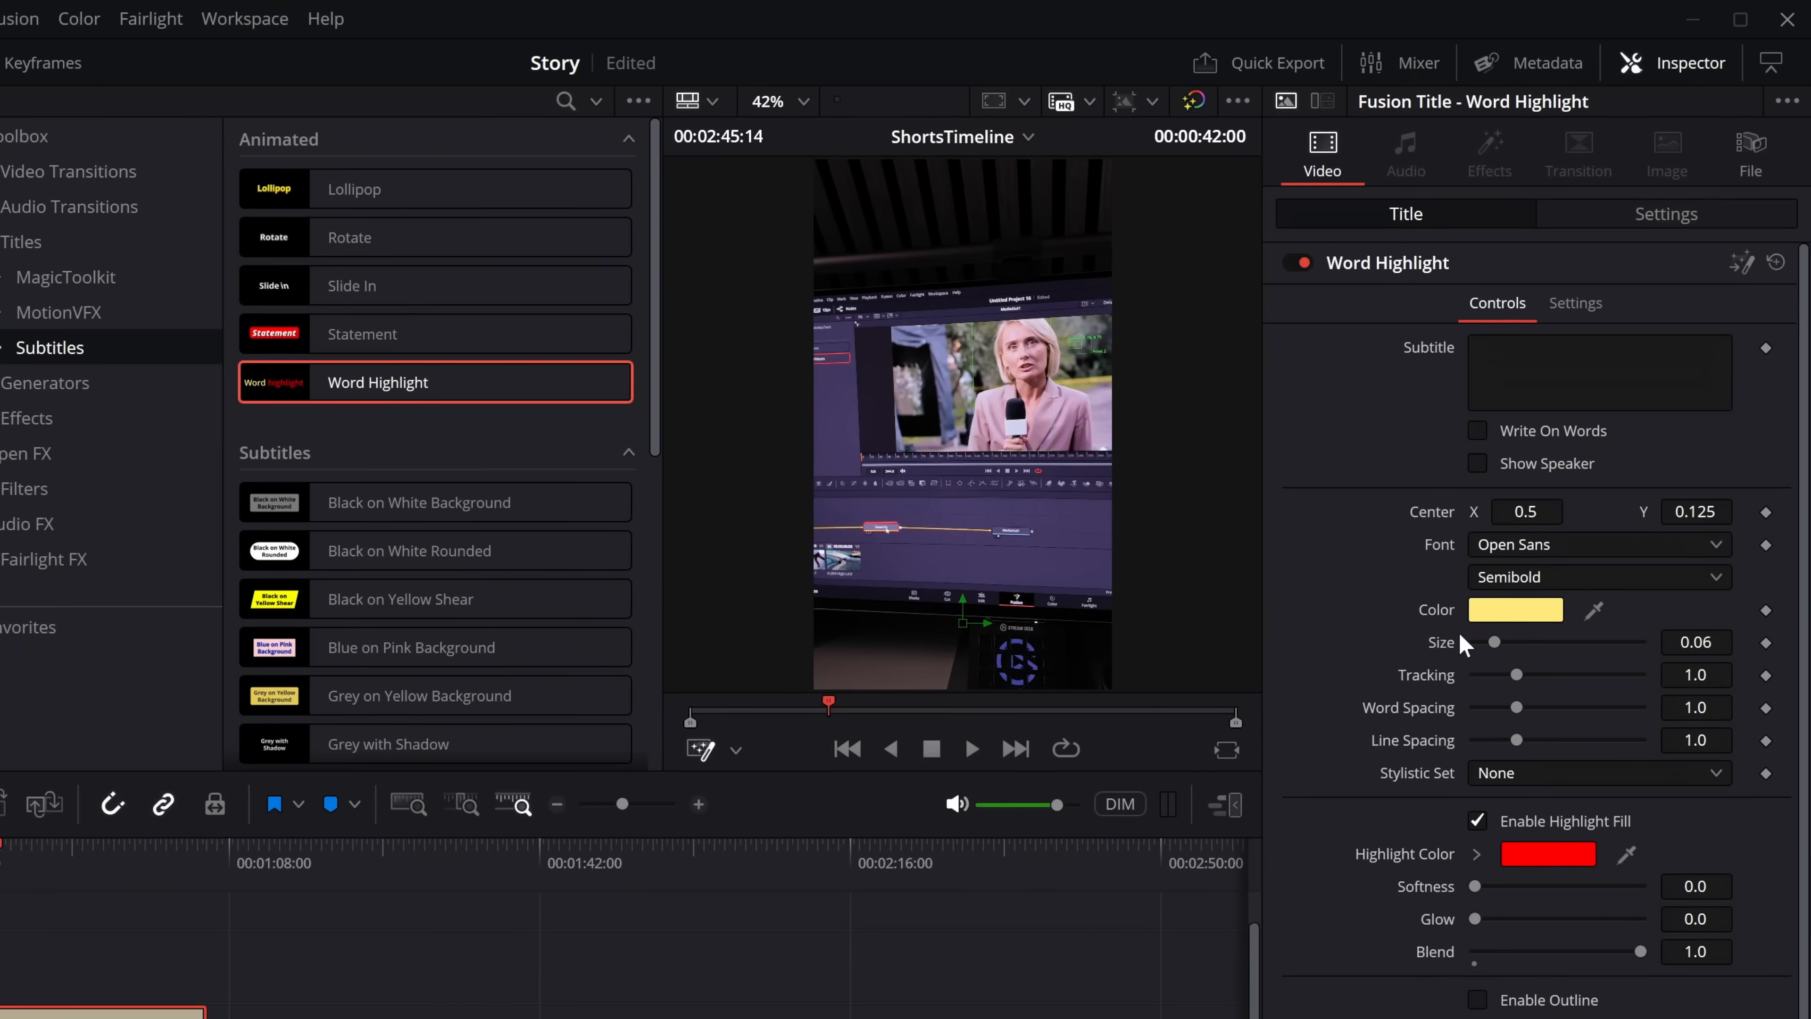
{"action": "mouse_move", "coordinate": [1487, 442]}
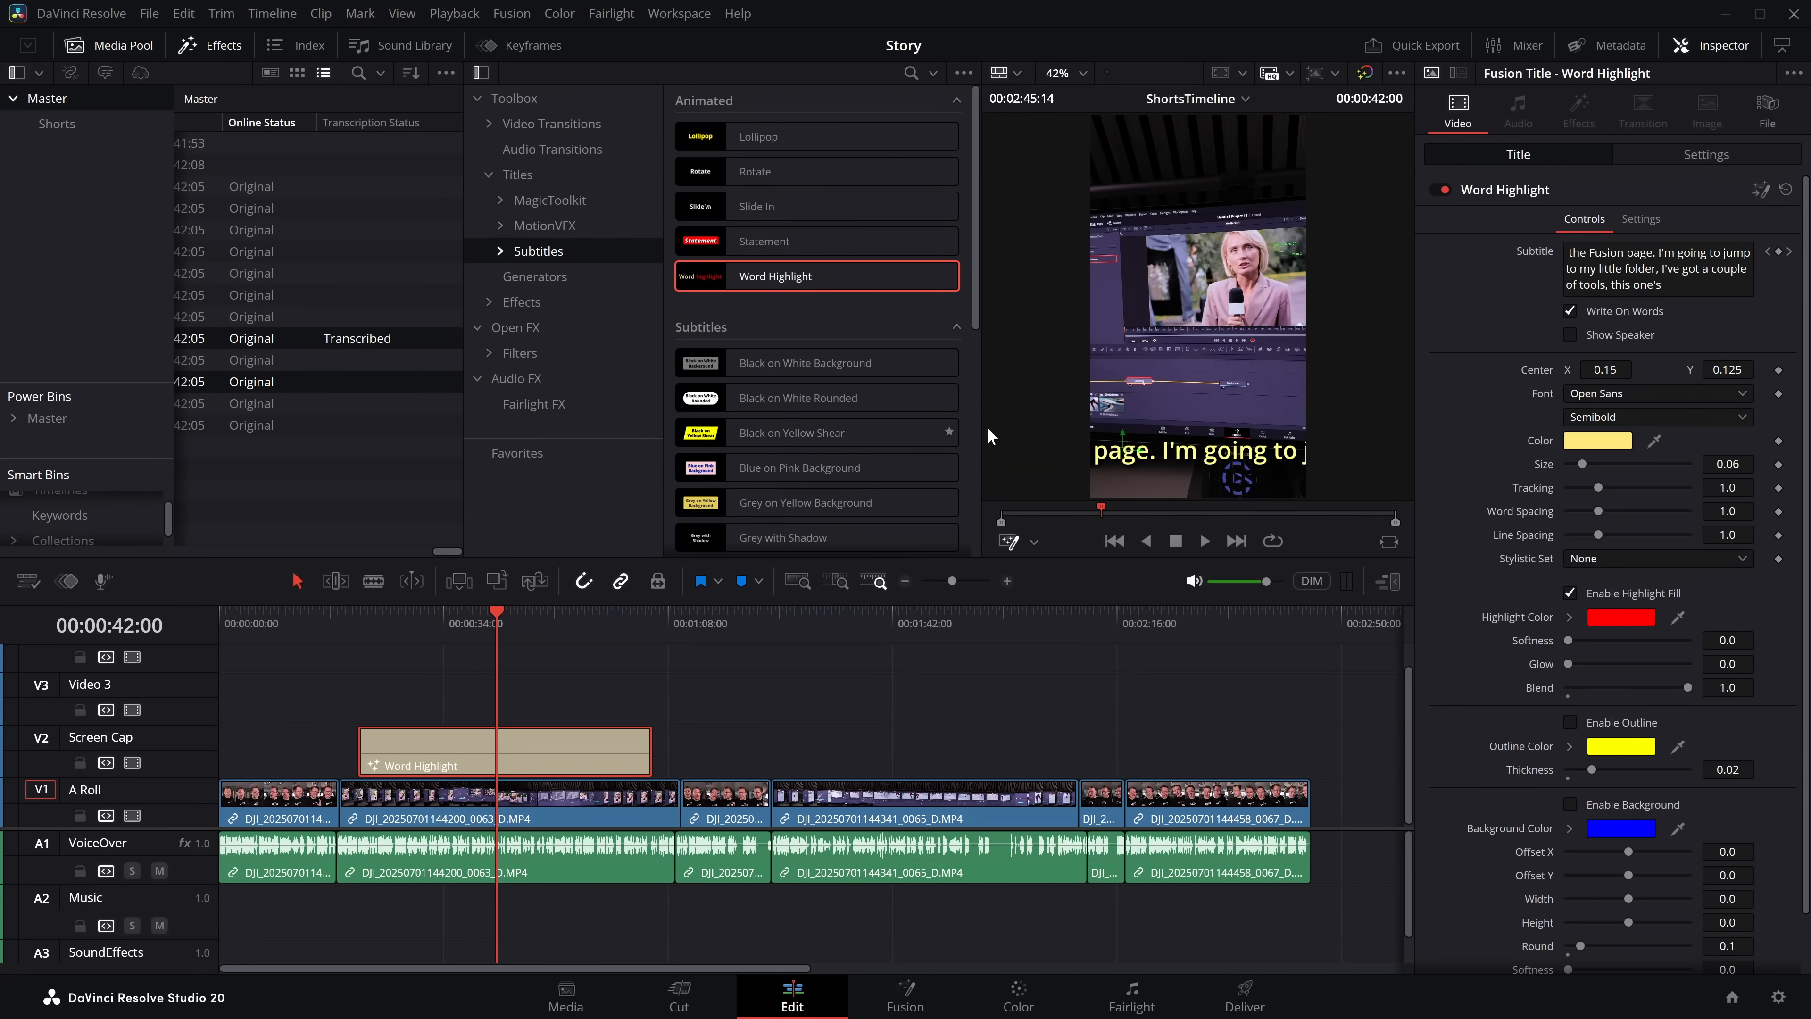
{"action": "mouse_move", "coordinate": [460, 637]}
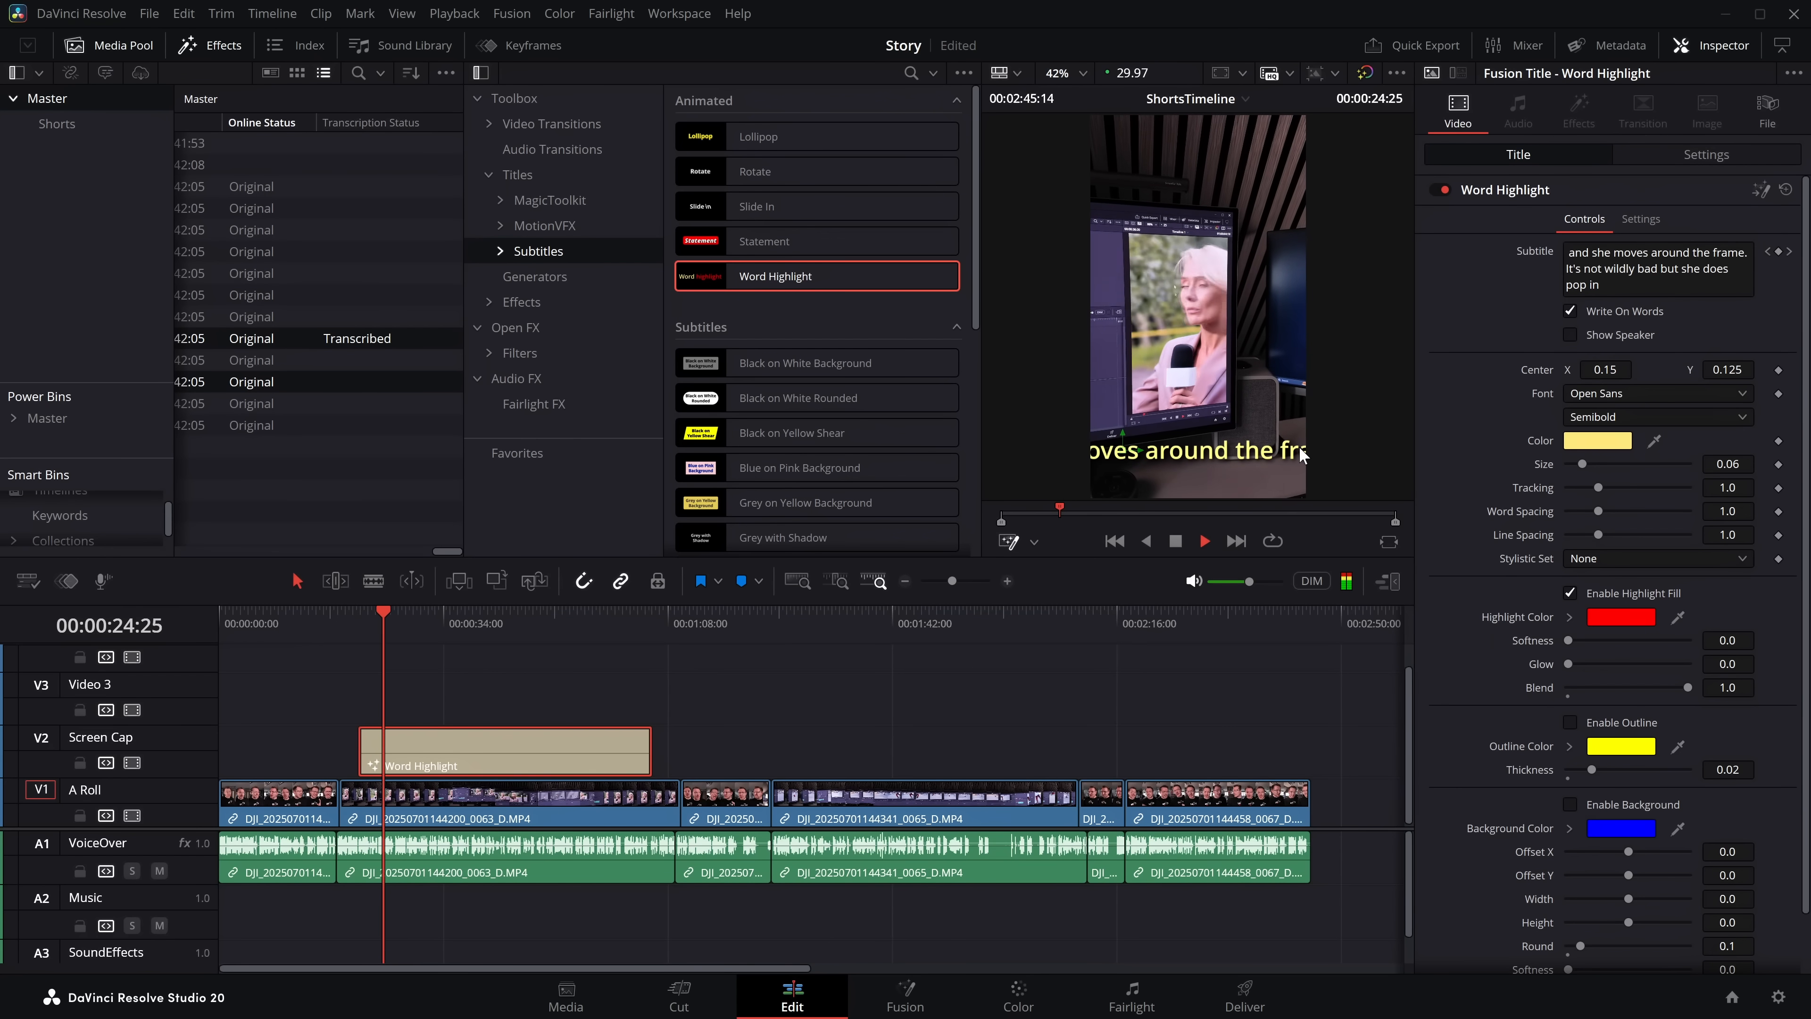
Replay the Word Highlight captions from the start to check the red word-by-word highlight.
{"action": "left_click", "coordinate": [1203, 540]}
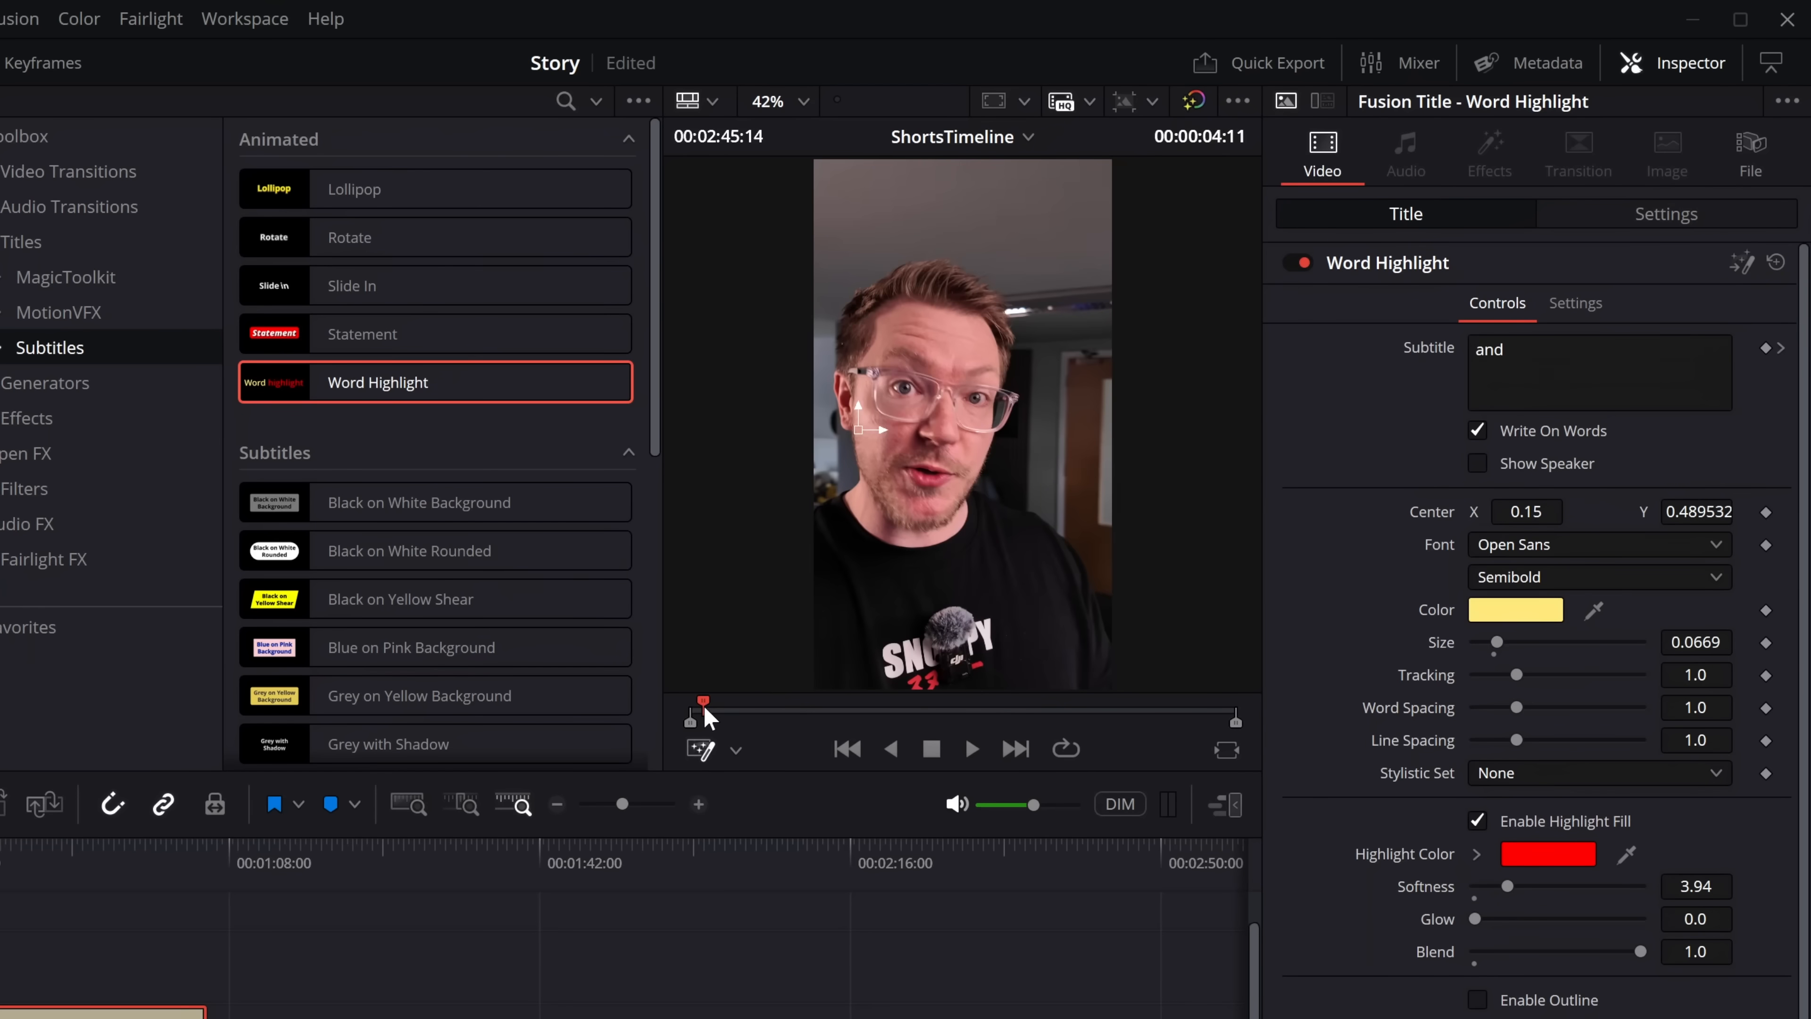
{"action": "left_click", "coordinate": [972, 748]}
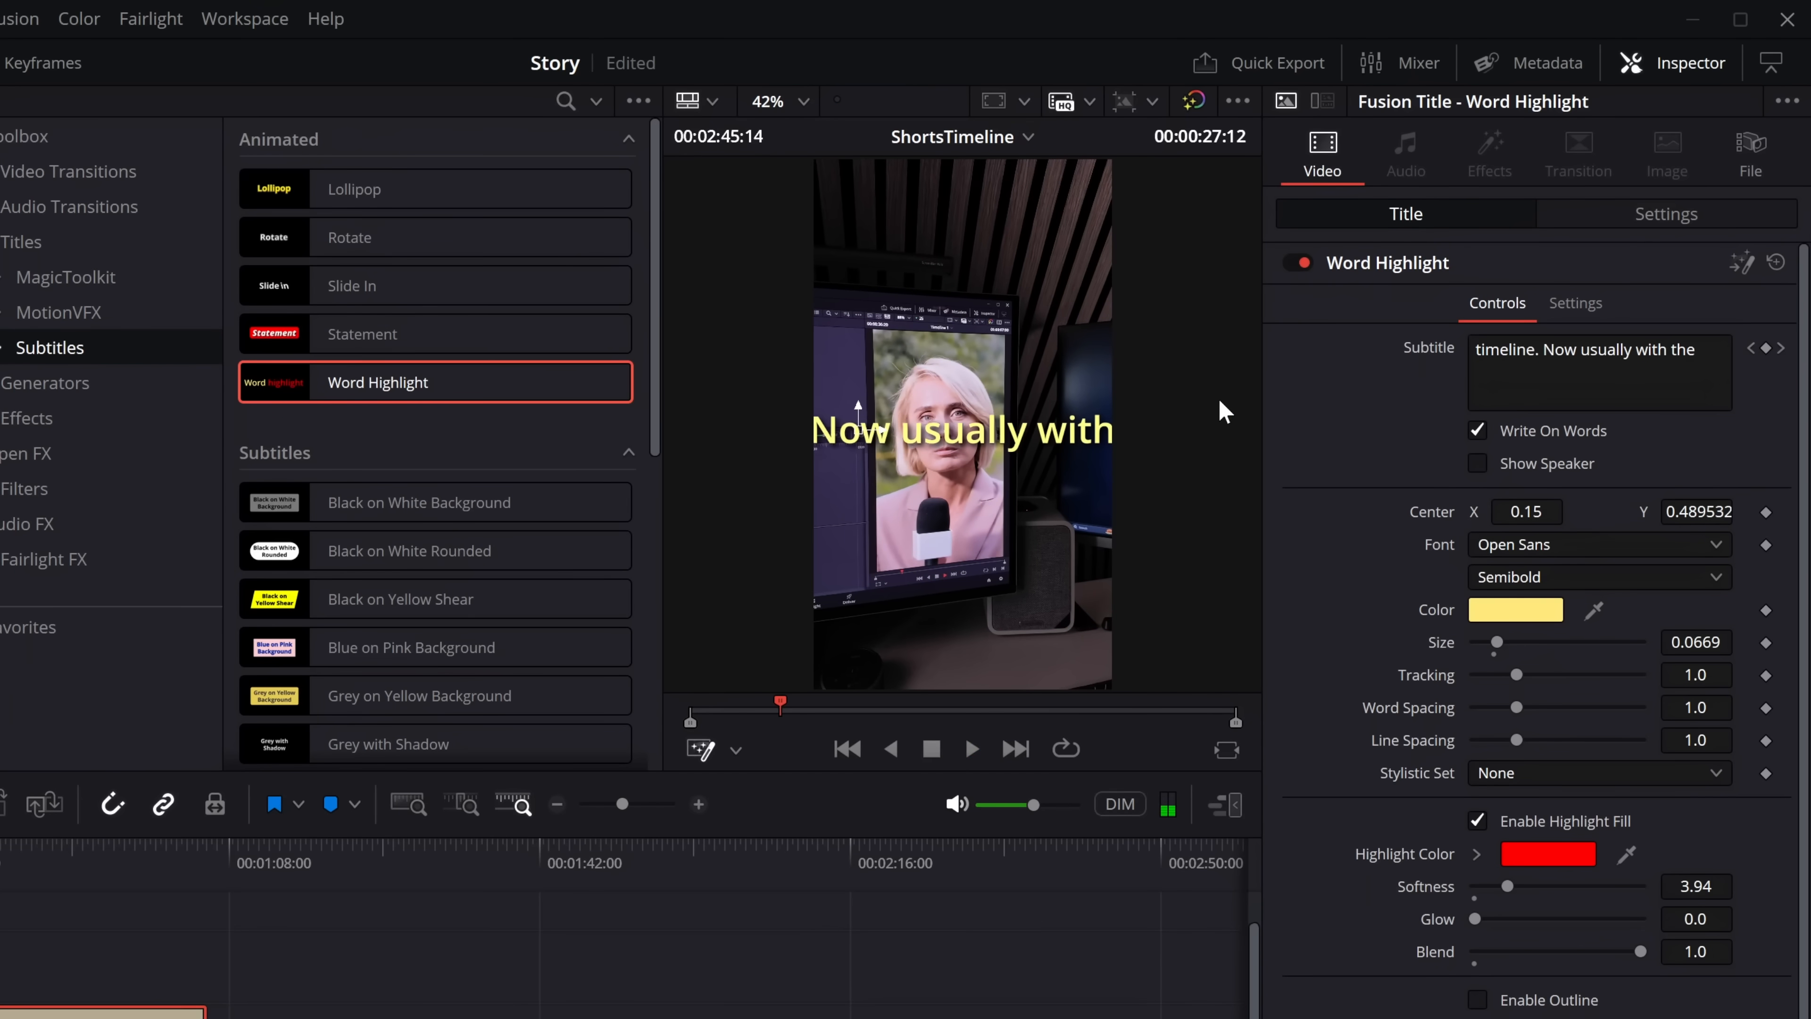
{"action": "mouse_move", "coordinate": [1463, 558]}
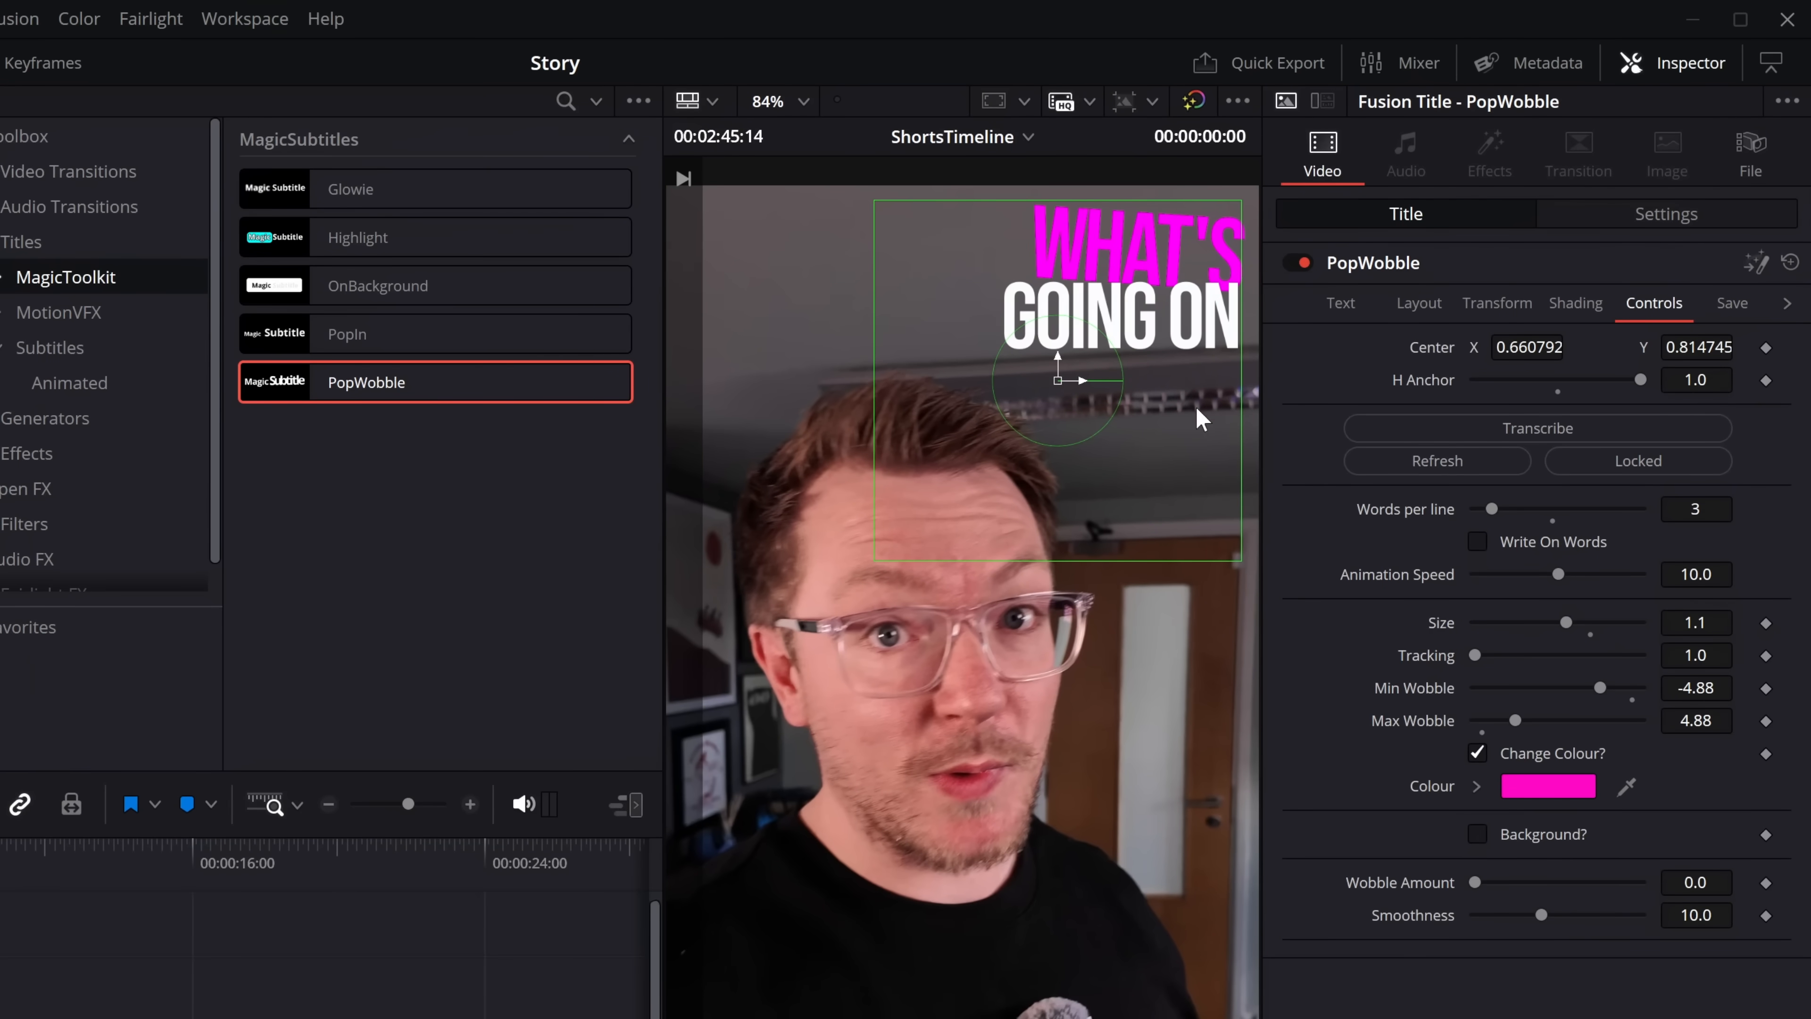
{"action": "mouse_move", "coordinate": [1488, 670]}
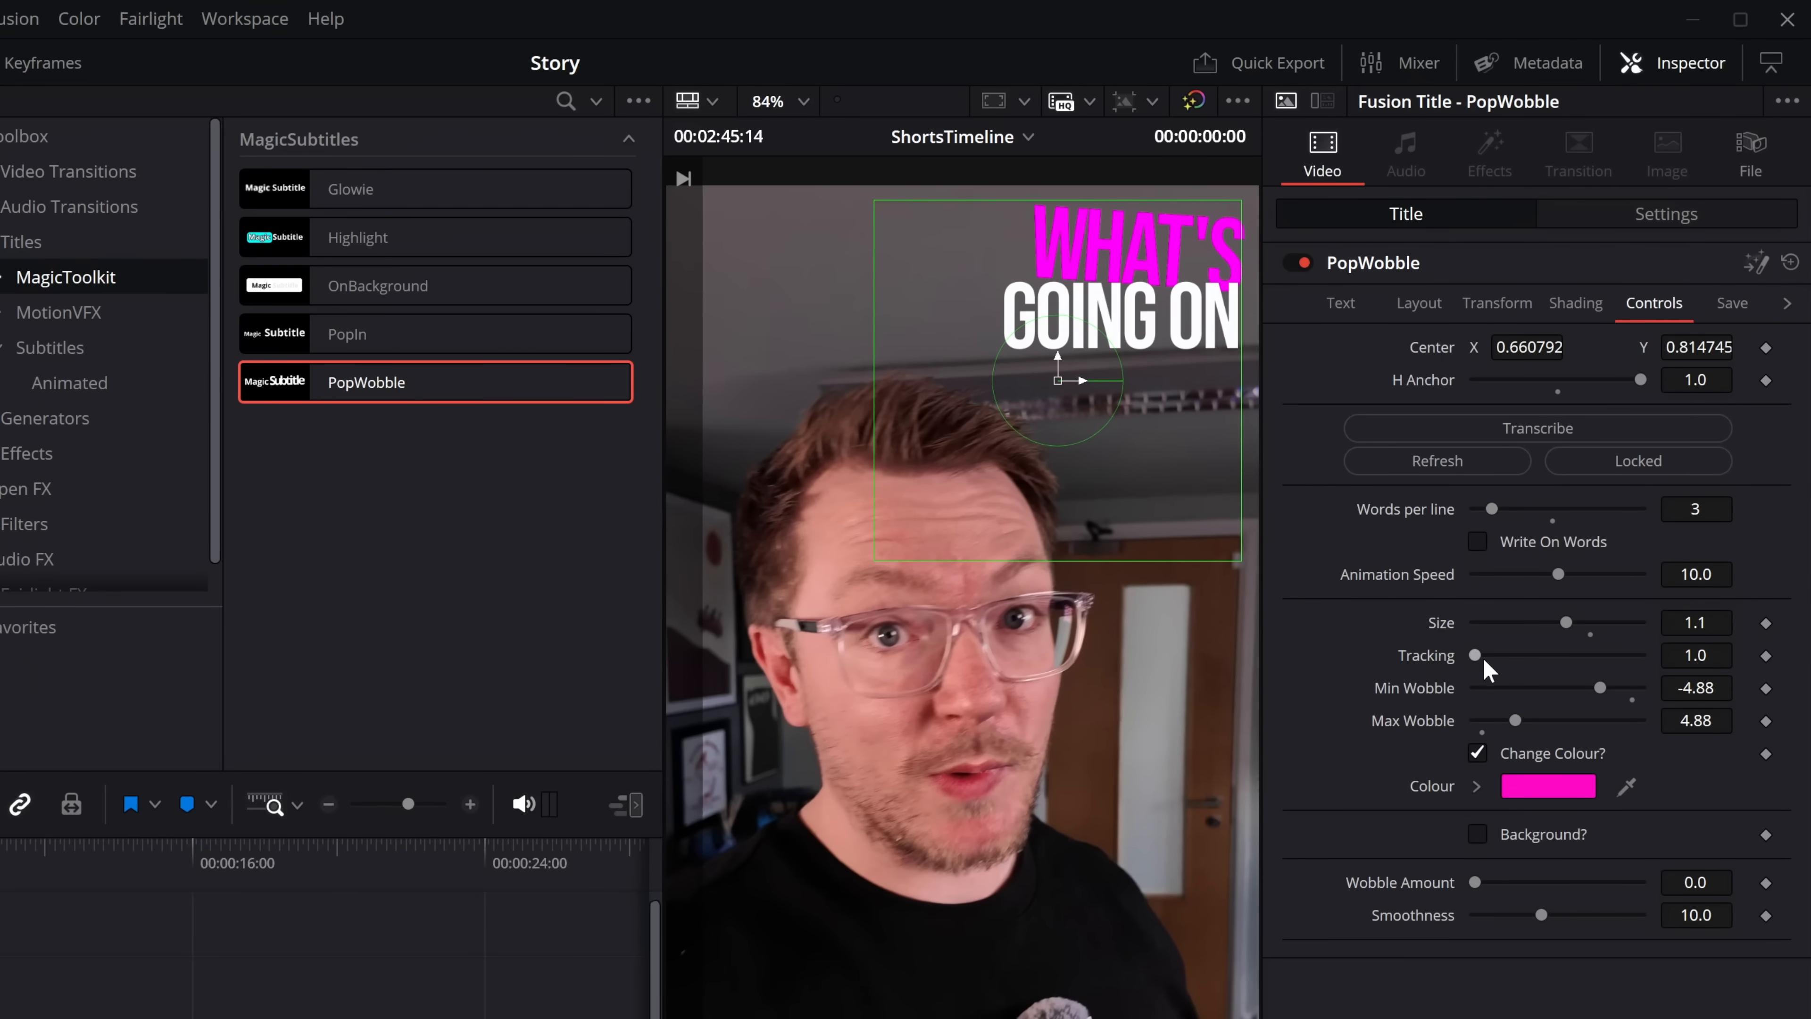
{"action": "mouse_move", "coordinate": [1434, 758]}
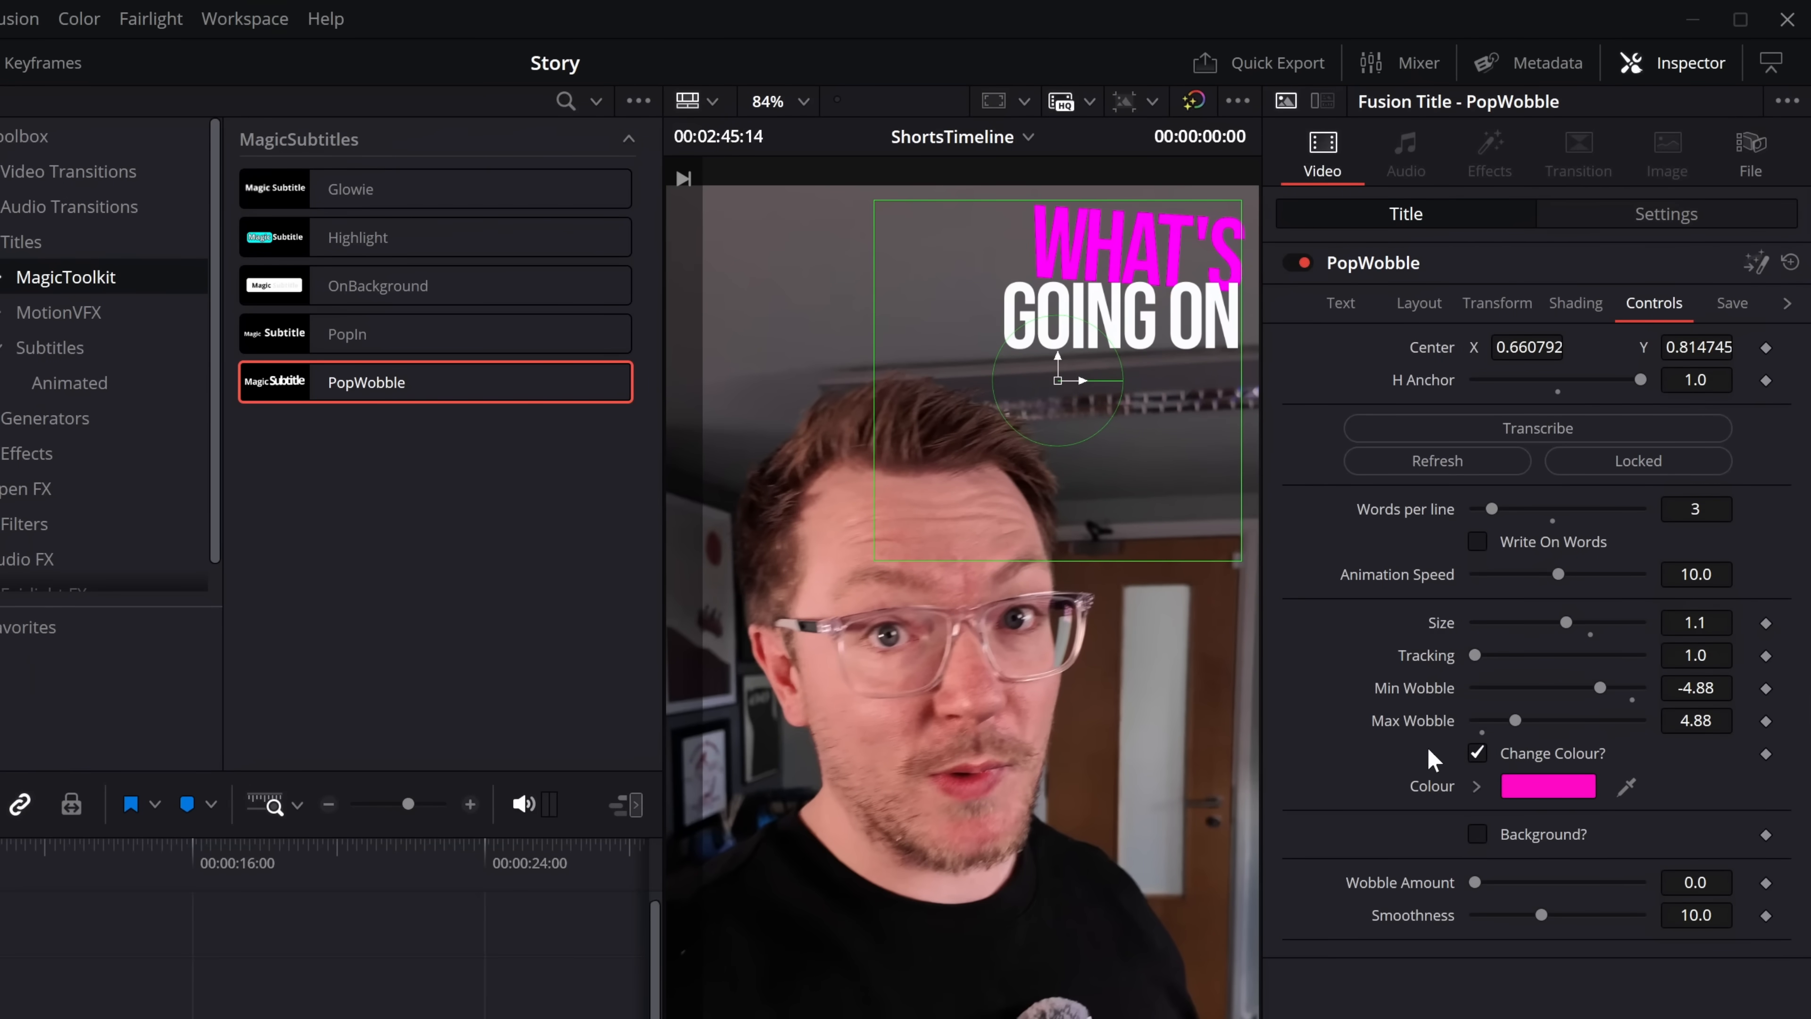
{"action": "left_click", "coordinate": [1478, 834]}
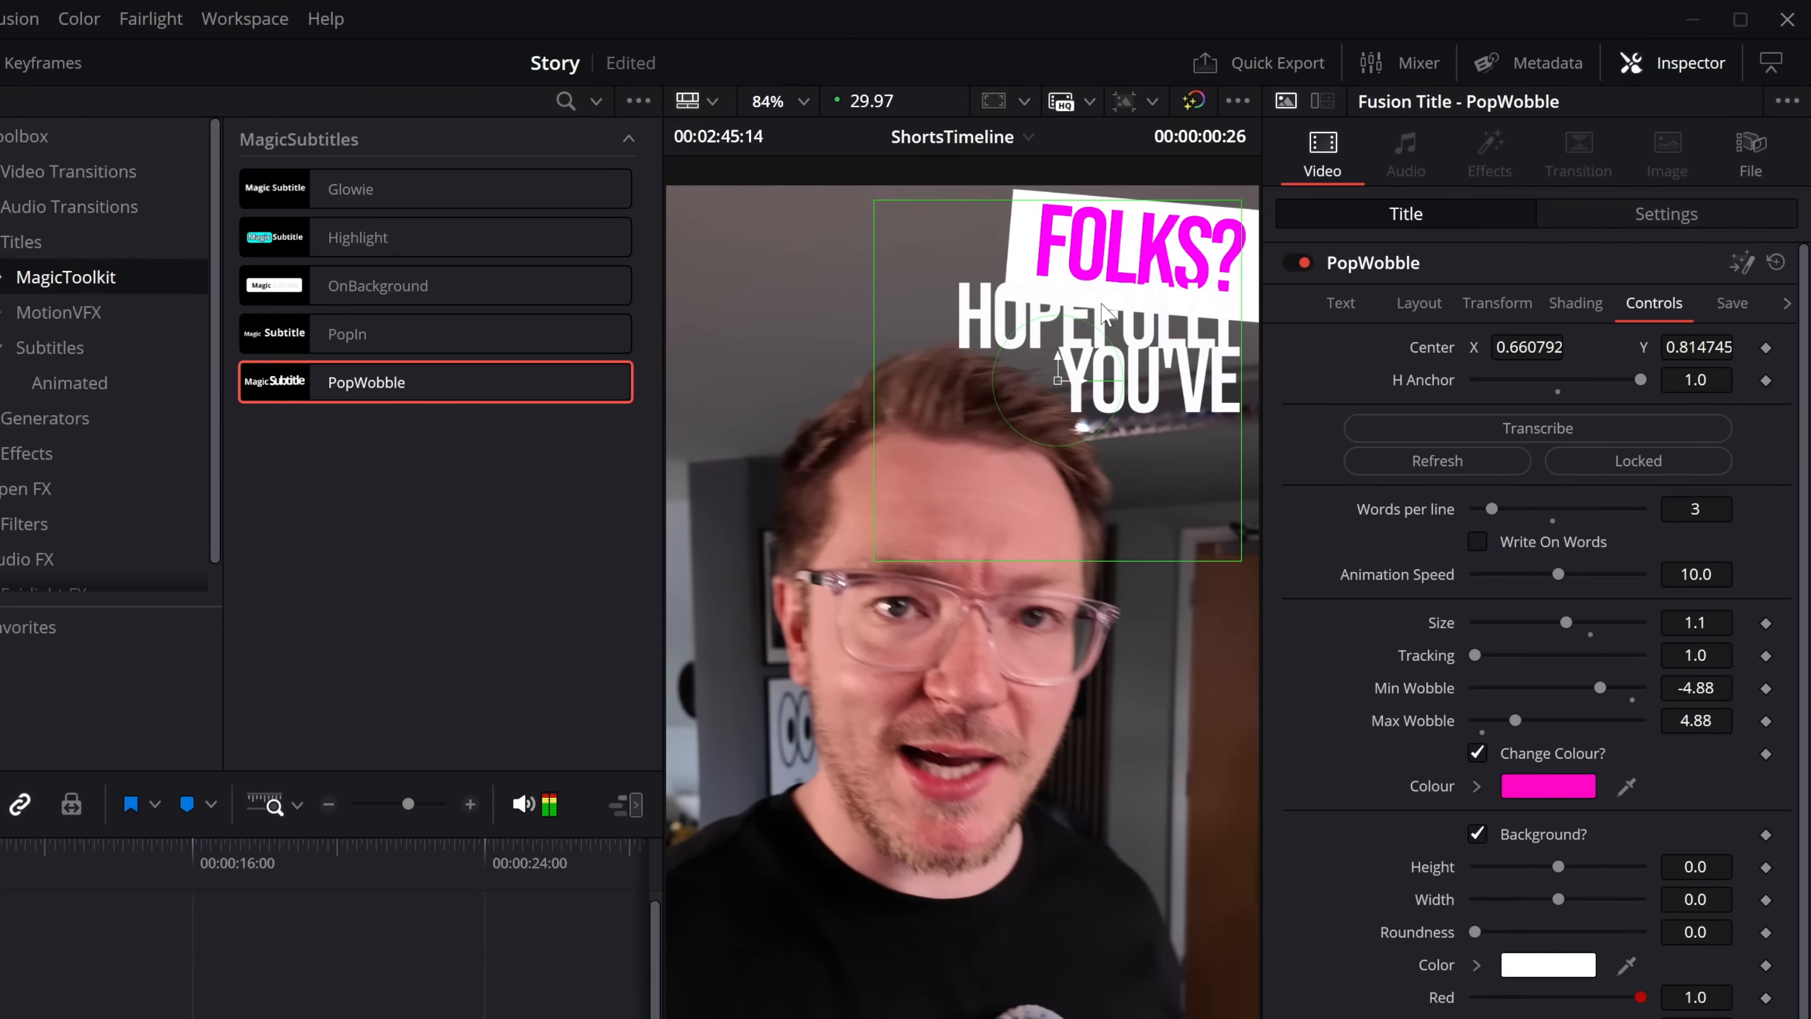
{"action": "left_click", "coordinate": [1477, 834]}
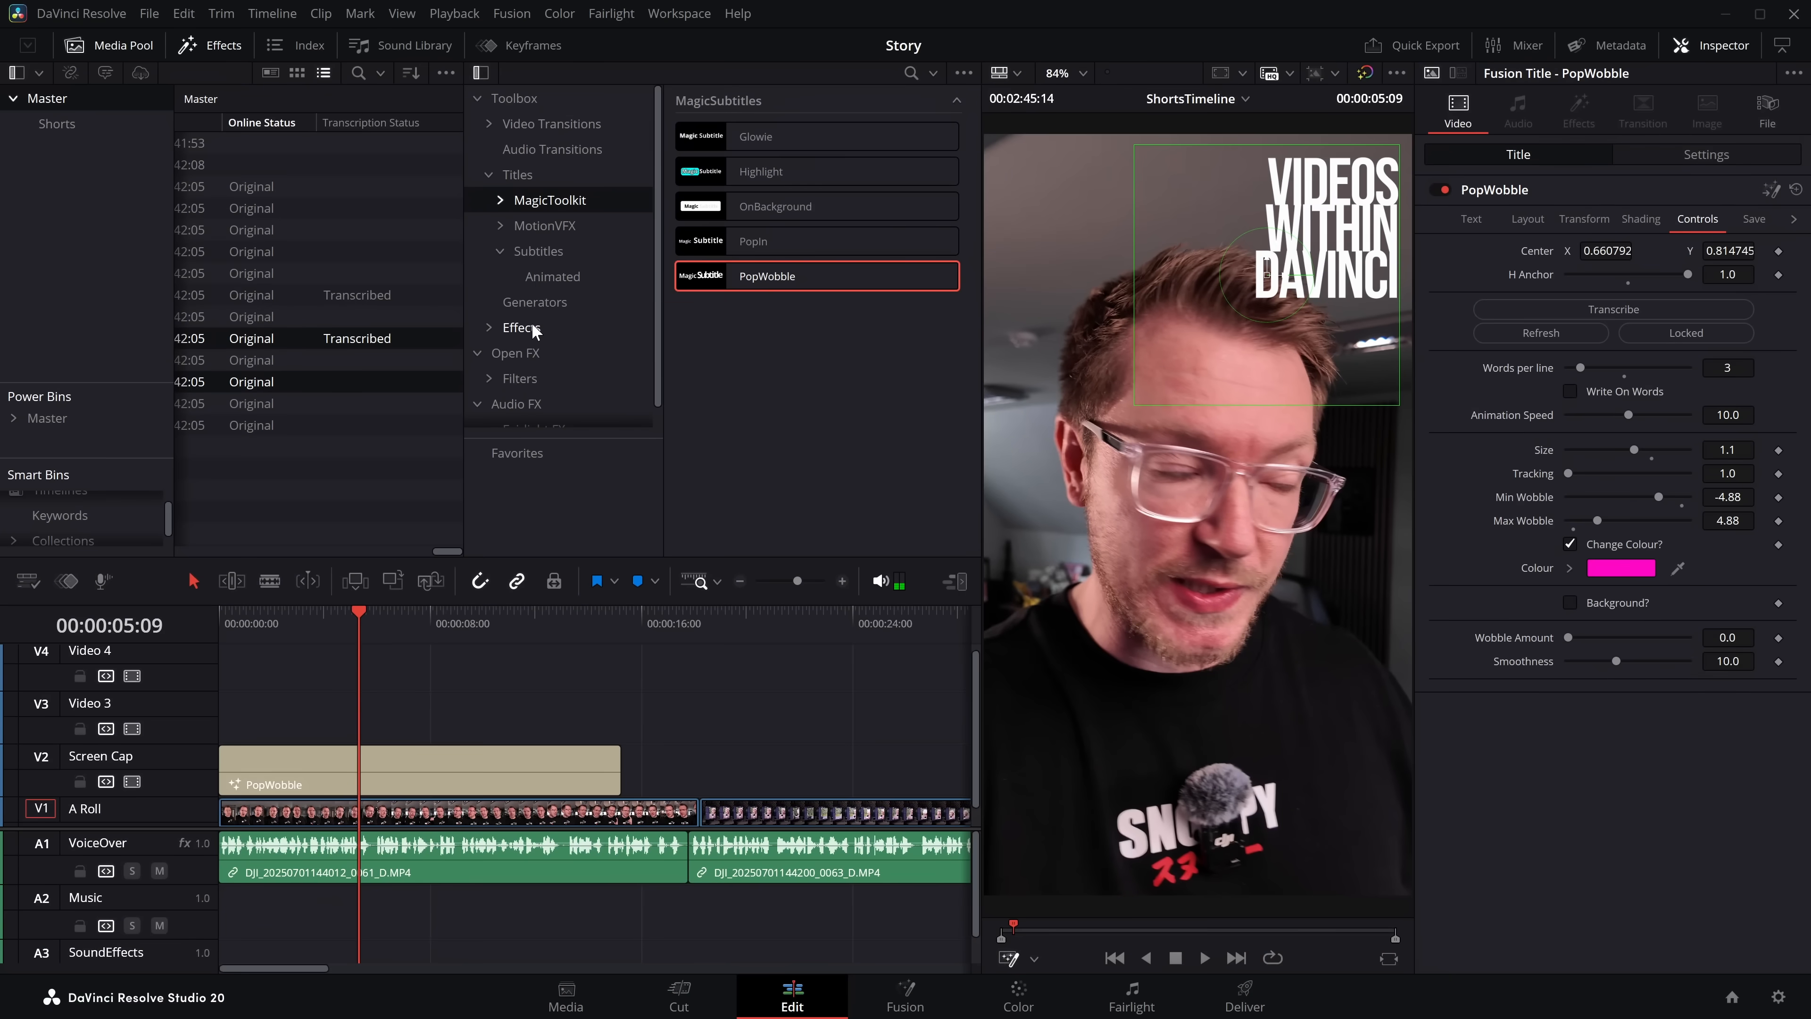
Browse the Fusion video effects, preview Flying Flag, then expand the MagicToolkit folder.
{"action": "left_click", "coordinate": [519, 328]}
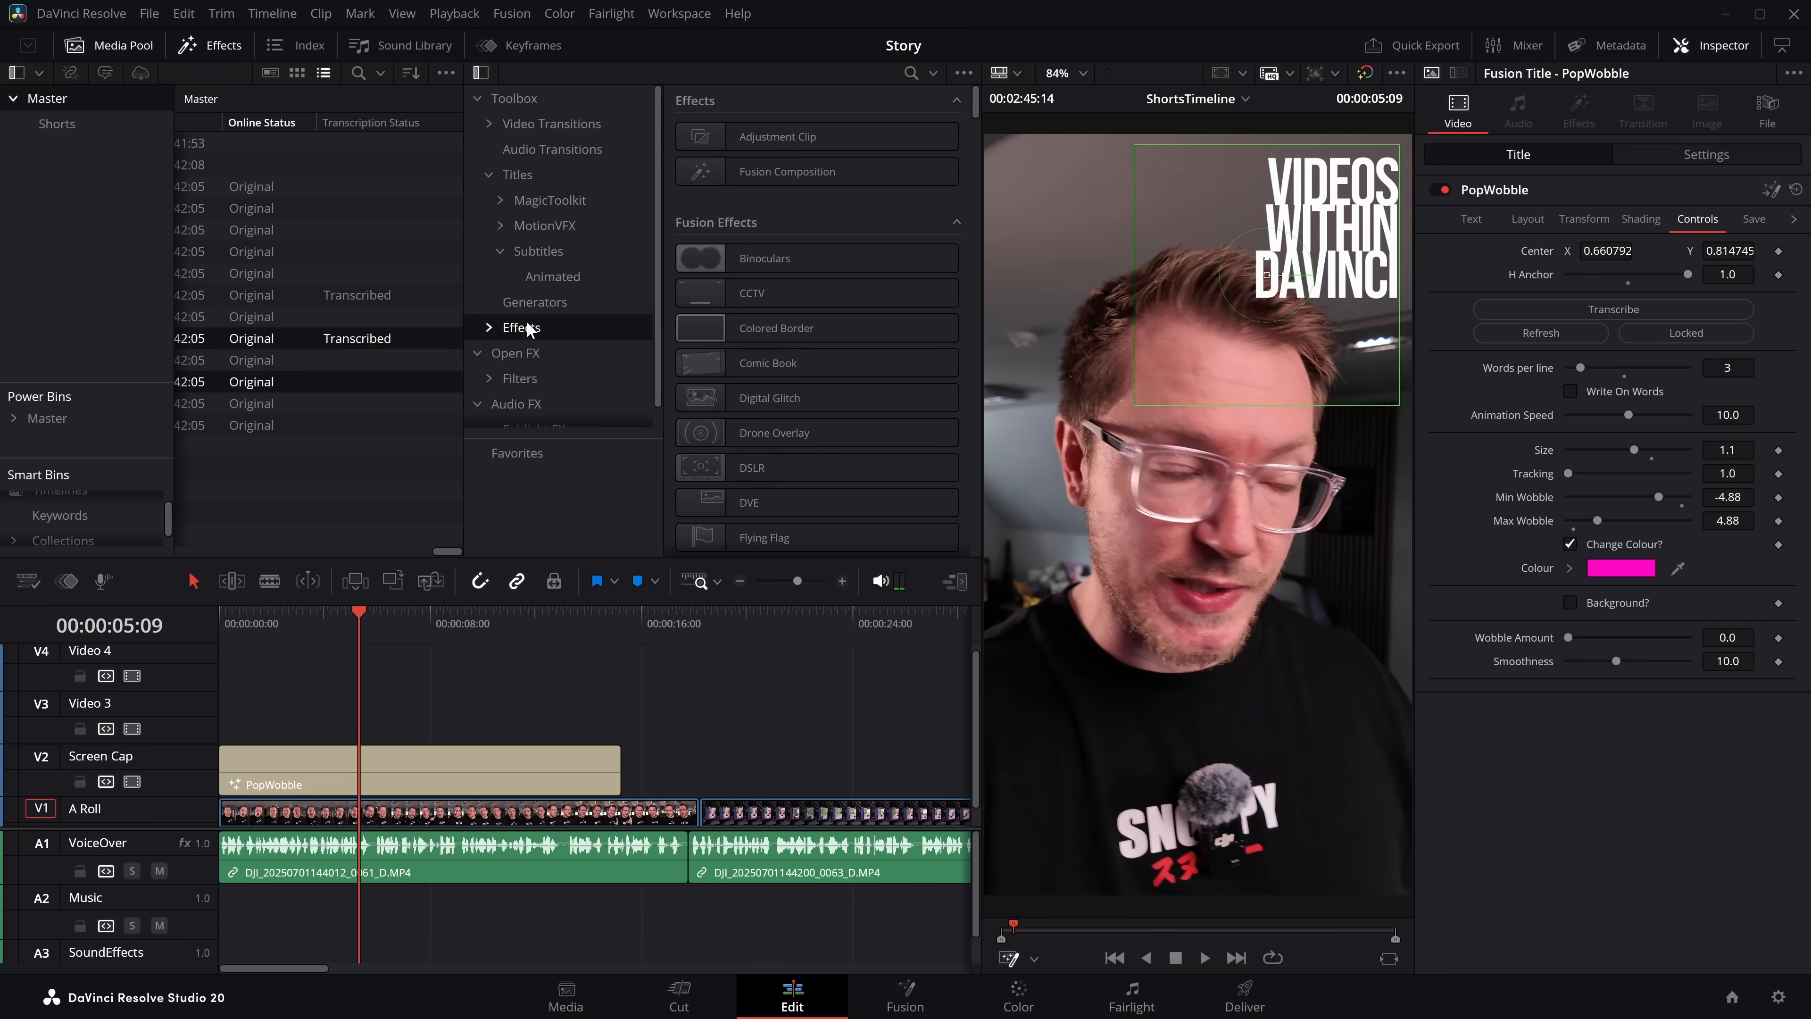
{"action": "scroll", "scroll_direction": "down", "scroll_amount": 3}
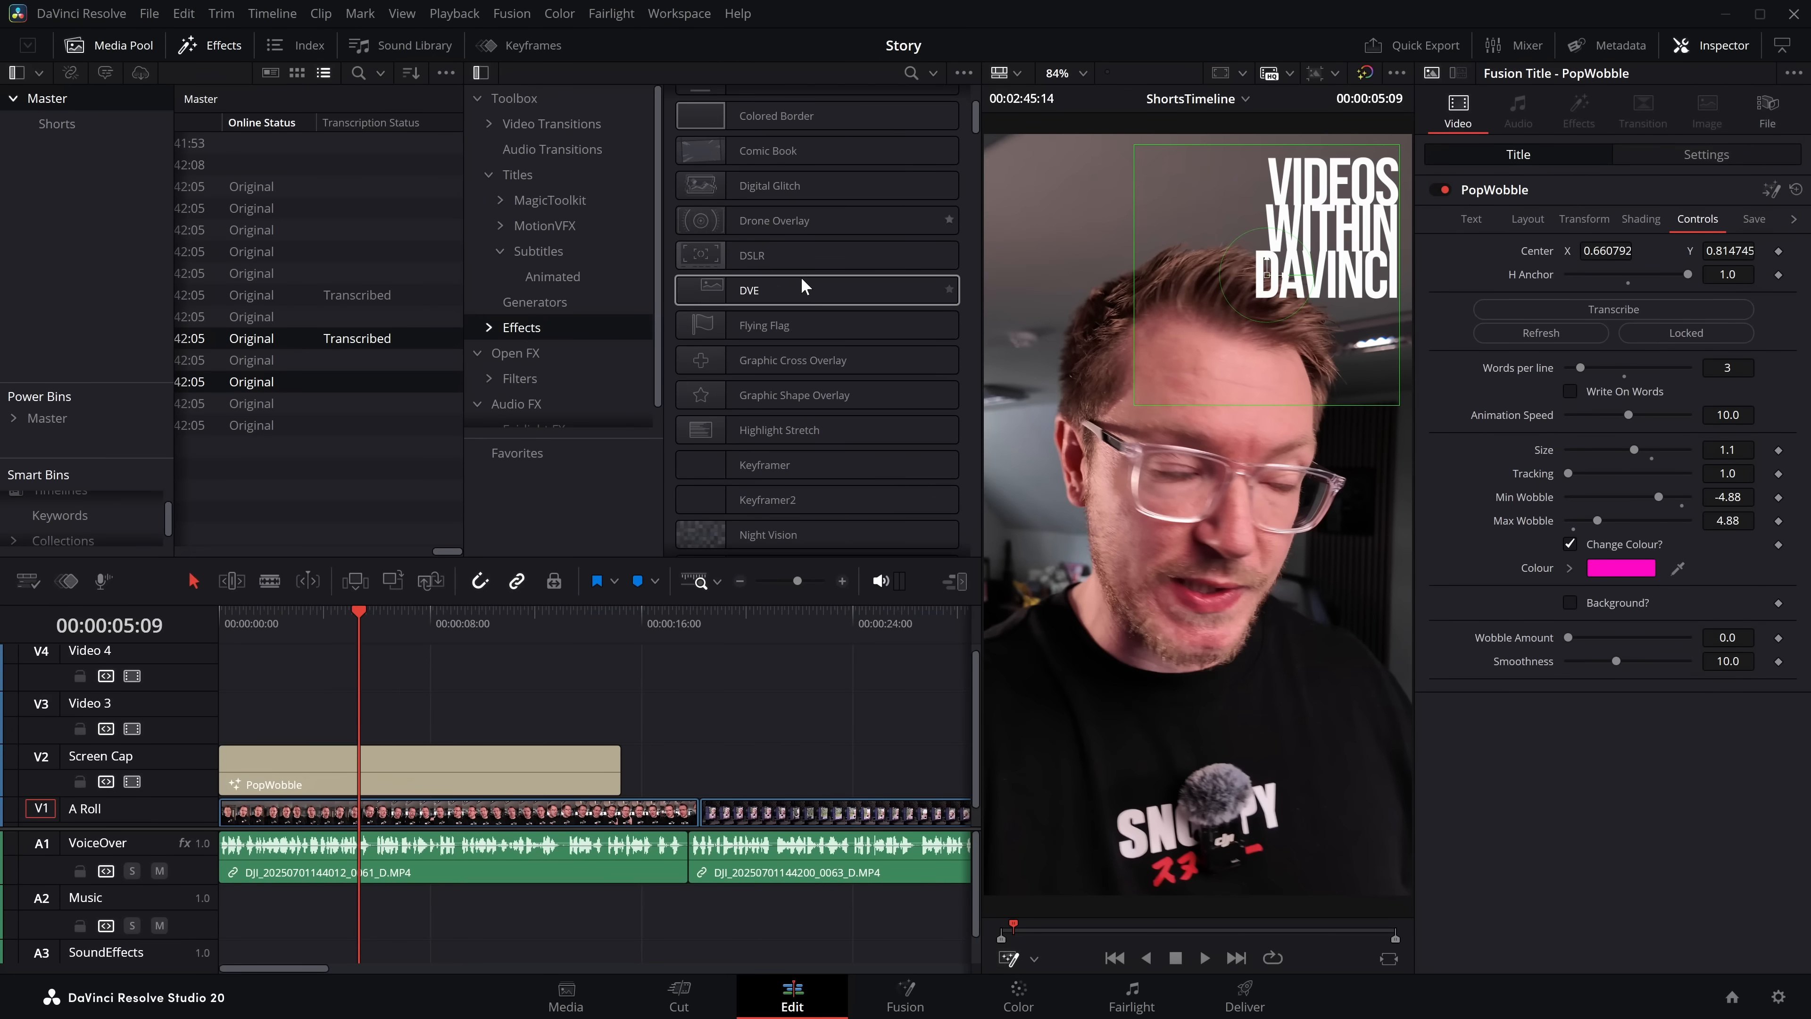
{"action": "left_click", "coordinate": [765, 325]}
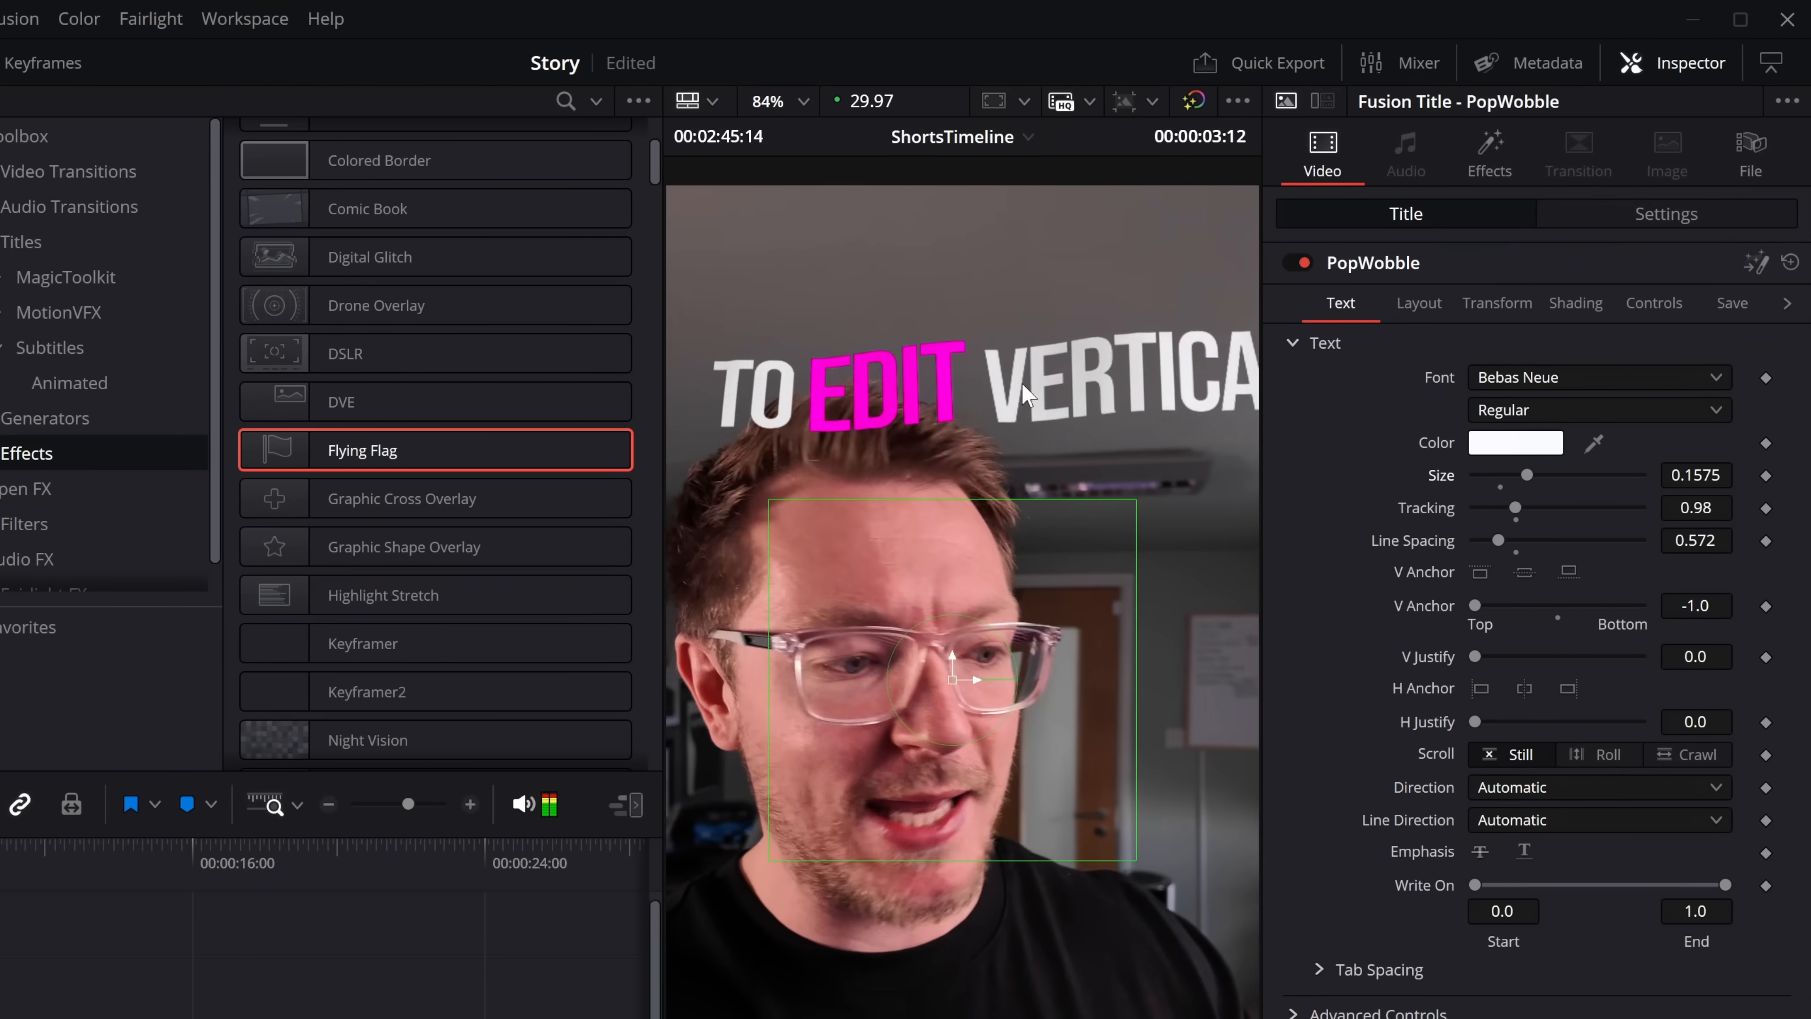
{"action": "left_click", "coordinate": [1488, 151]}
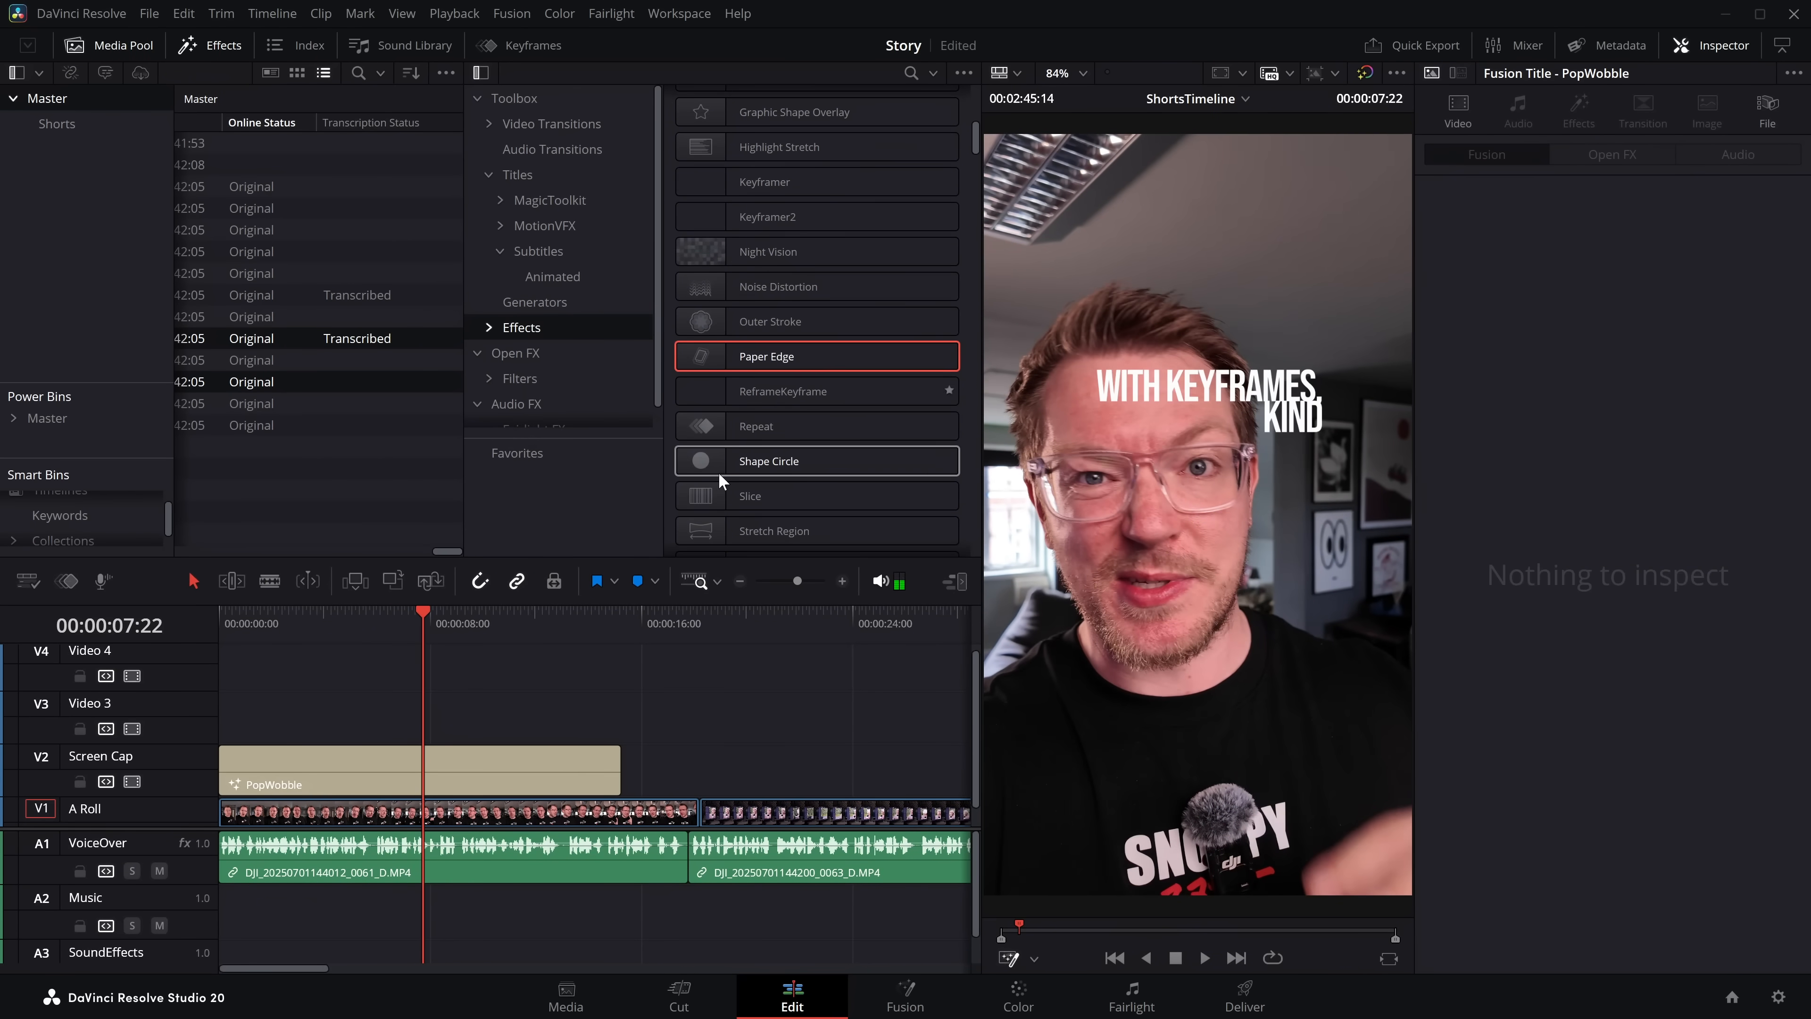
{"action": "double_click", "coordinate": [757, 425]}
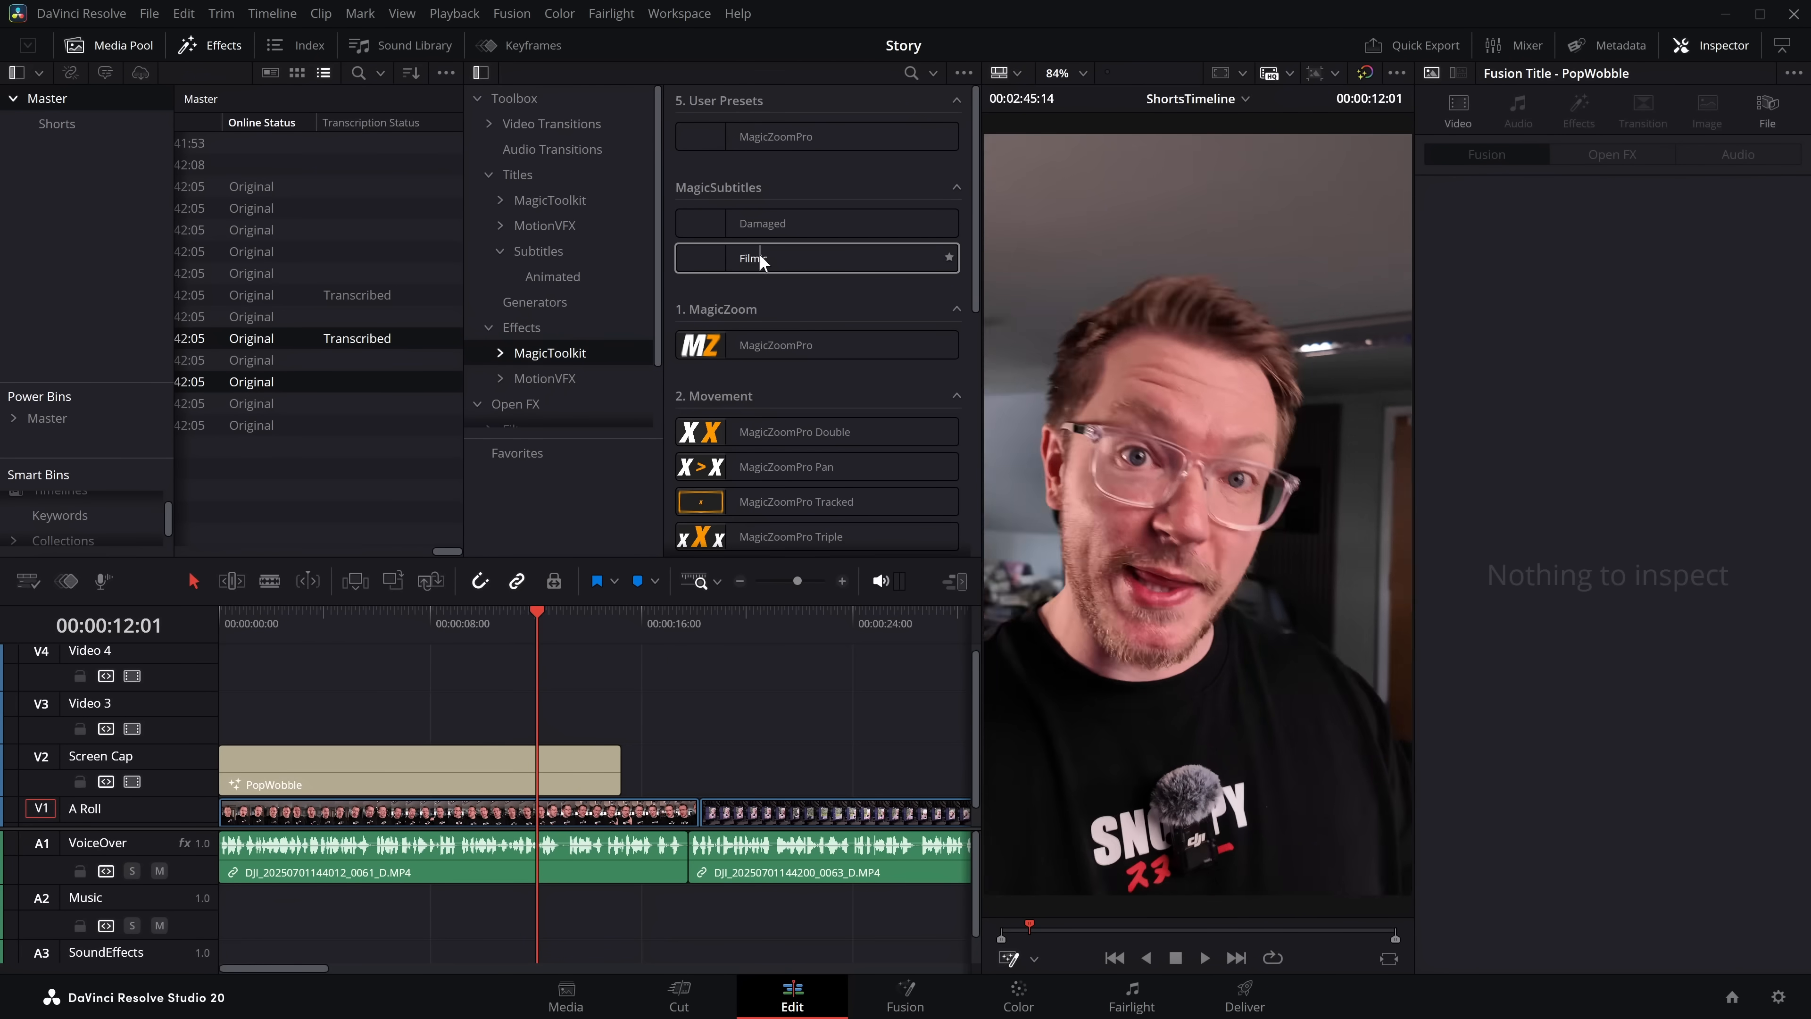
Apply the Filmic effect to the PopWobble title and enable Shake and the 18 fps Time effect.
{"action": "double_click", "coordinate": [752, 258]}
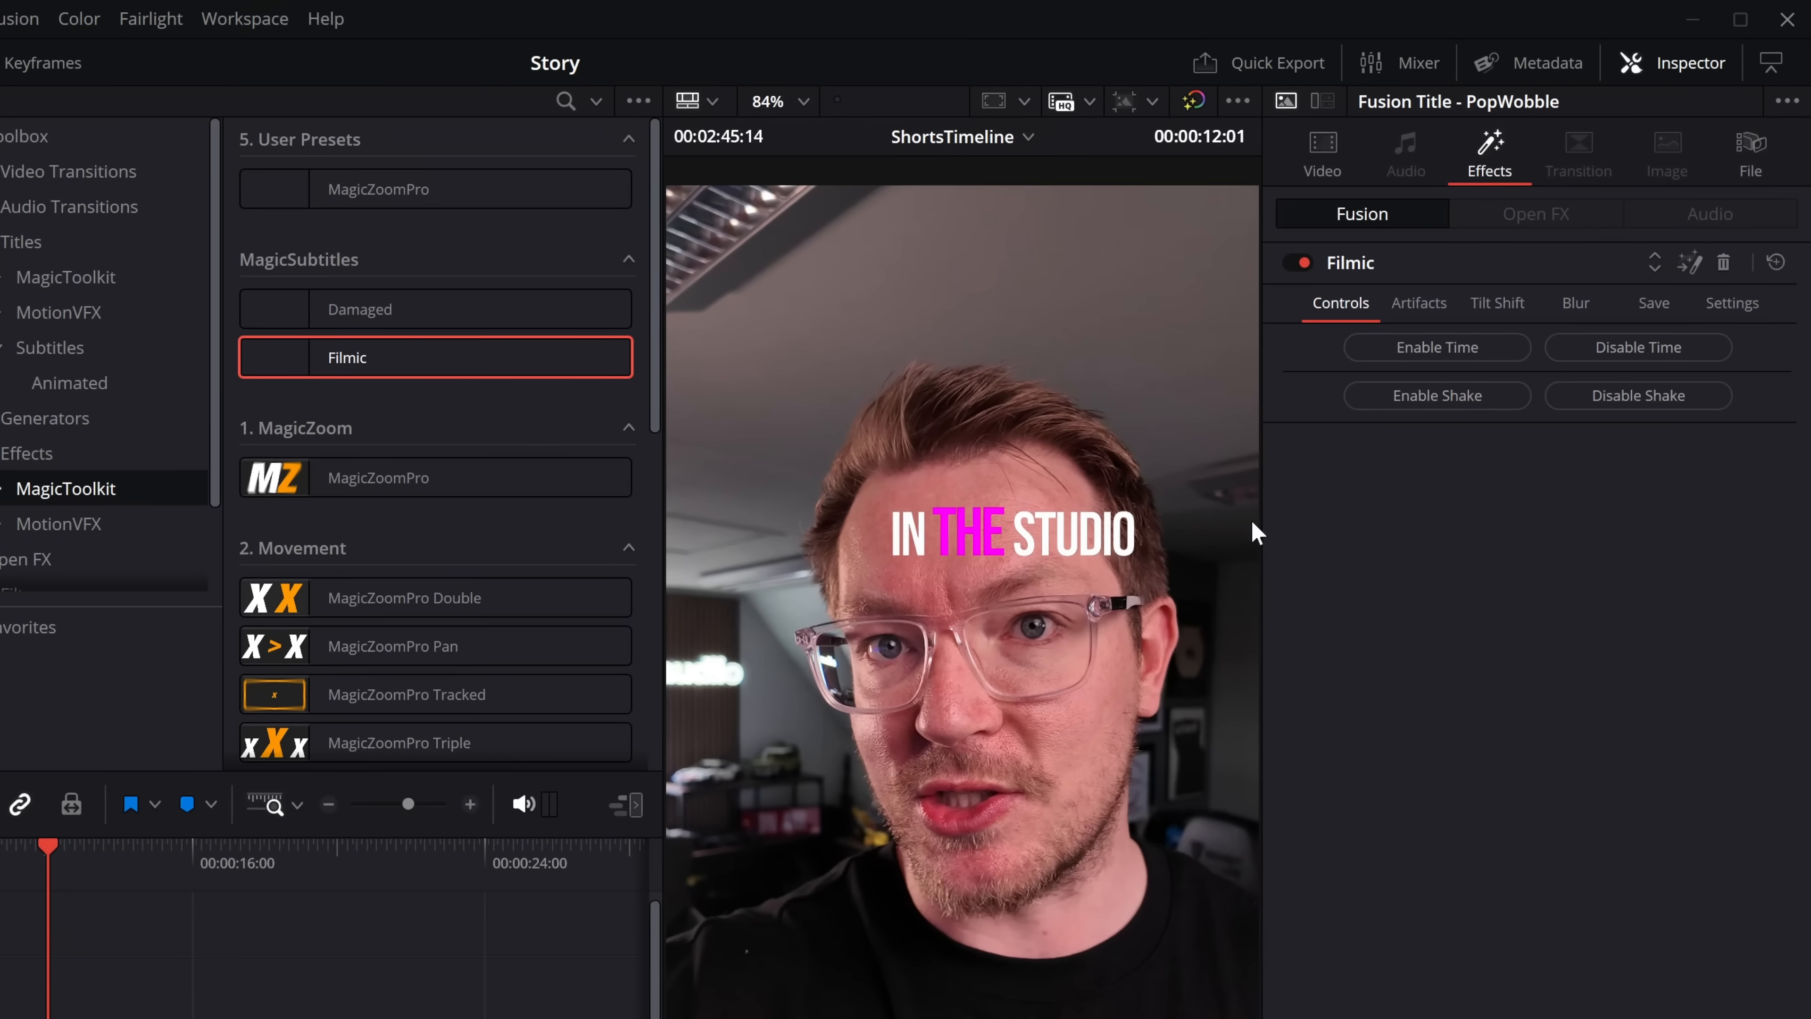
{"action": "left_click", "coordinate": [1437, 396]}
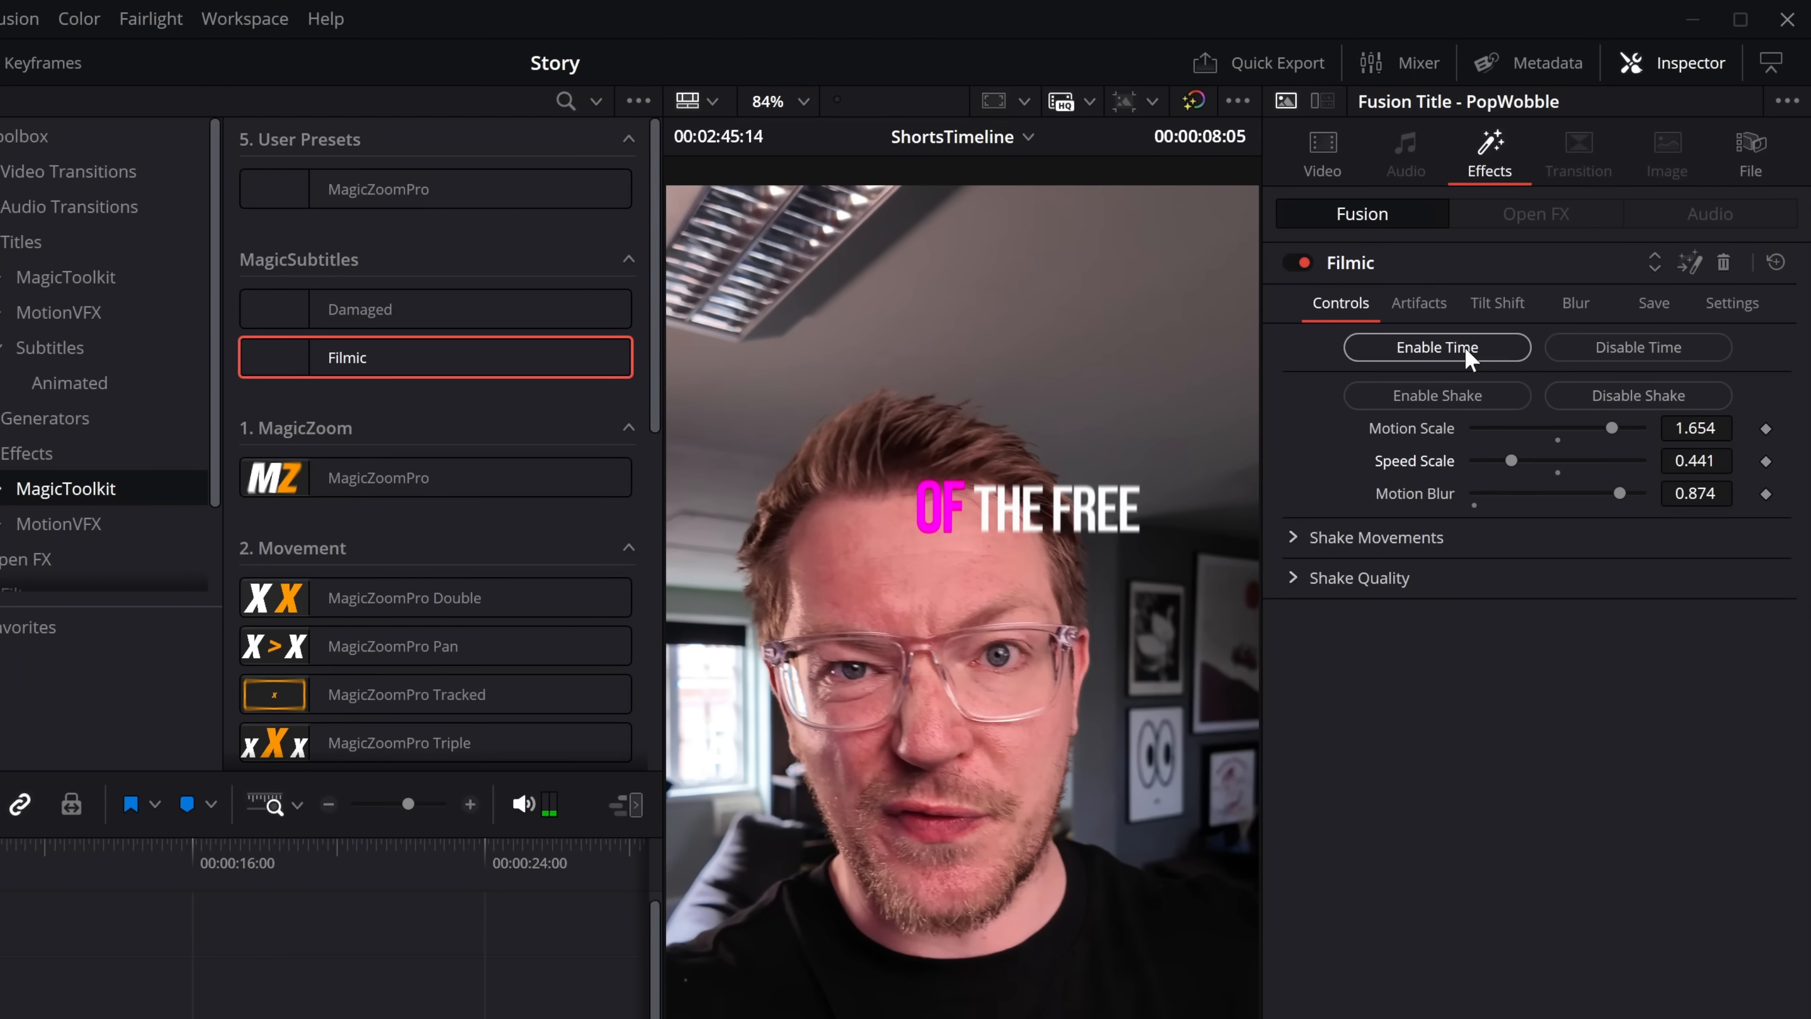
{"action": "left_click", "coordinate": [1436, 347]}
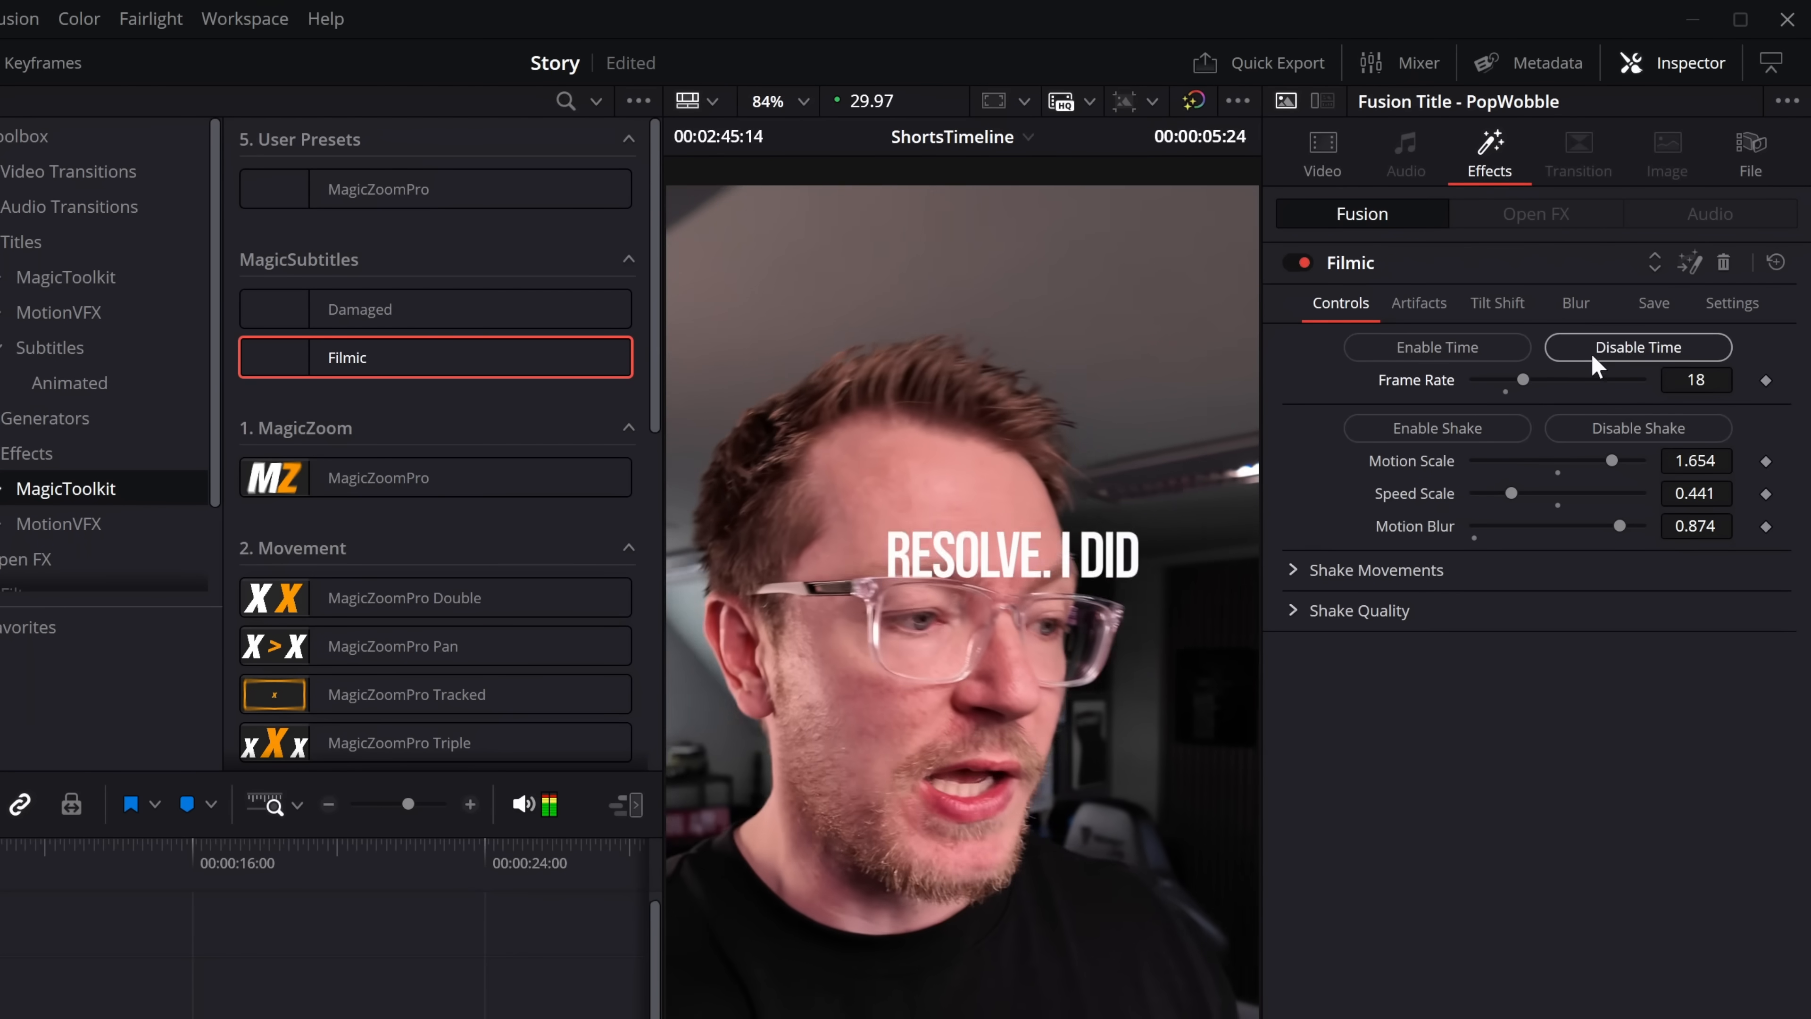
In Artifacts, enable Lens Distortion at 0.4 and RGB aberration with vignette.
{"action": "left_click", "coordinate": [1419, 303]}
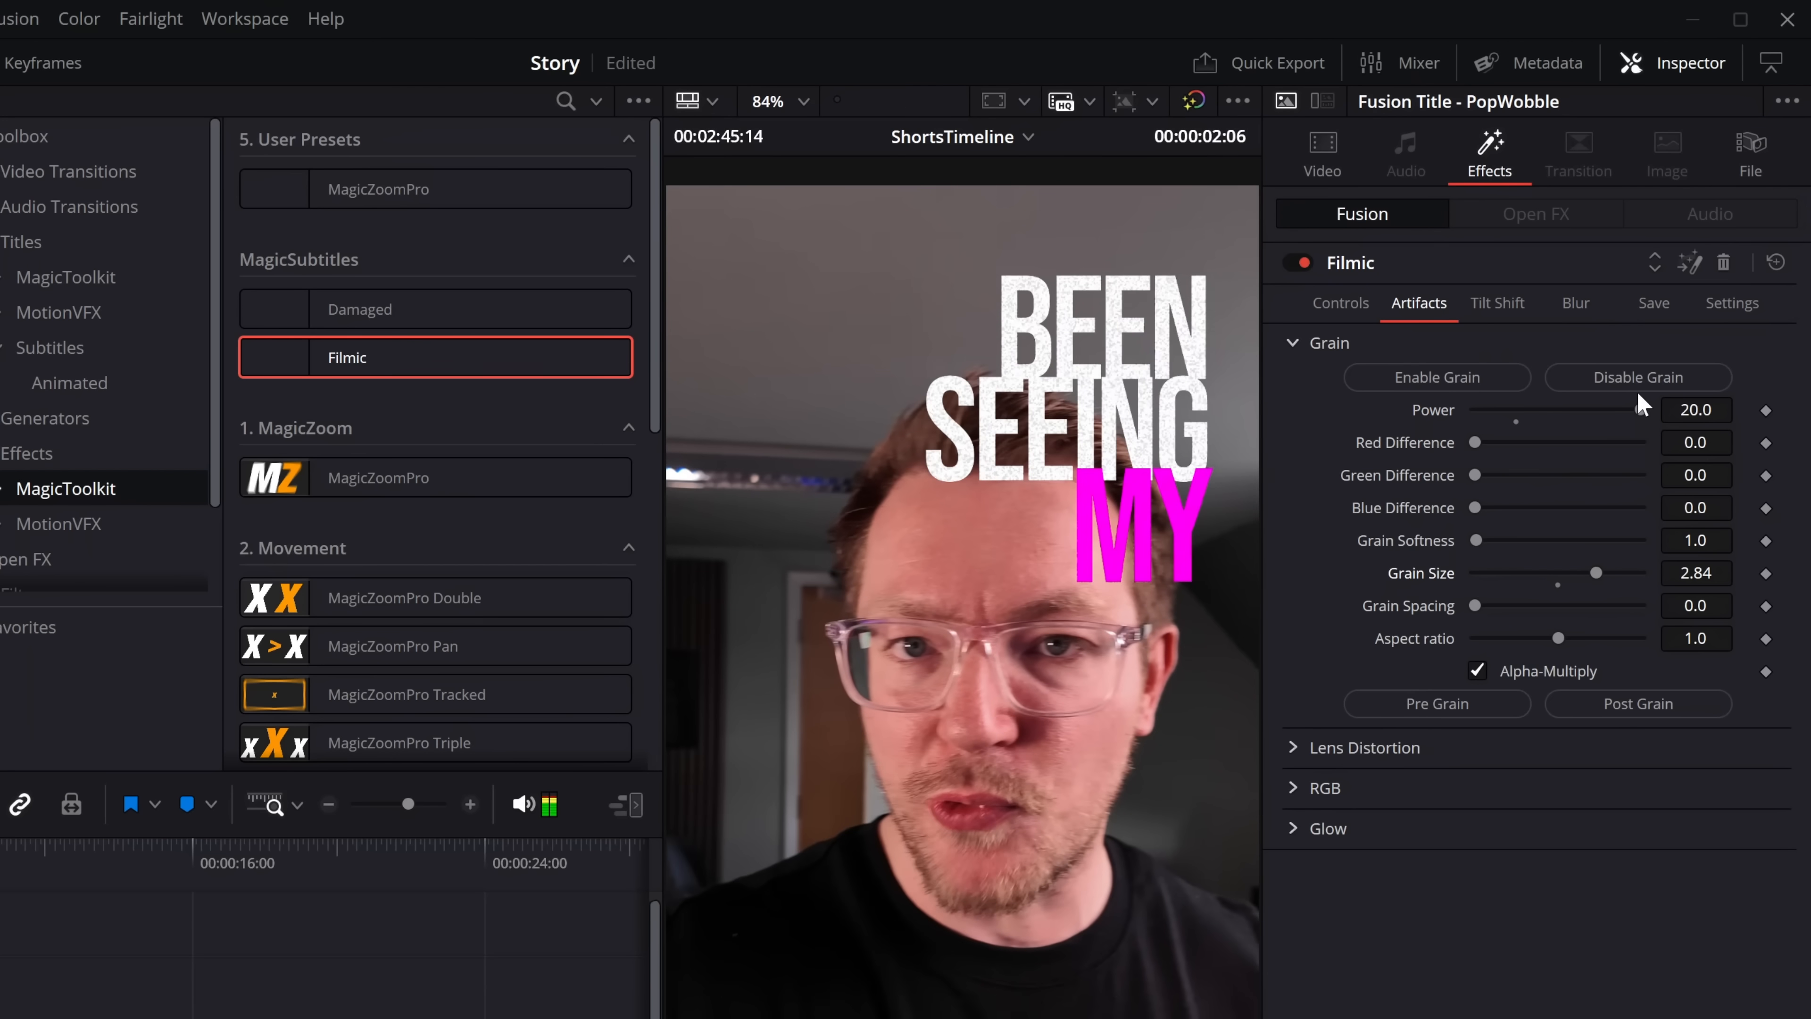
{"action": "left_click", "coordinate": [1292, 342]}
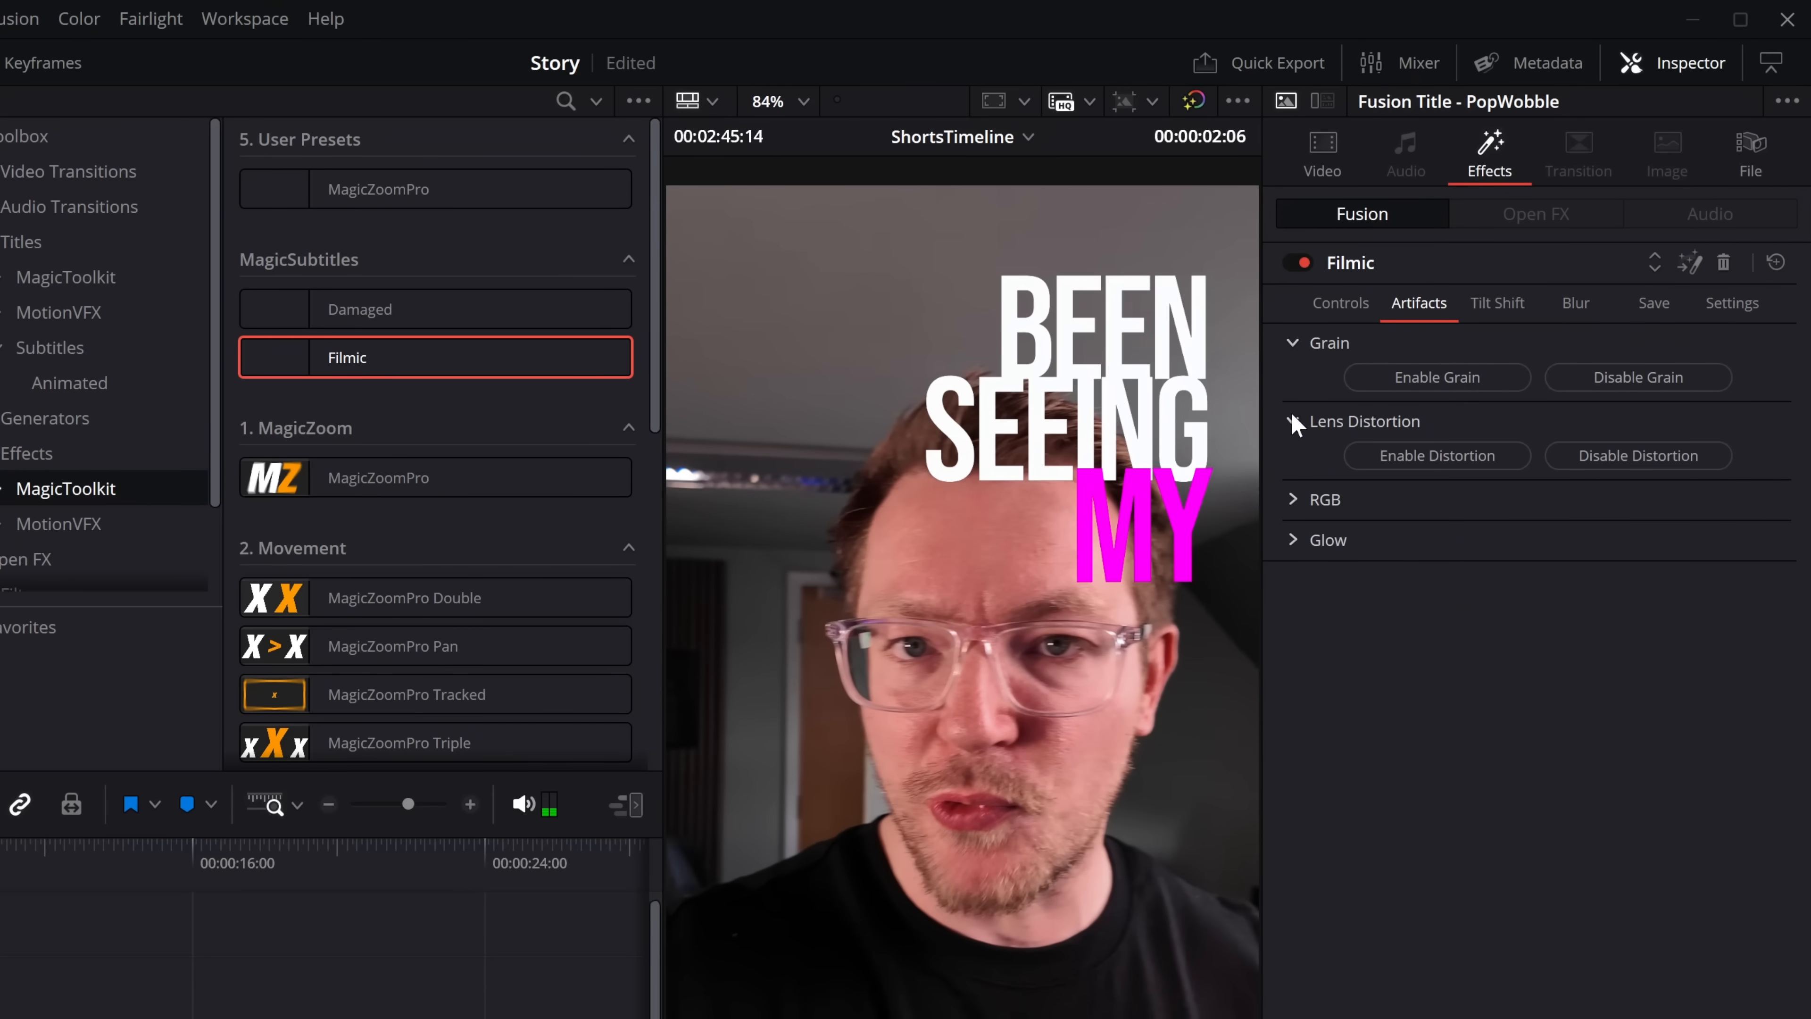
{"action": "left_click", "coordinate": [1292, 421]}
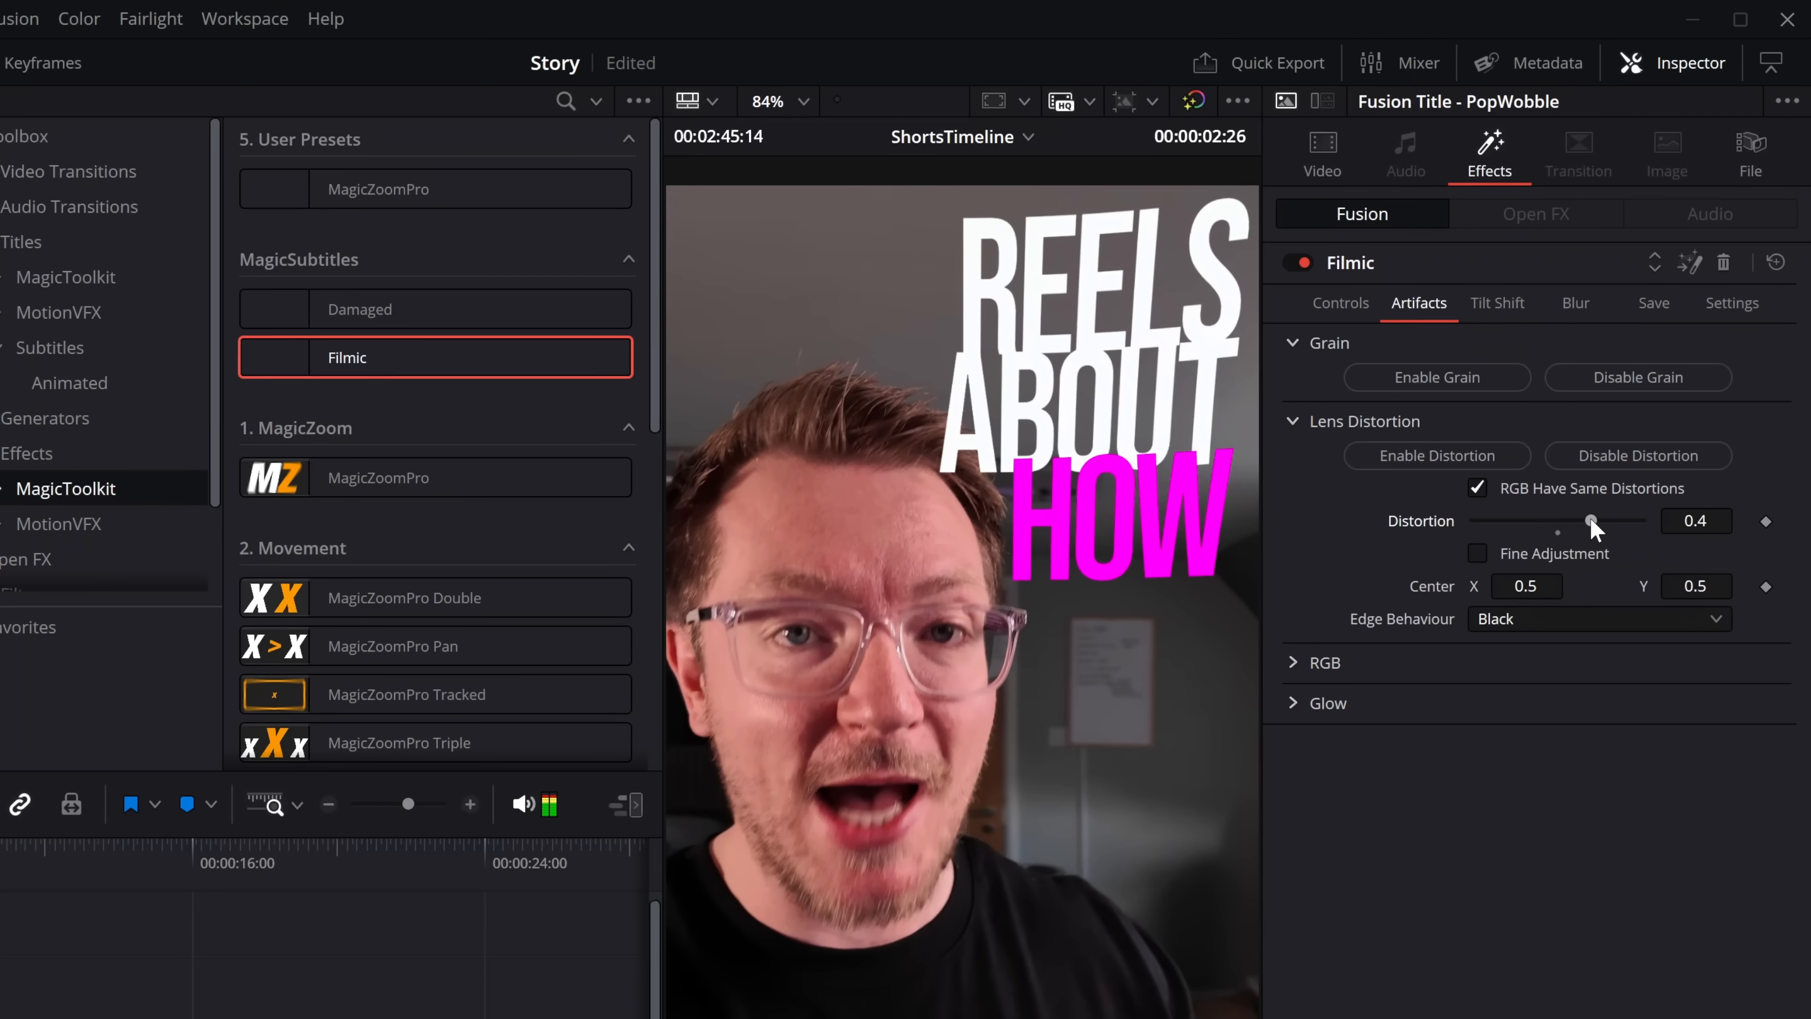
{"action": "left_click", "coordinate": [1309, 662]}
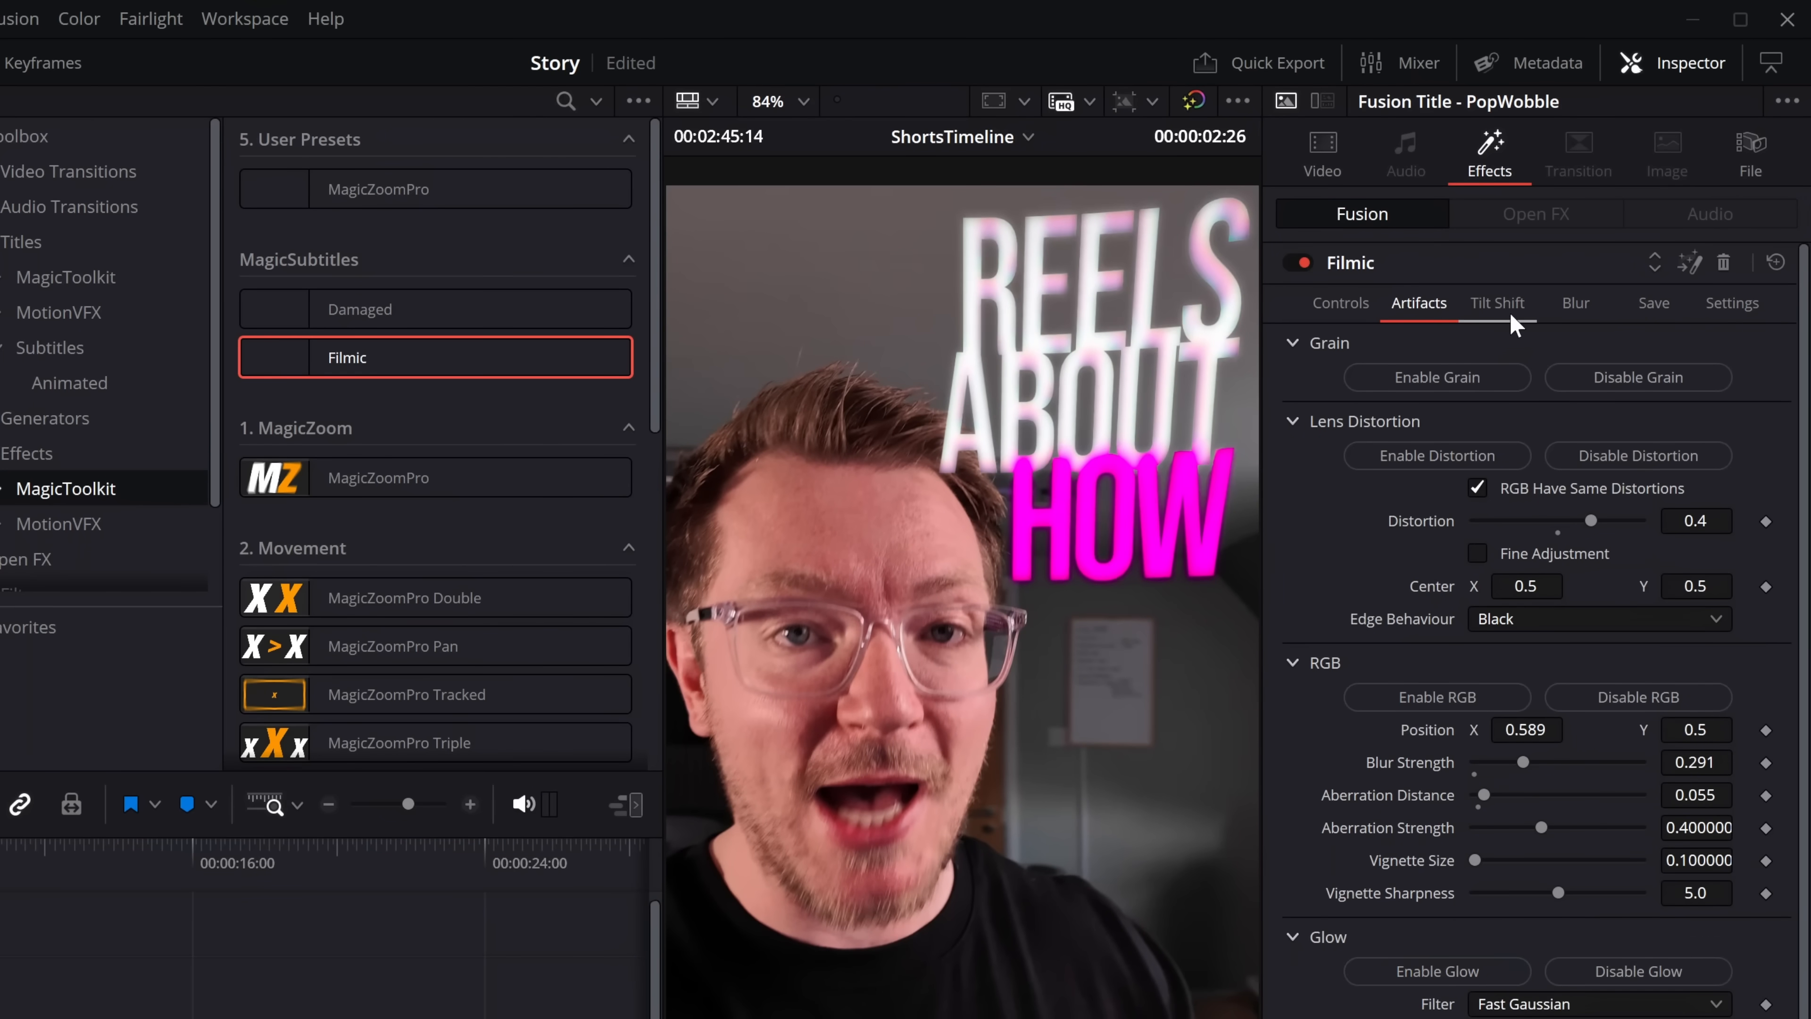
Review the Filmic Tilt Shift and Blur settings, then show its preset Save options.
{"action": "left_click", "coordinate": [1497, 303]}
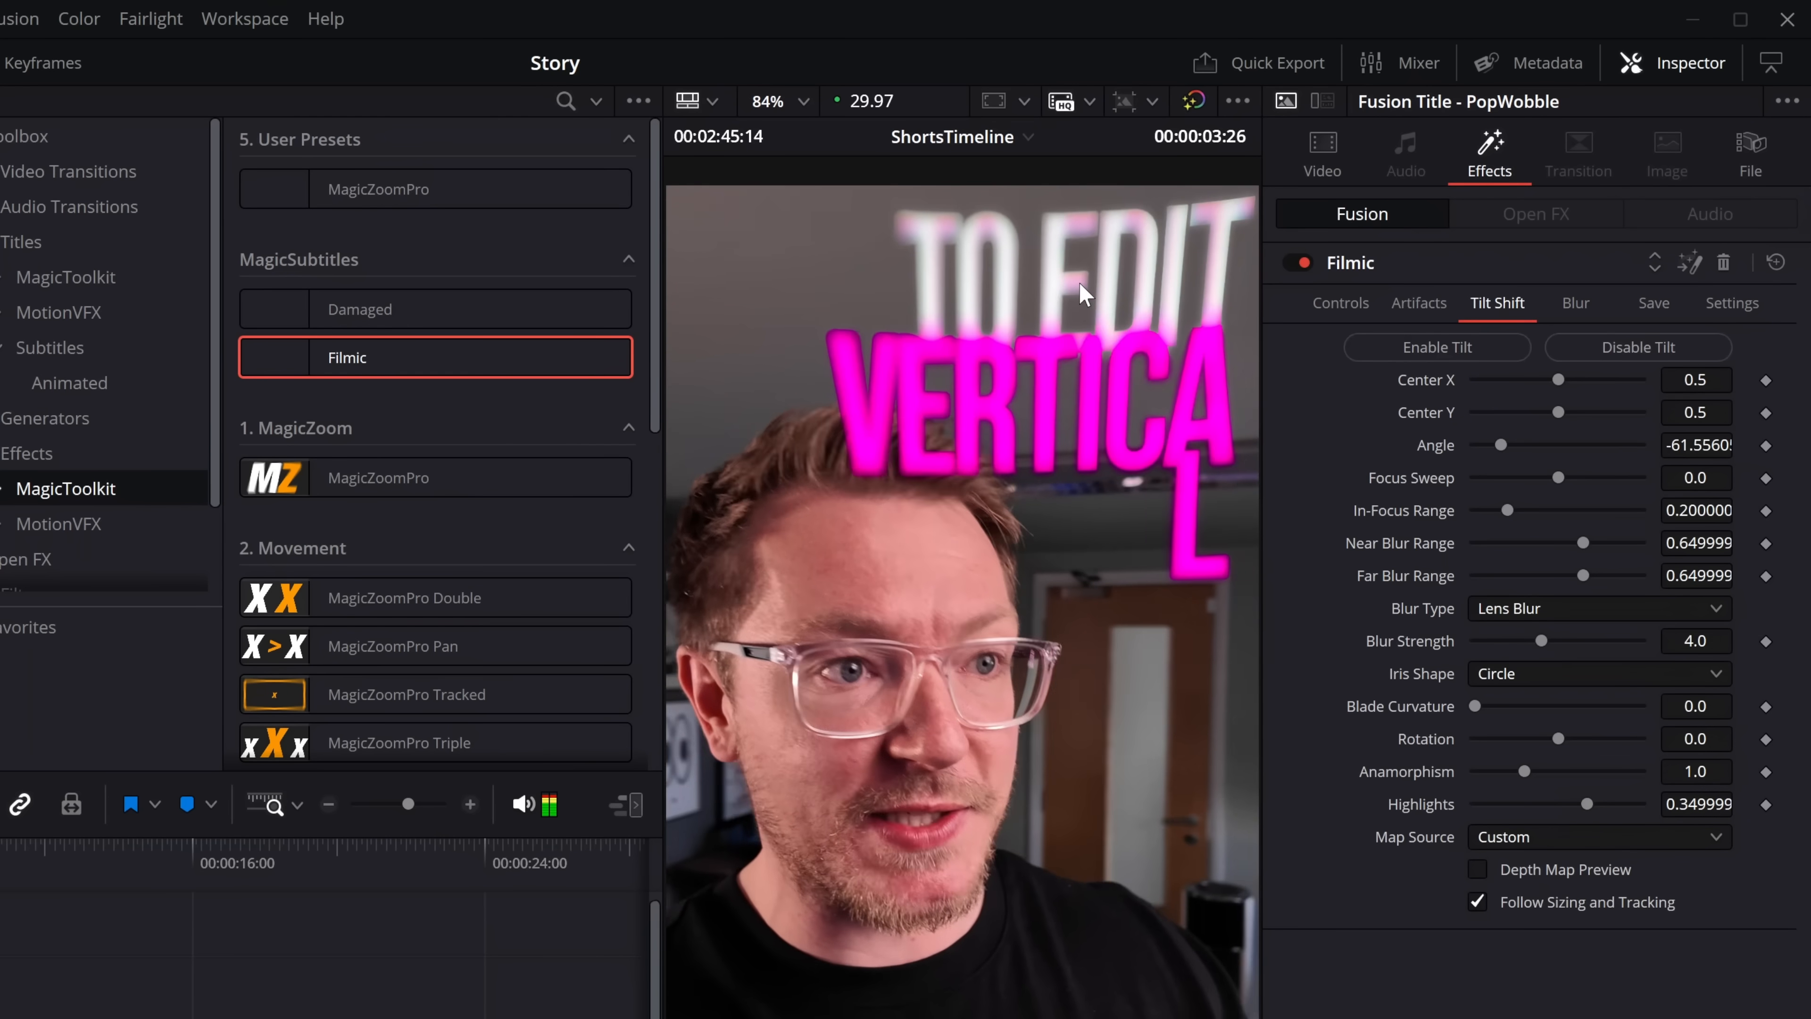
{"action": "left_click", "coordinate": [1574, 303]}
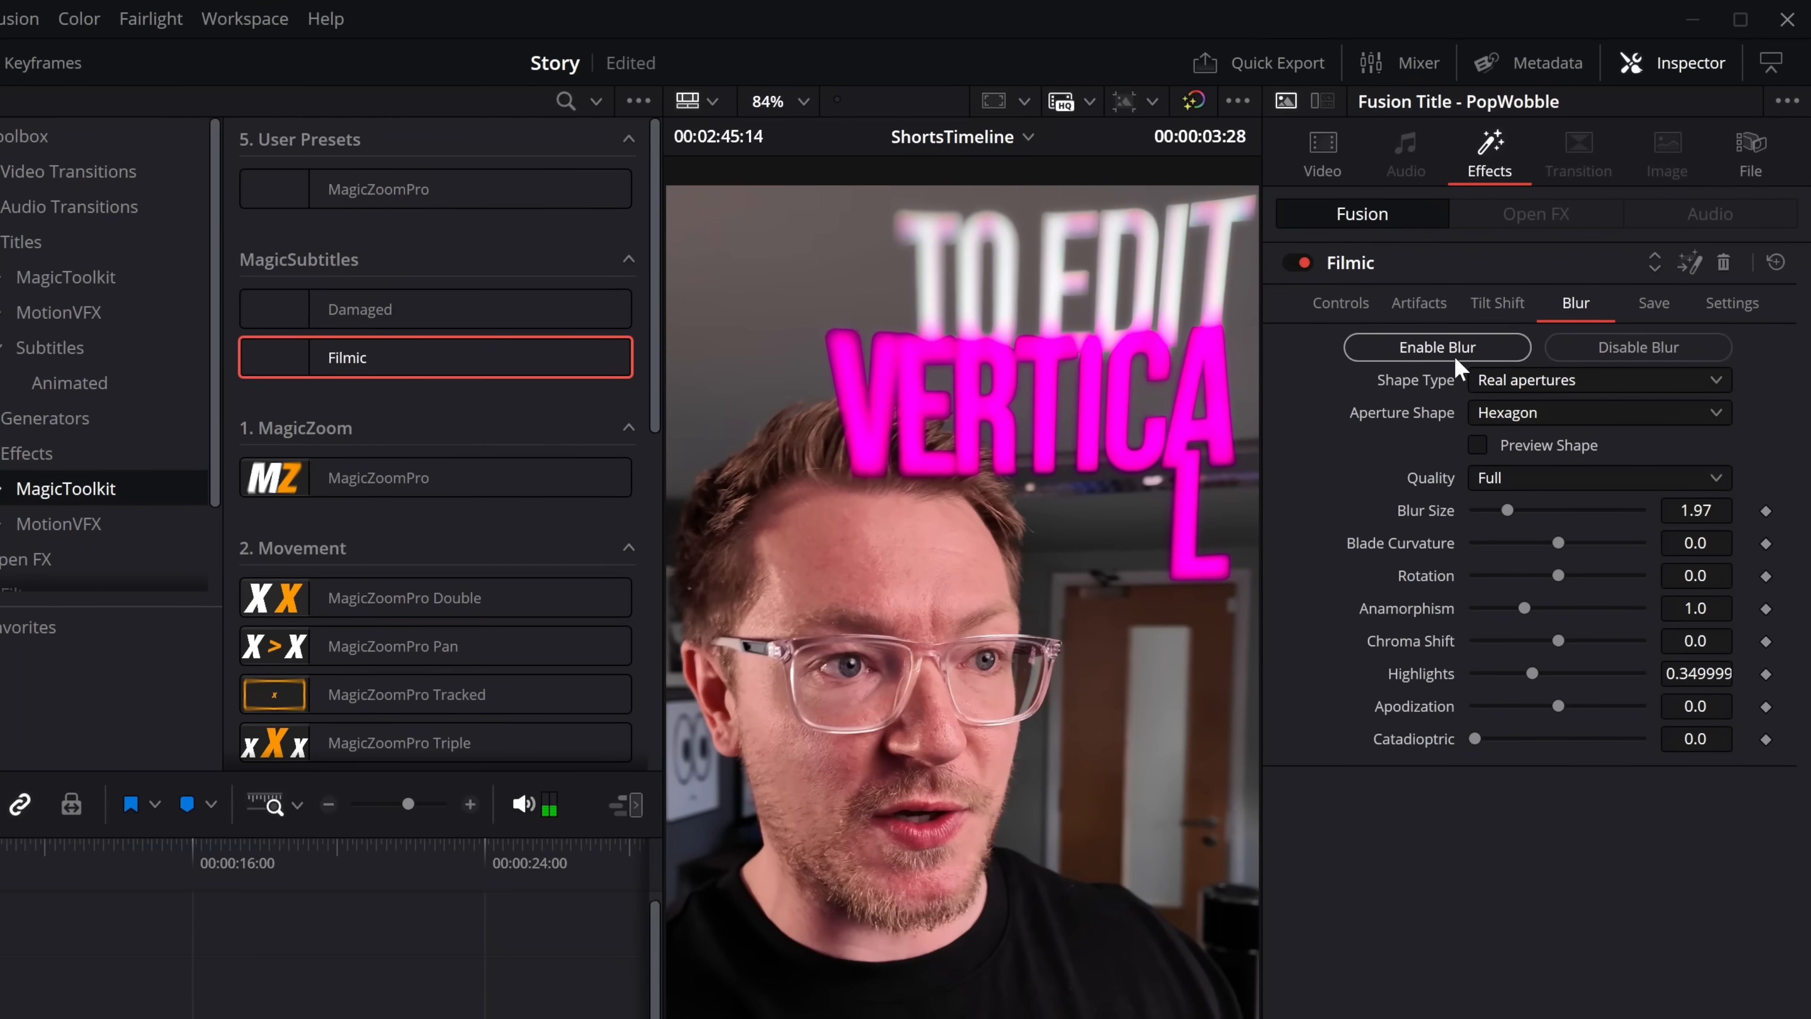
{"action": "left_click", "coordinate": [1654, 302]}
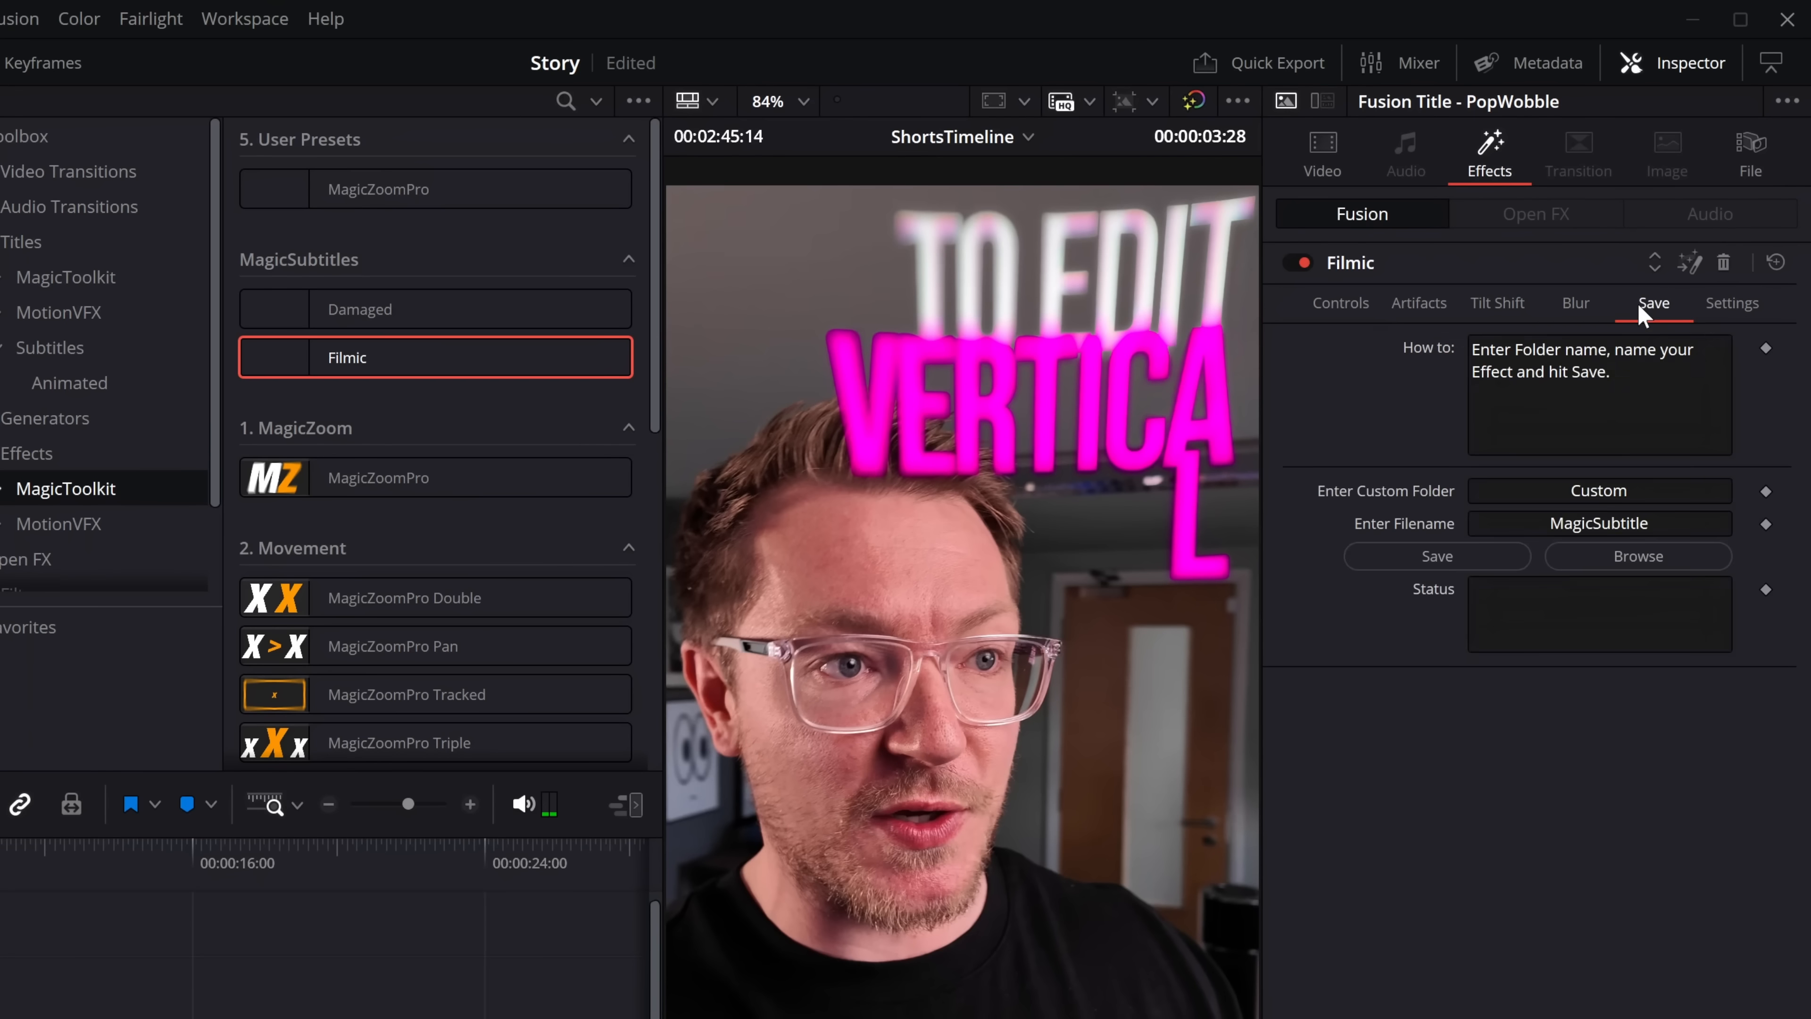
{"action": "mouse_move", "coordinate": [1324, 418]}
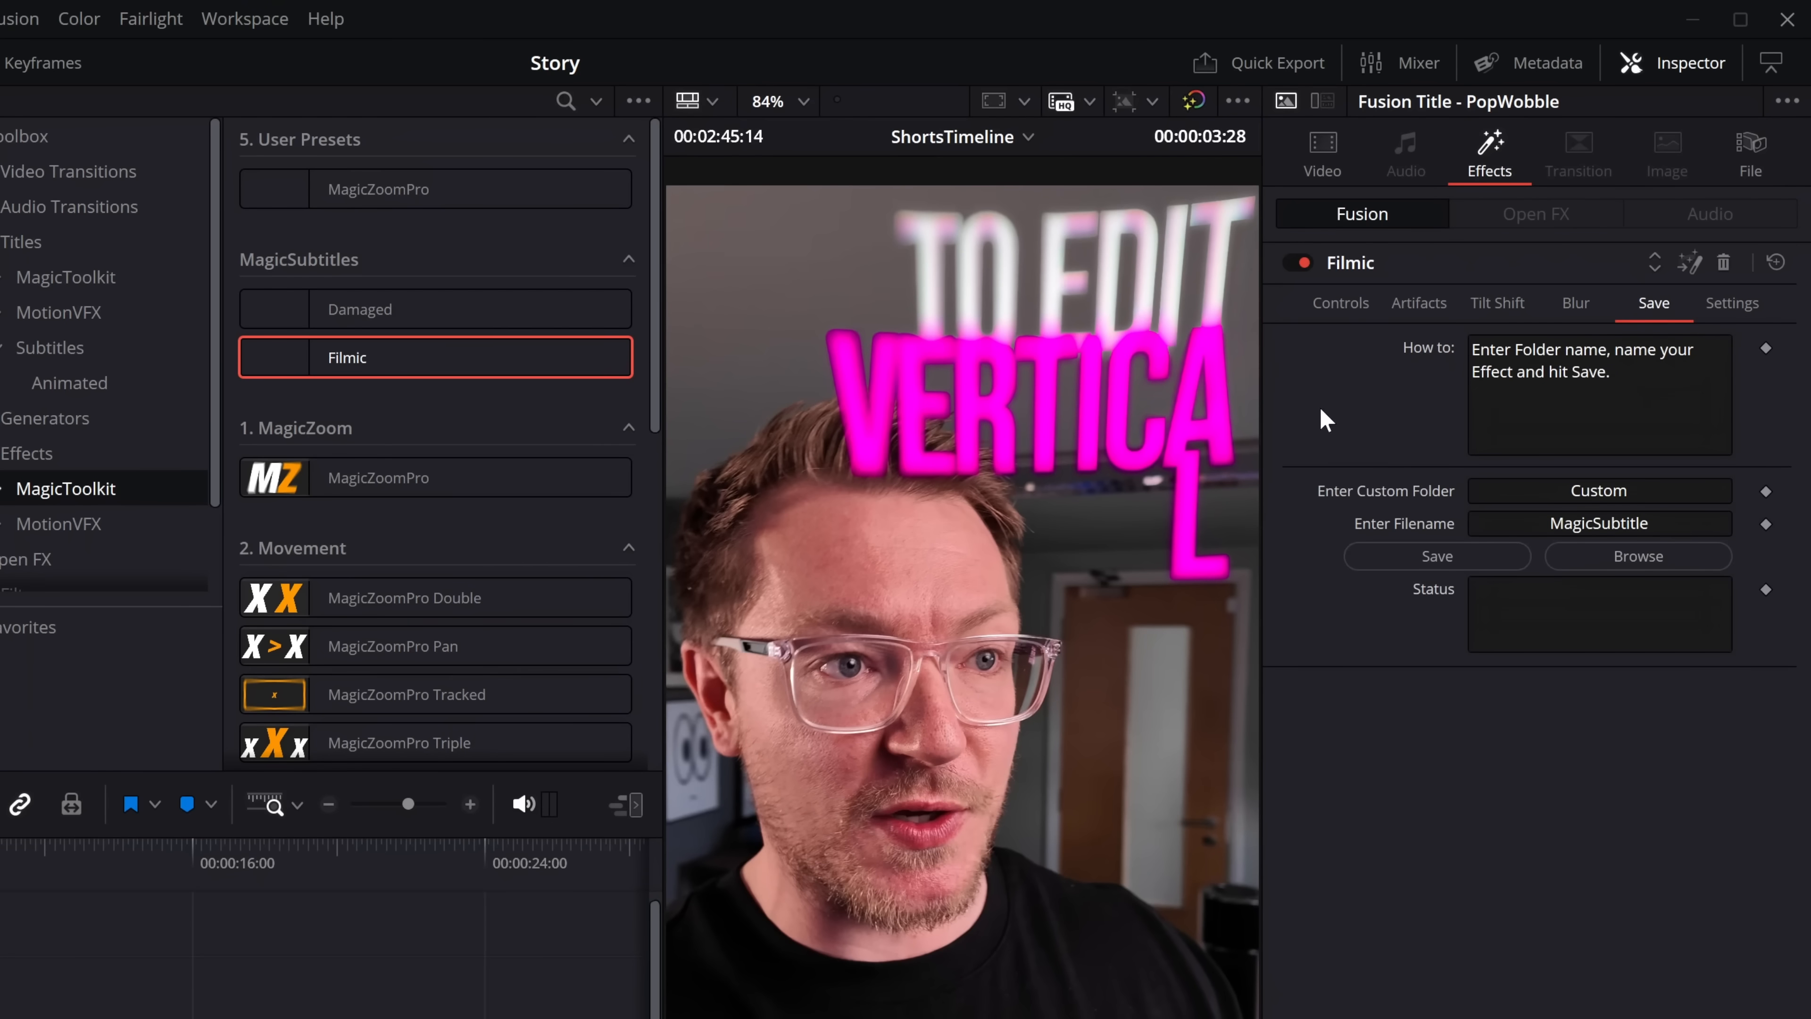
{"action": "mouse_move", "coordinate": [1071, 367]}
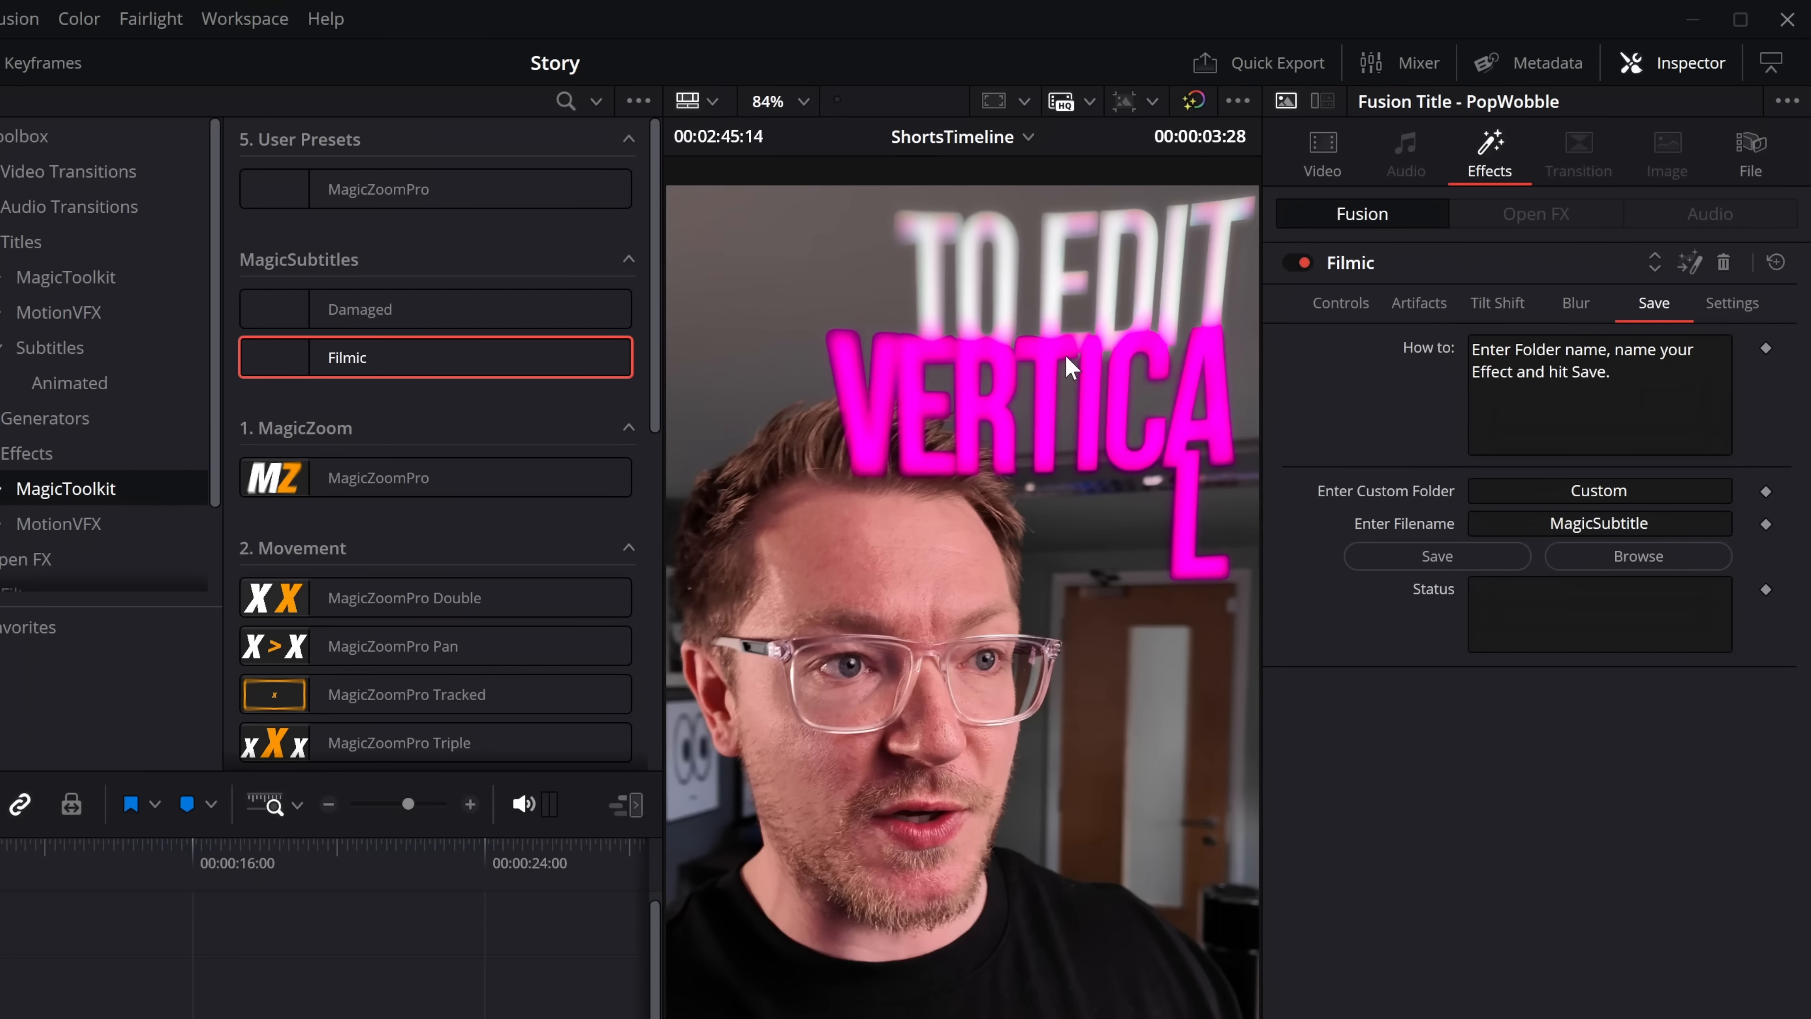
{"action": "mouse_move", "coordinate": [66, 858]}
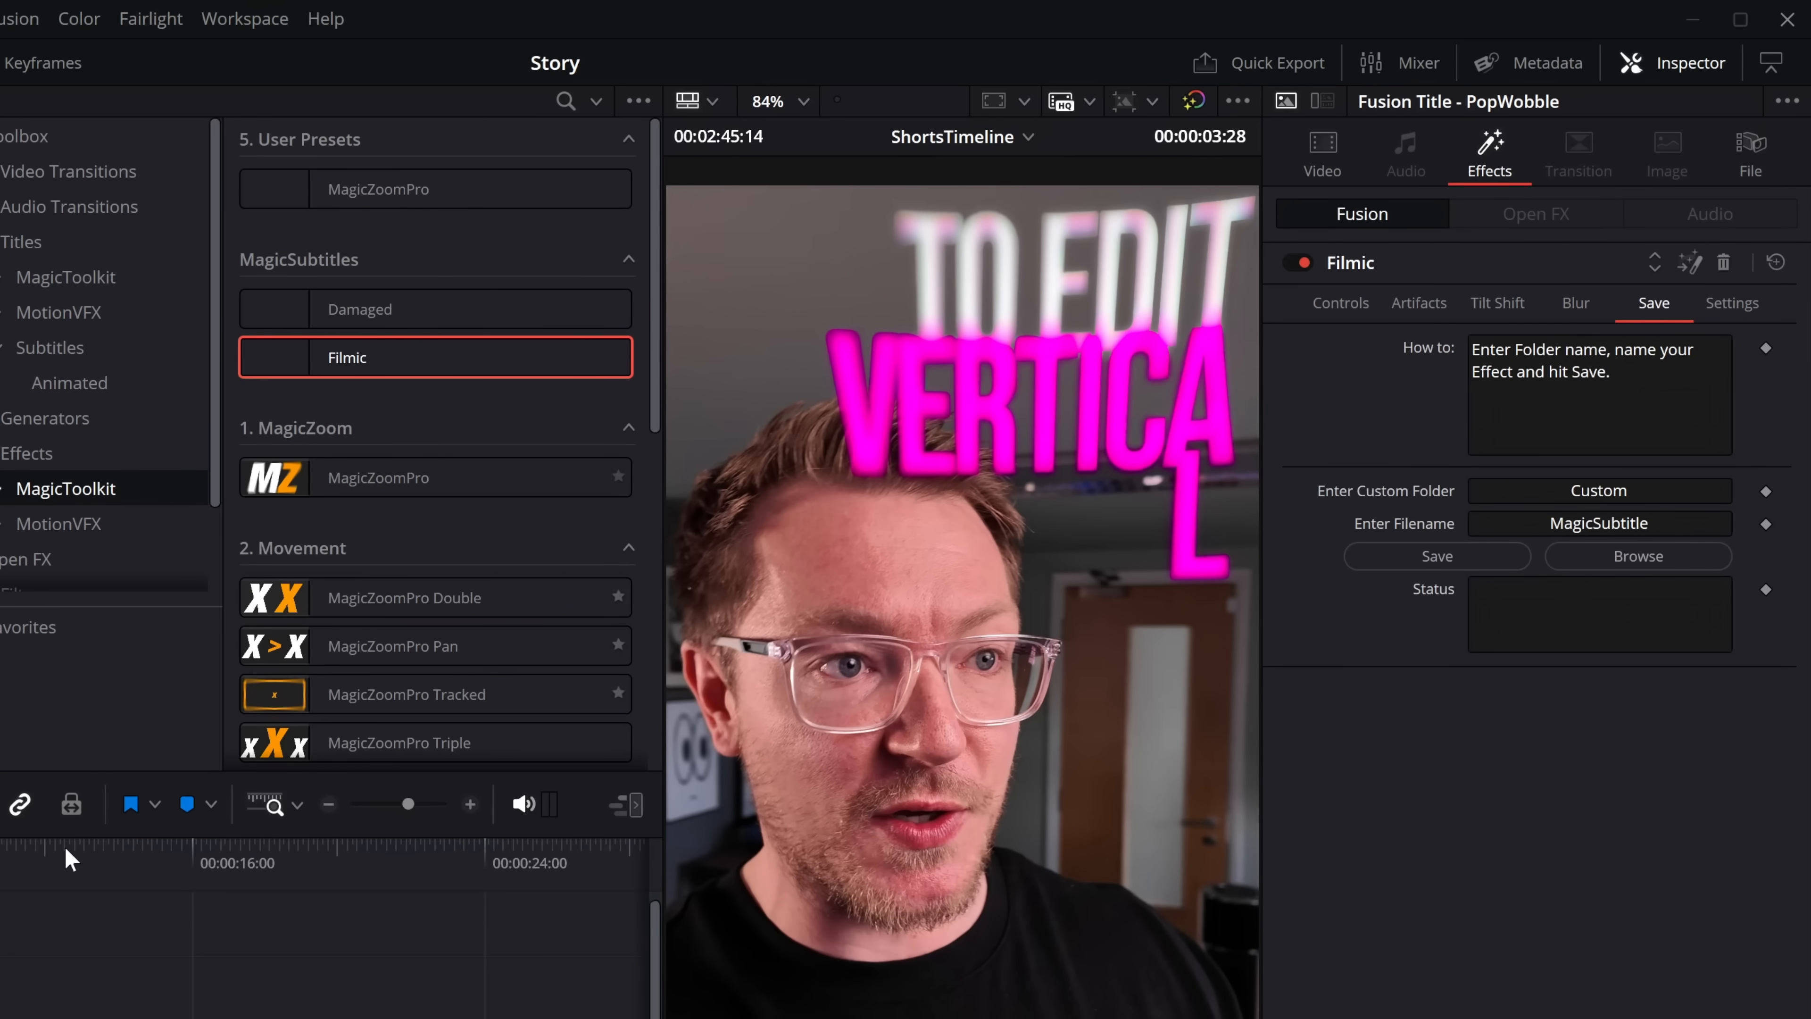